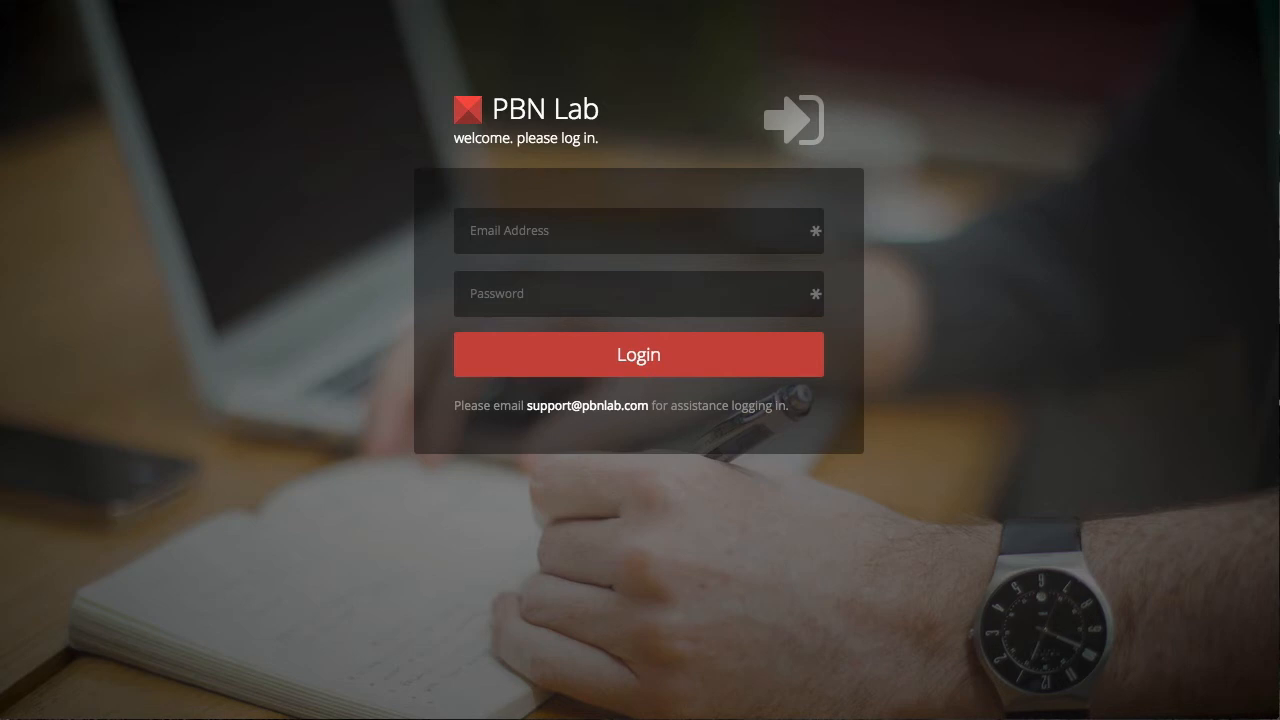
# Step: Log in to PBN Lab with the account email and password to reach the dashboard
pyautogui.click(638, 354)
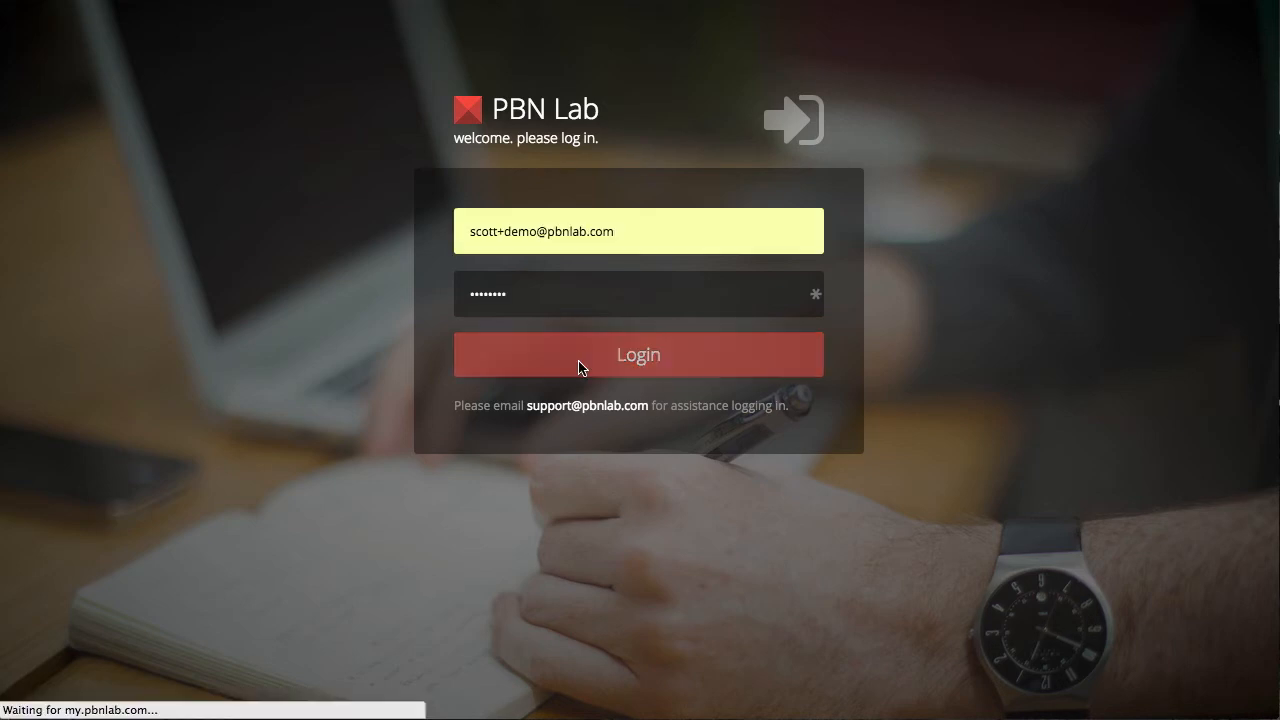
pyautogui.click(638, 354)
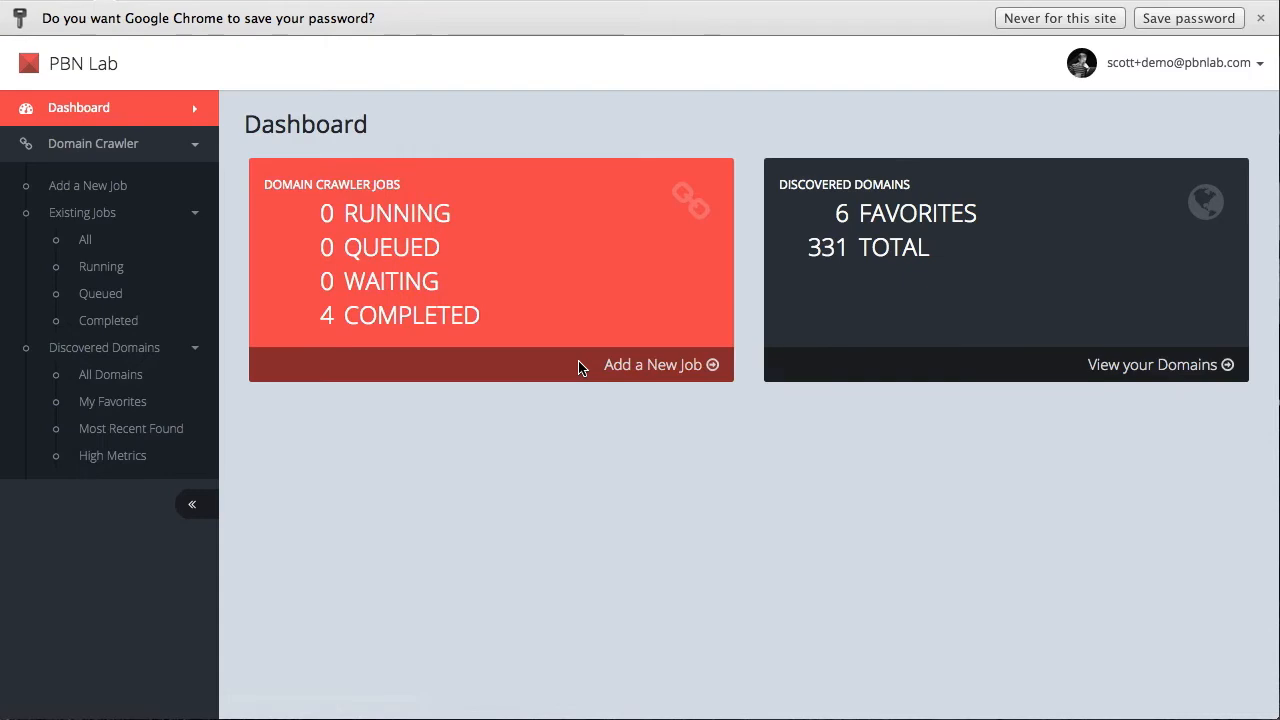
pyautogui.moveTo(1177, 81)
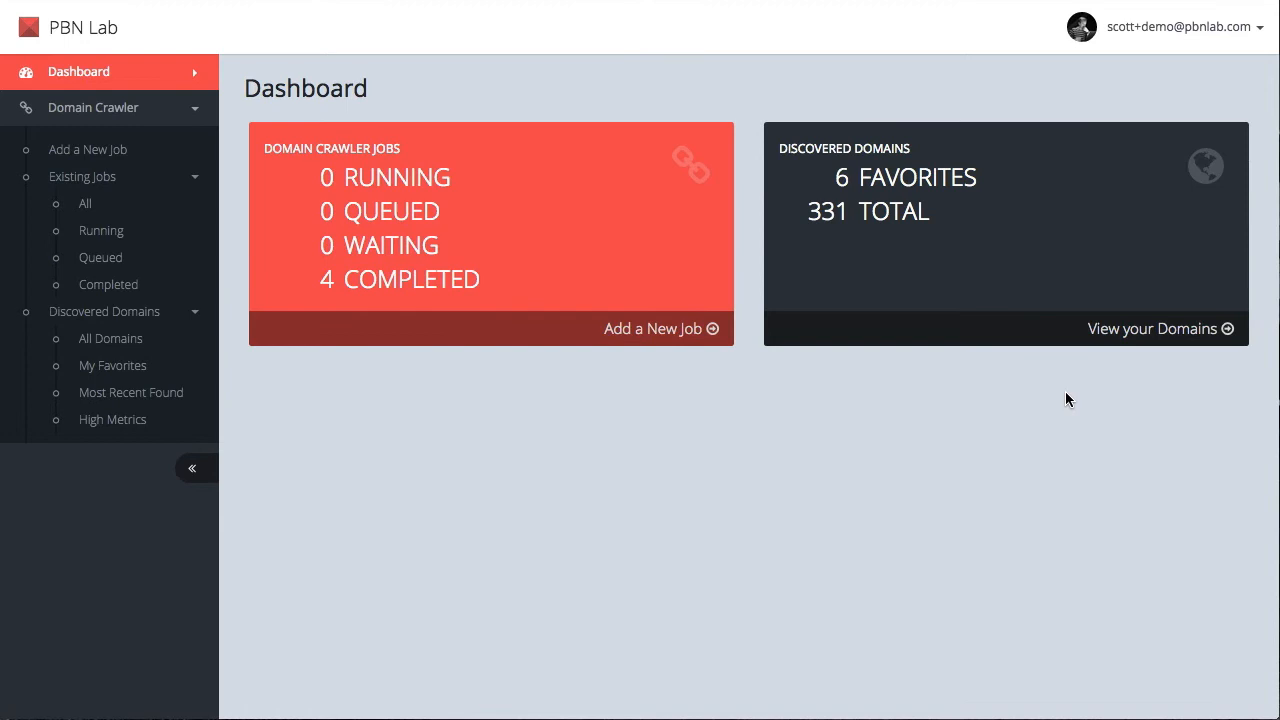
pyautogui.moveTo(957, 400)
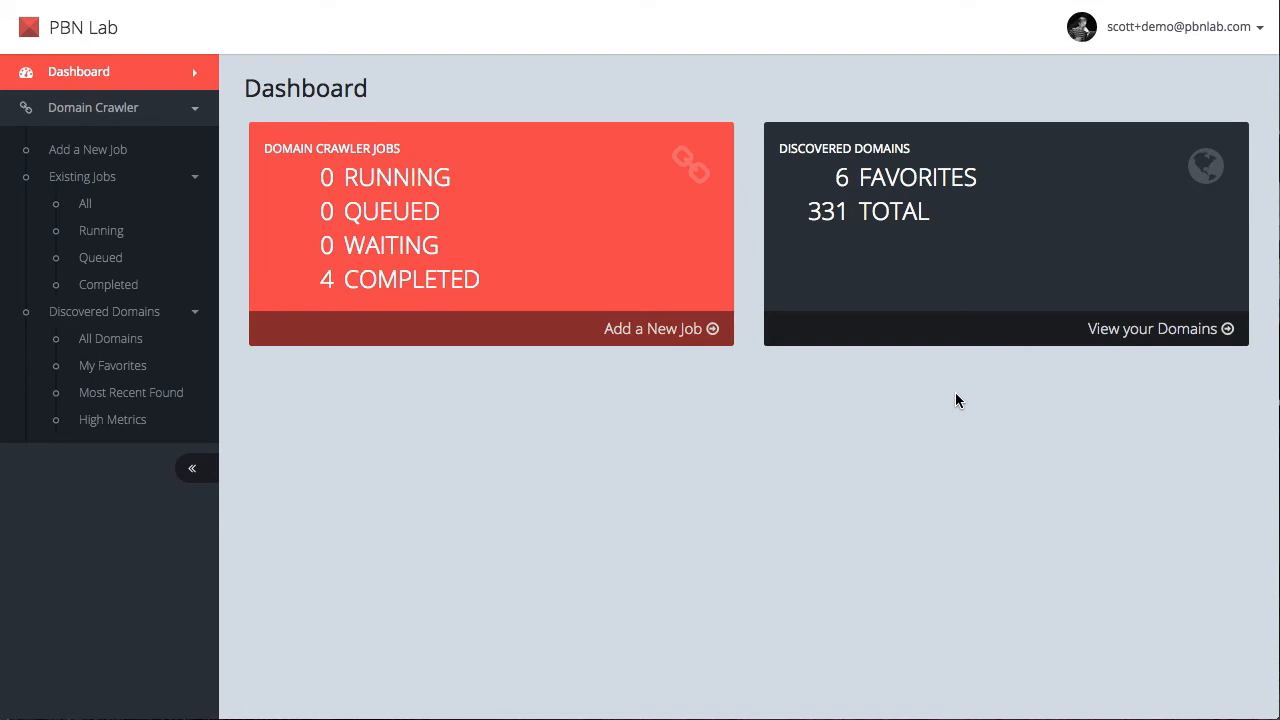
pyautogui.moveTo(724, 479)
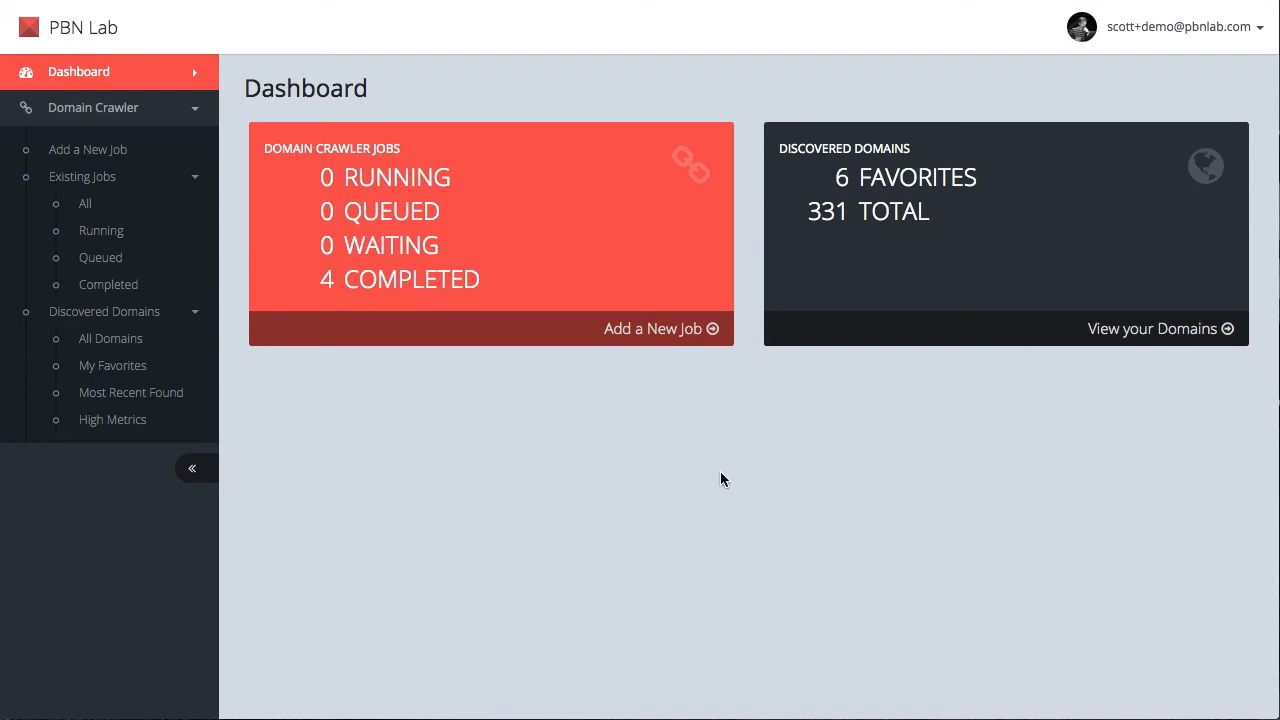
pyautogui.moveTo(650, 593)
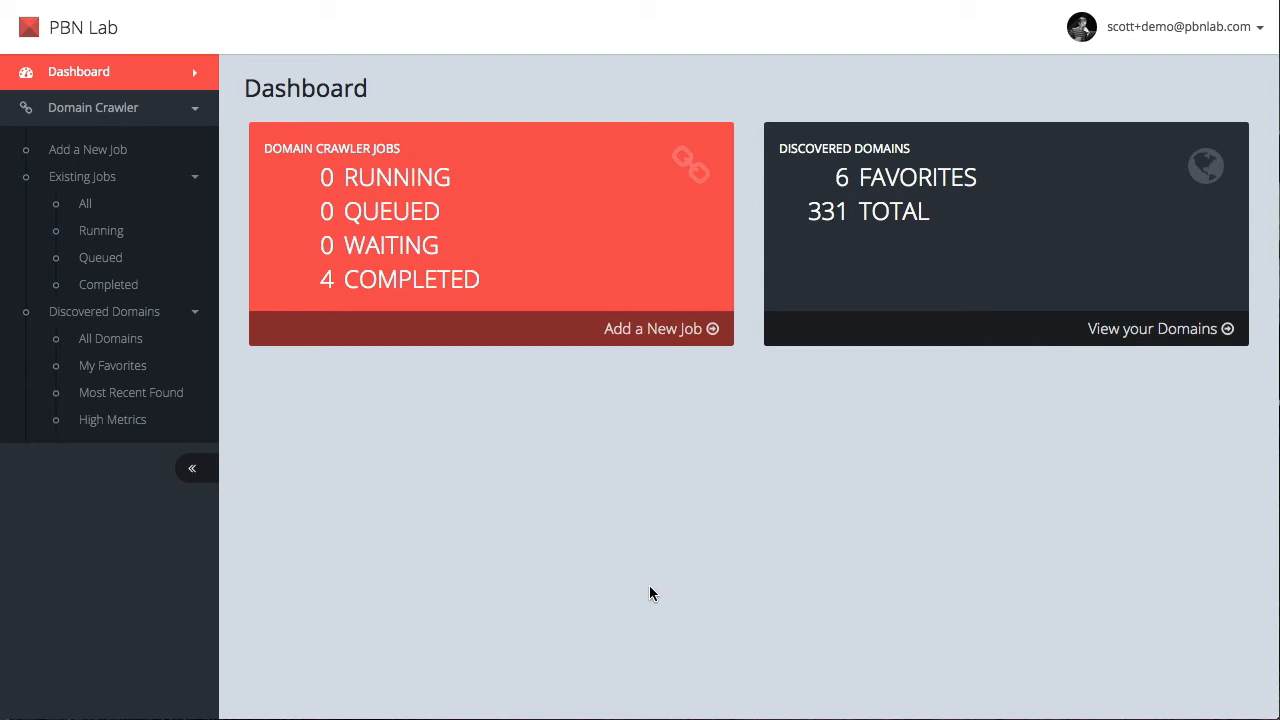
pyautogui.moveTo(562, 312)
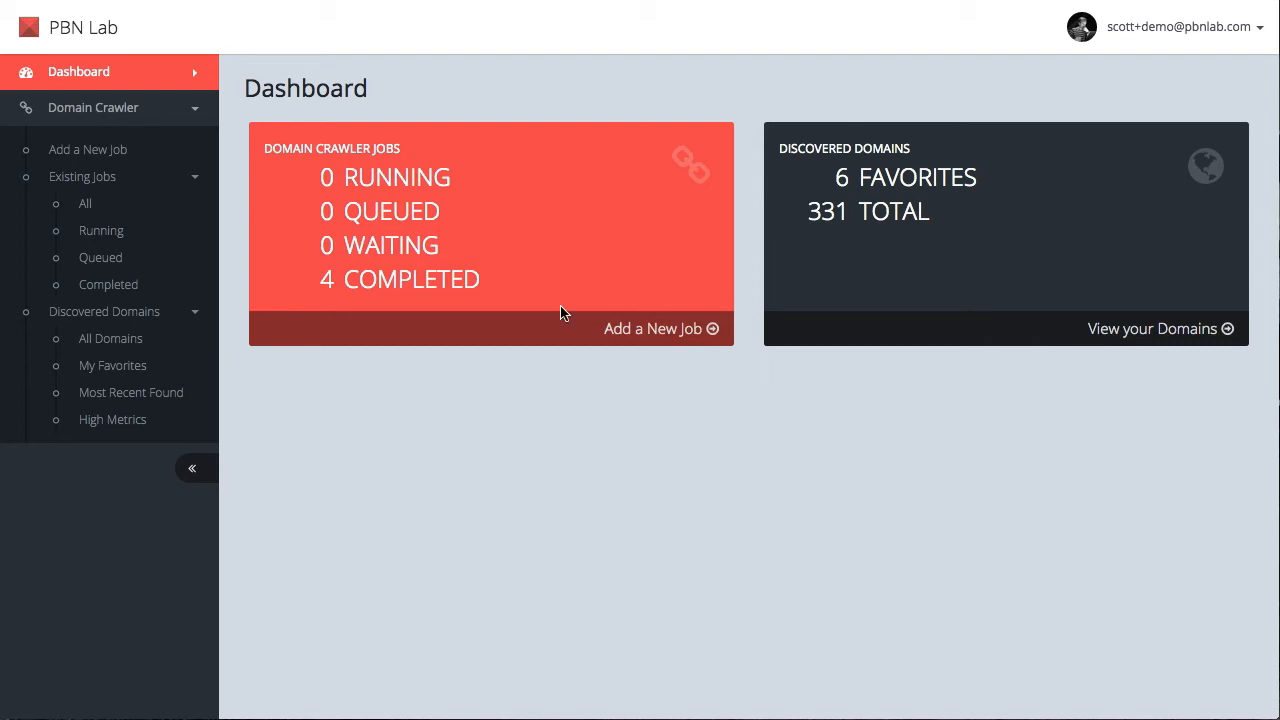
pyautogui.moveTo(503, 367)
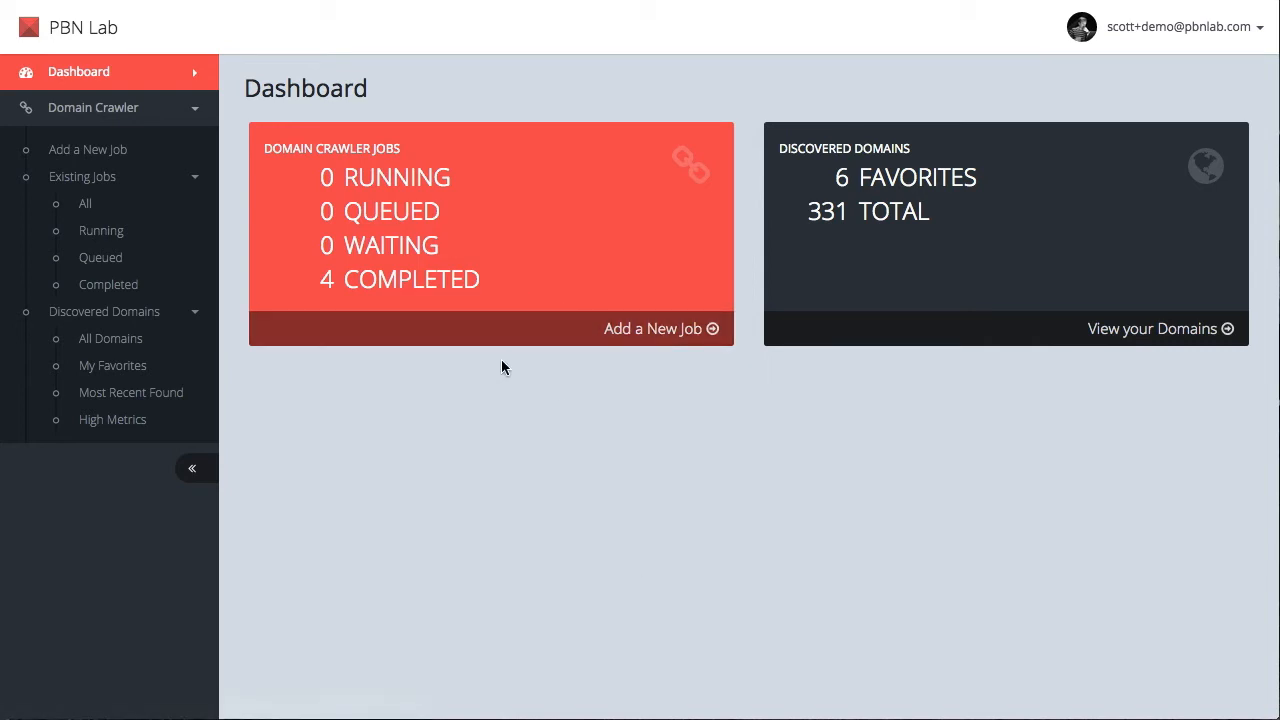
pyautogui.moveTo(484, 211)
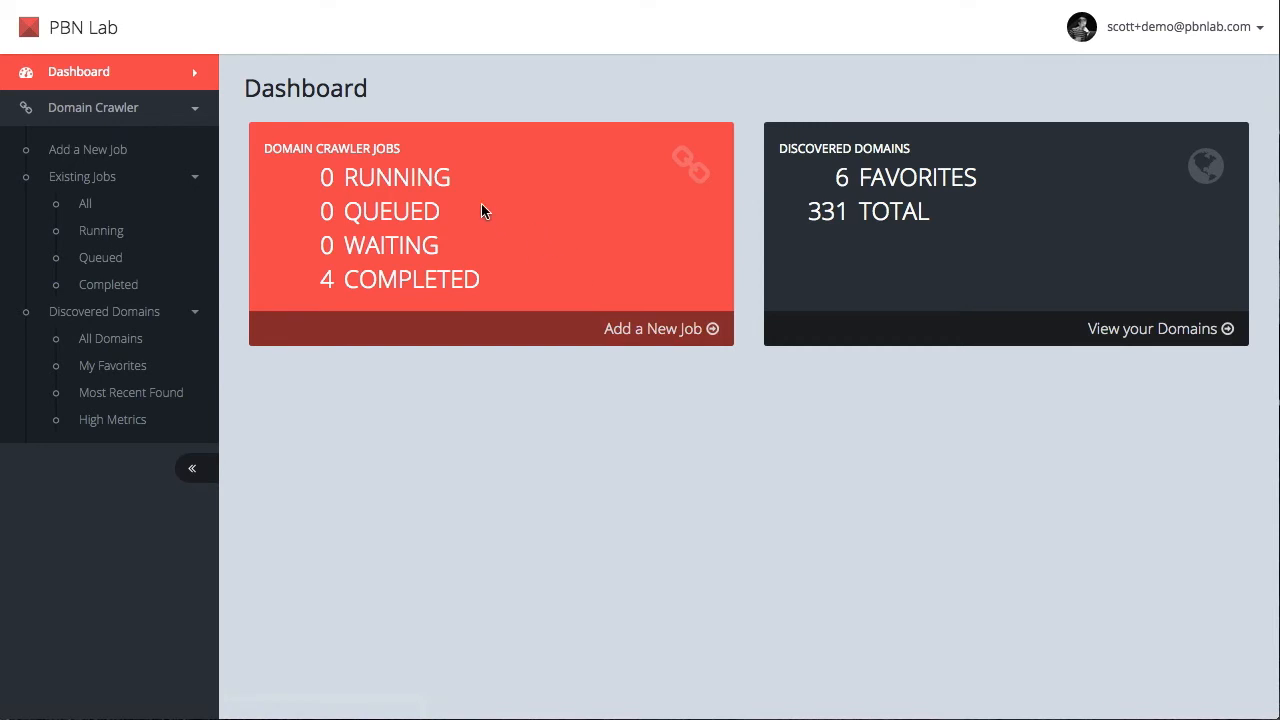
pyautogui.moveTo(797, 247)
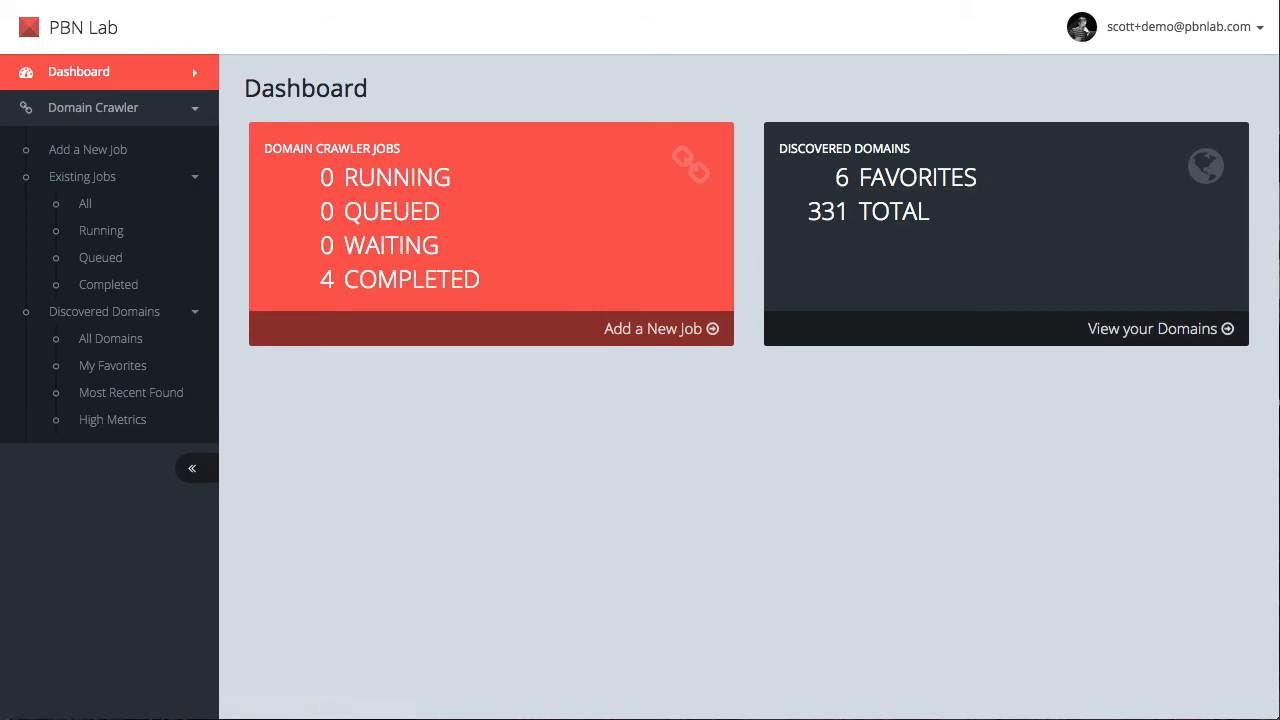
# Step: Create a new crawl job named 'Cycling Profession Brad Wiggins' and continue to the crawl source step
pyautogui.click(653, 328)
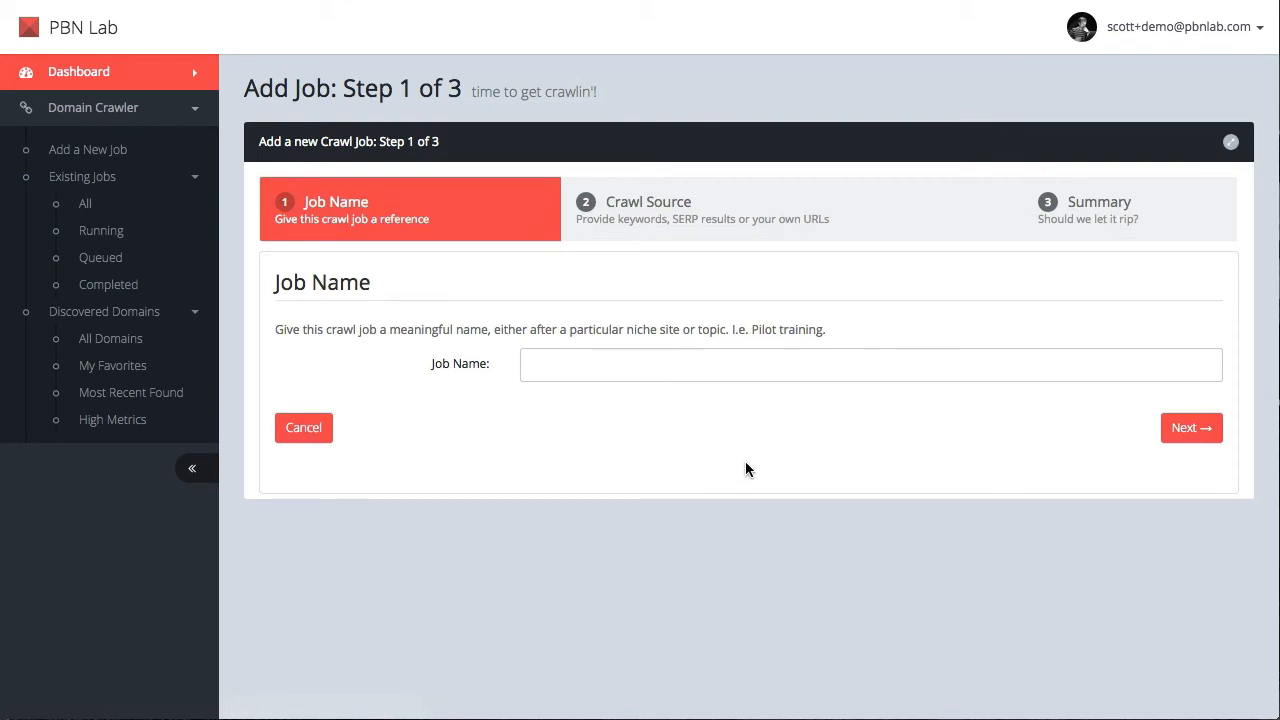
pyautogui.moveTo(738, 437)
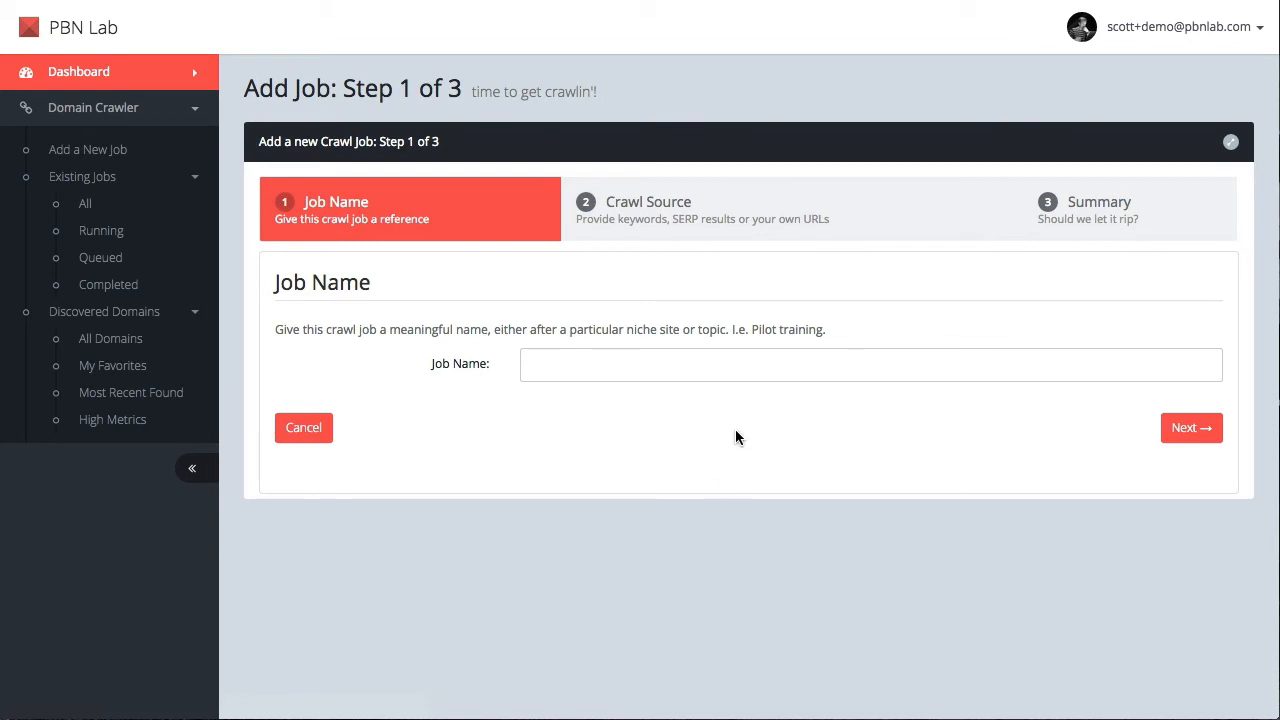
pyautogui.click(1190, 427)
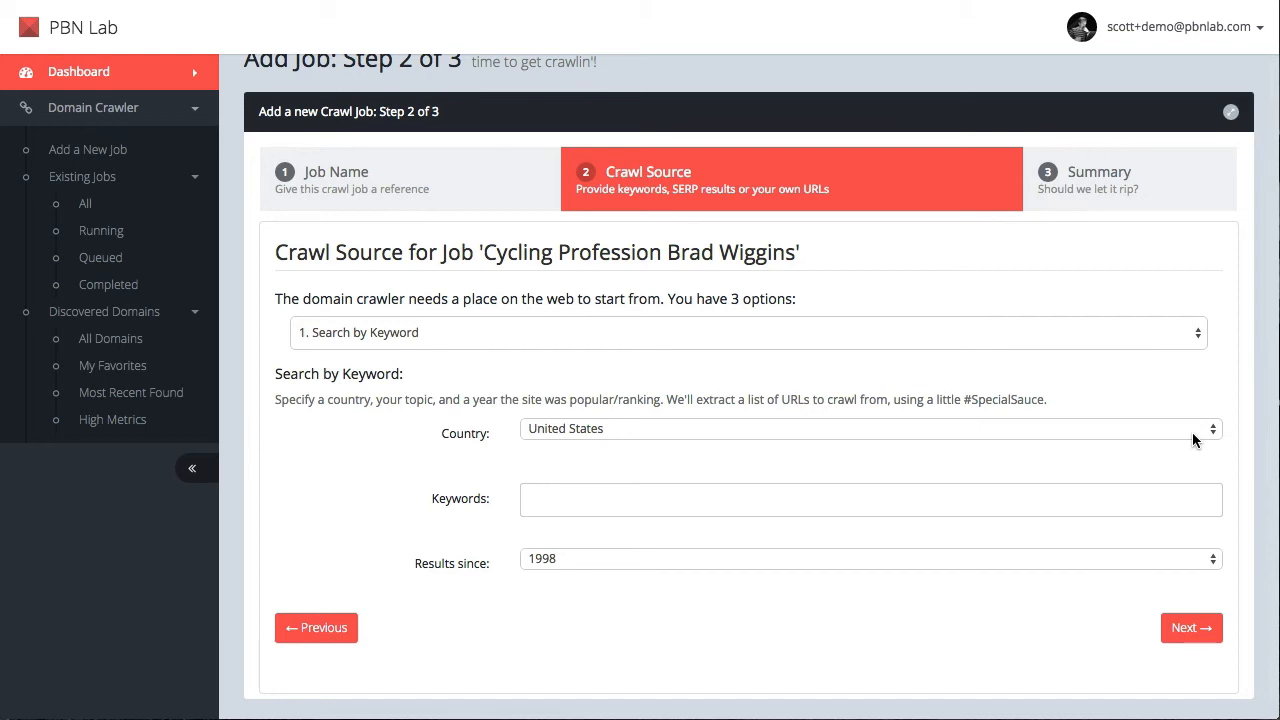
pyautogui.moveTo(1207, 442)
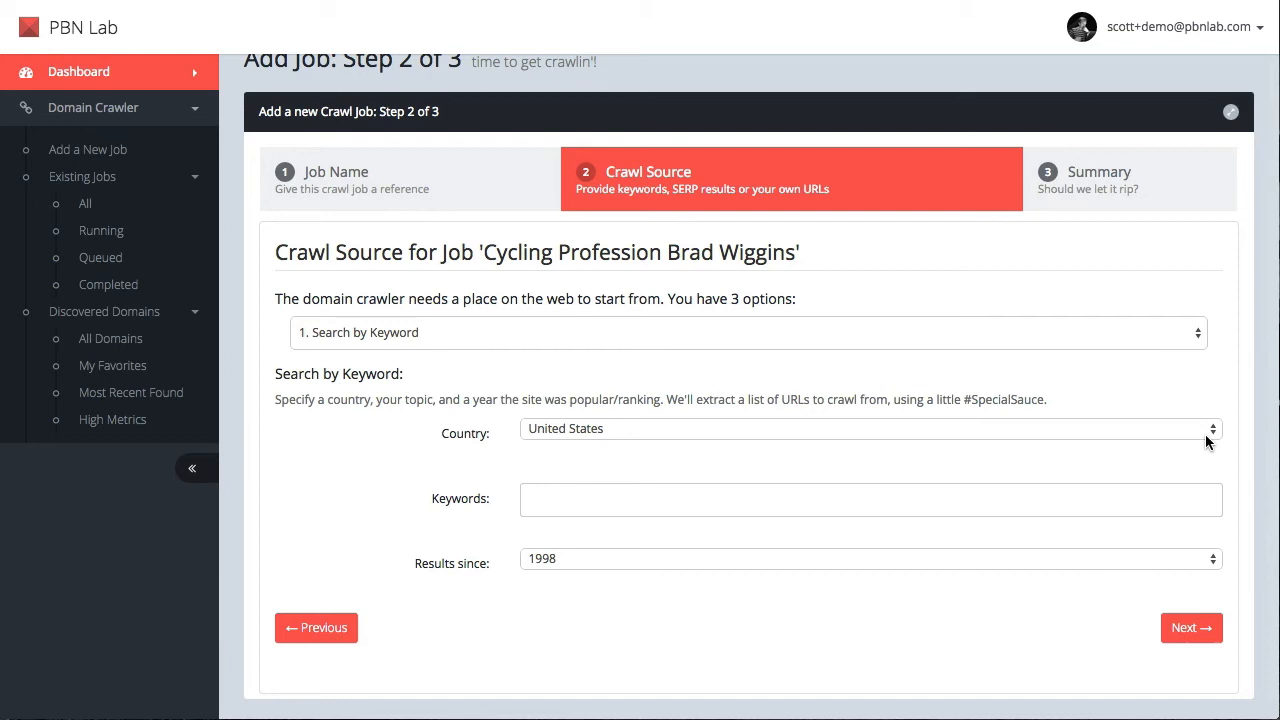
pyautogui.moveTo(1171, 408)
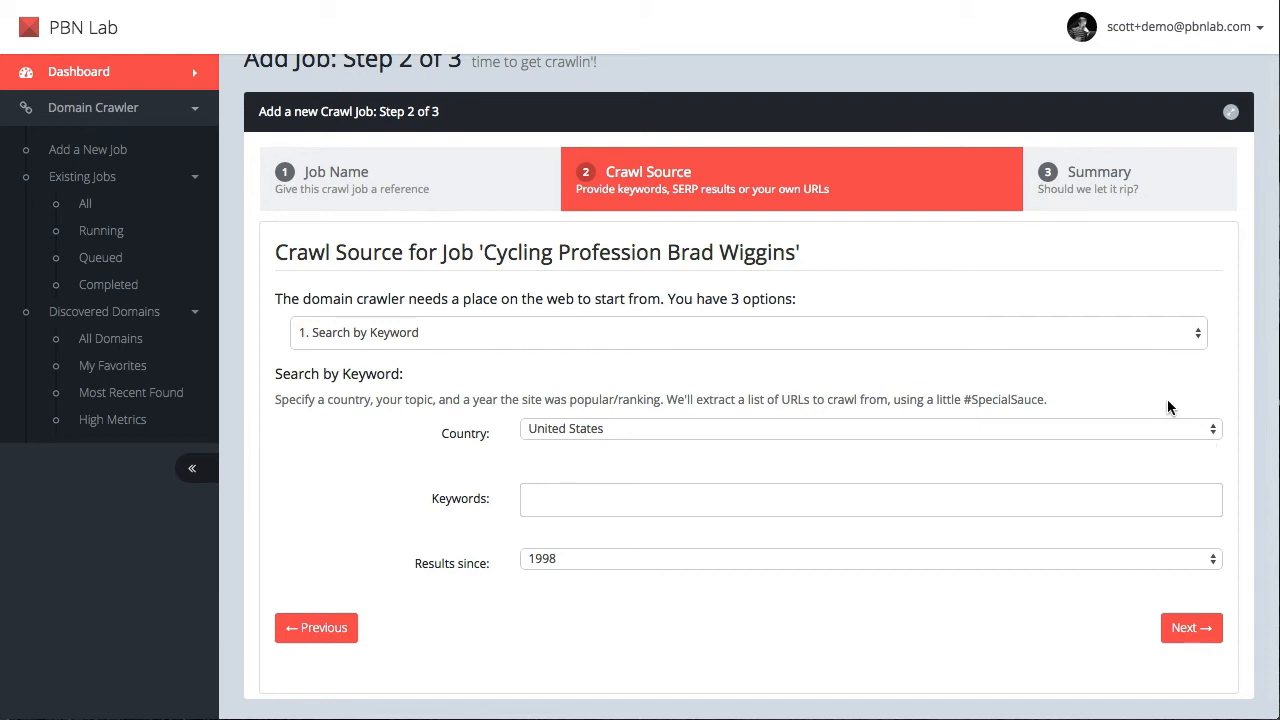
pyautogui.moveTo(1120, 392)
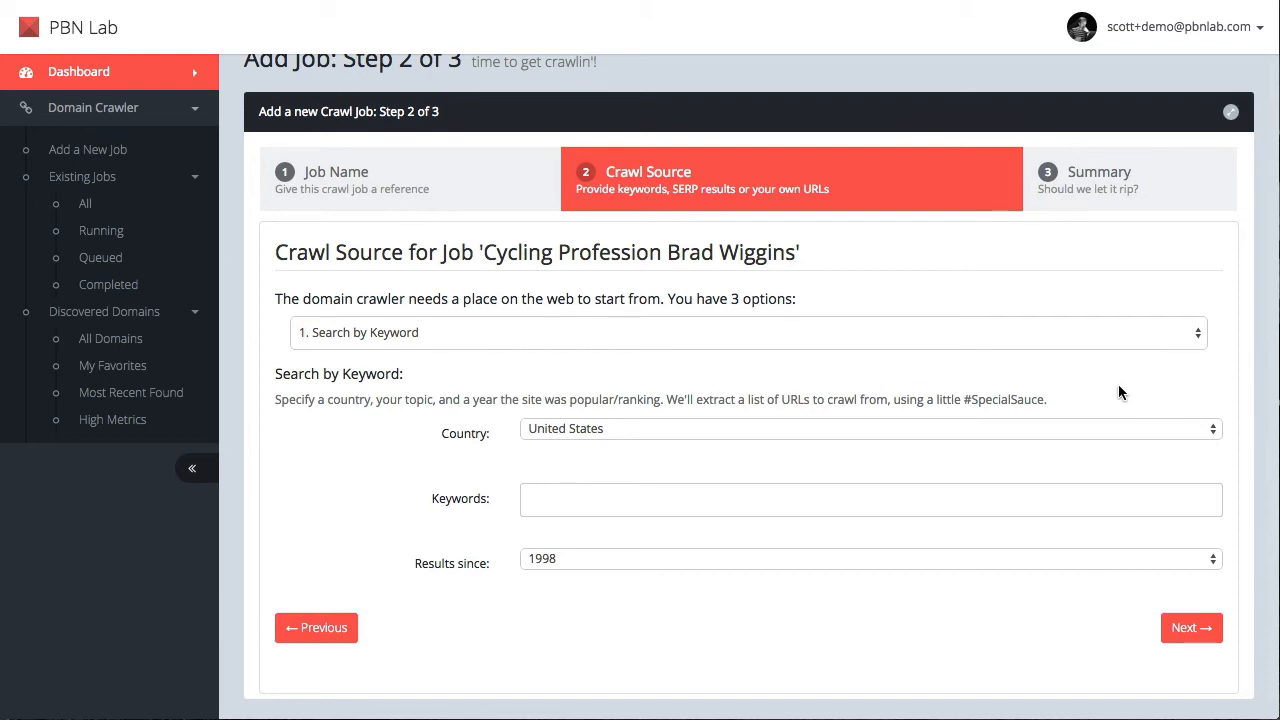
pyautogui.click(745, 332)
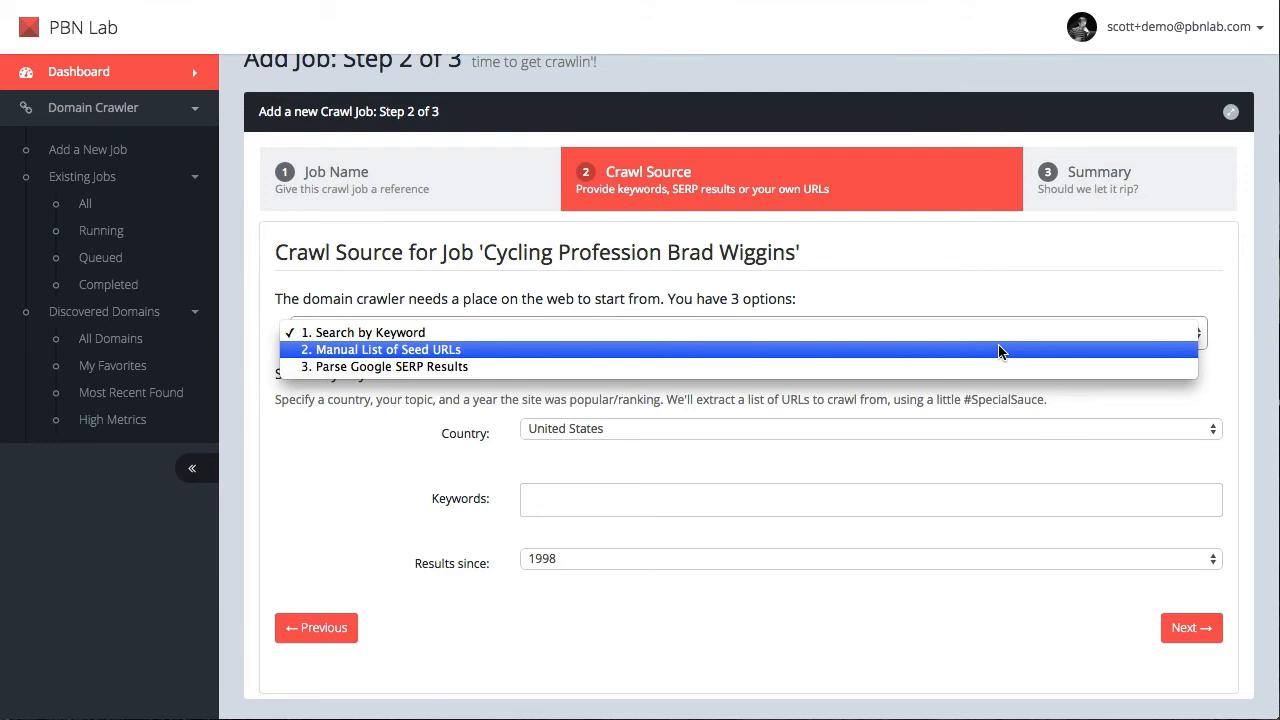
pyautogui.click(380, 349)
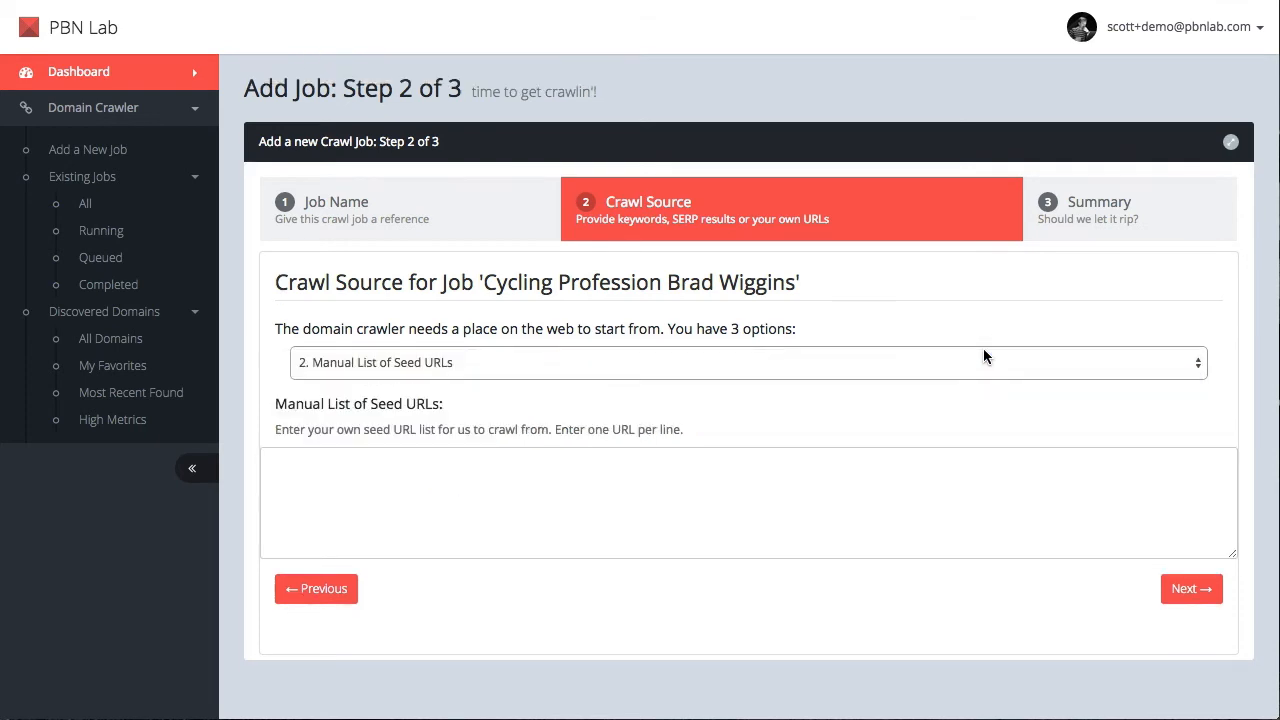
pyautogui.click(744, 362)
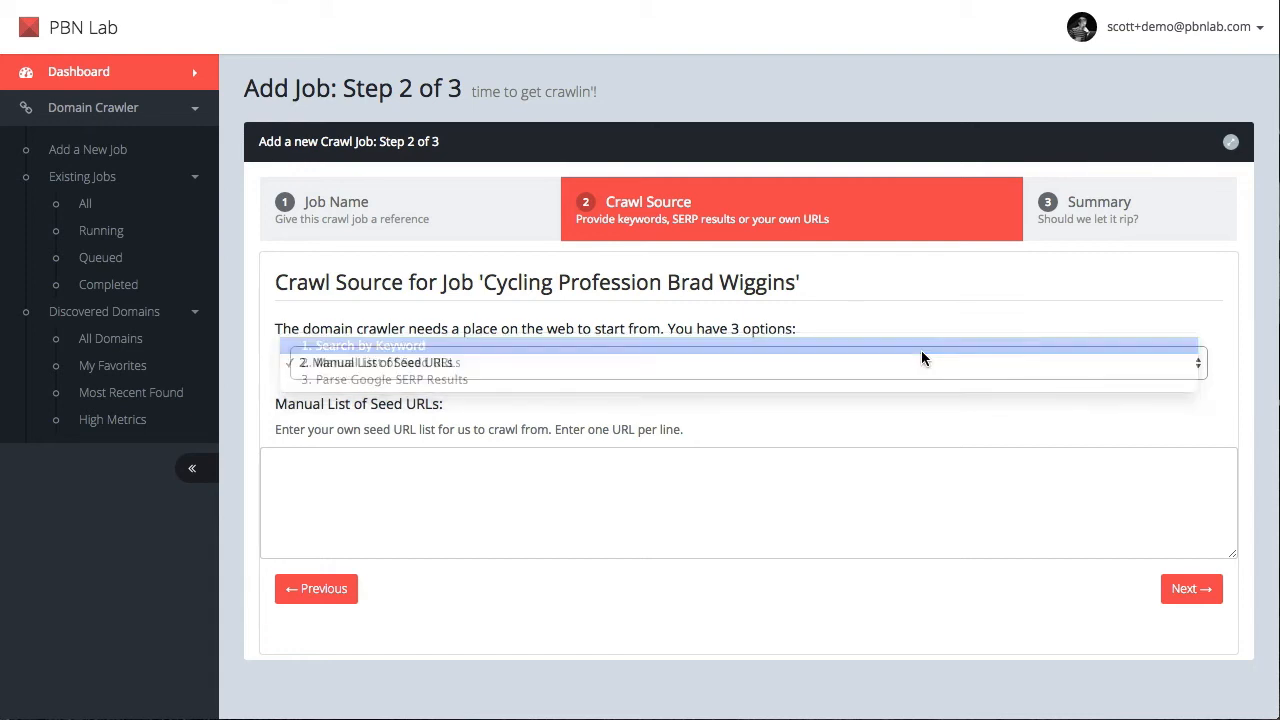
pyautogui.click(363, 345)
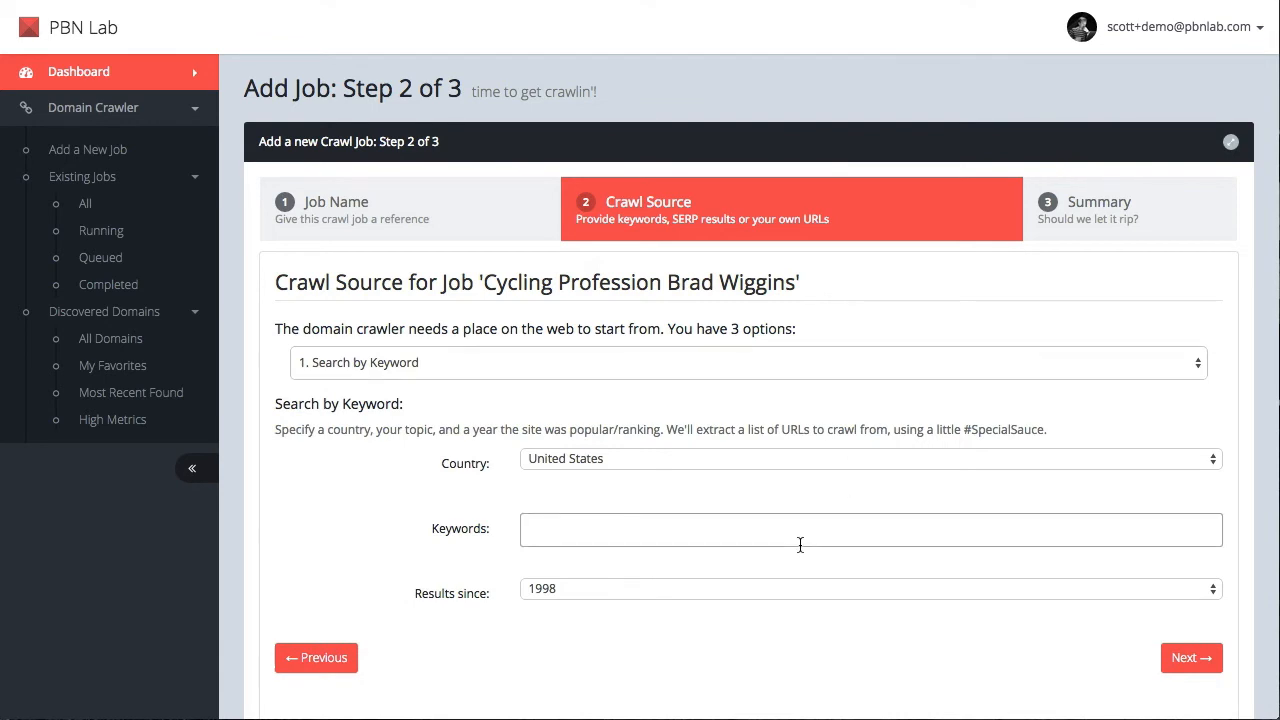
# Step: Set the search keywords to "bradley wiggins" and keep United States as the search country
pyautogui.click(870, 529)
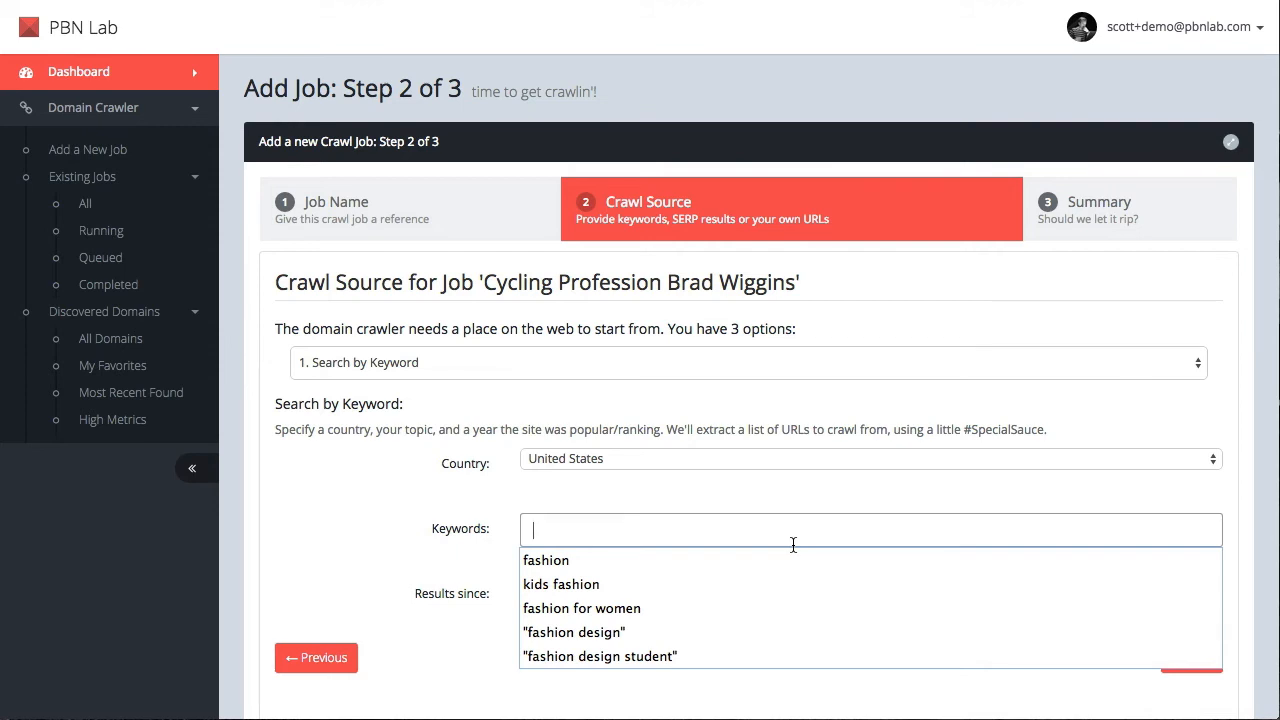
pyautogui.write('"bradley wiggins')
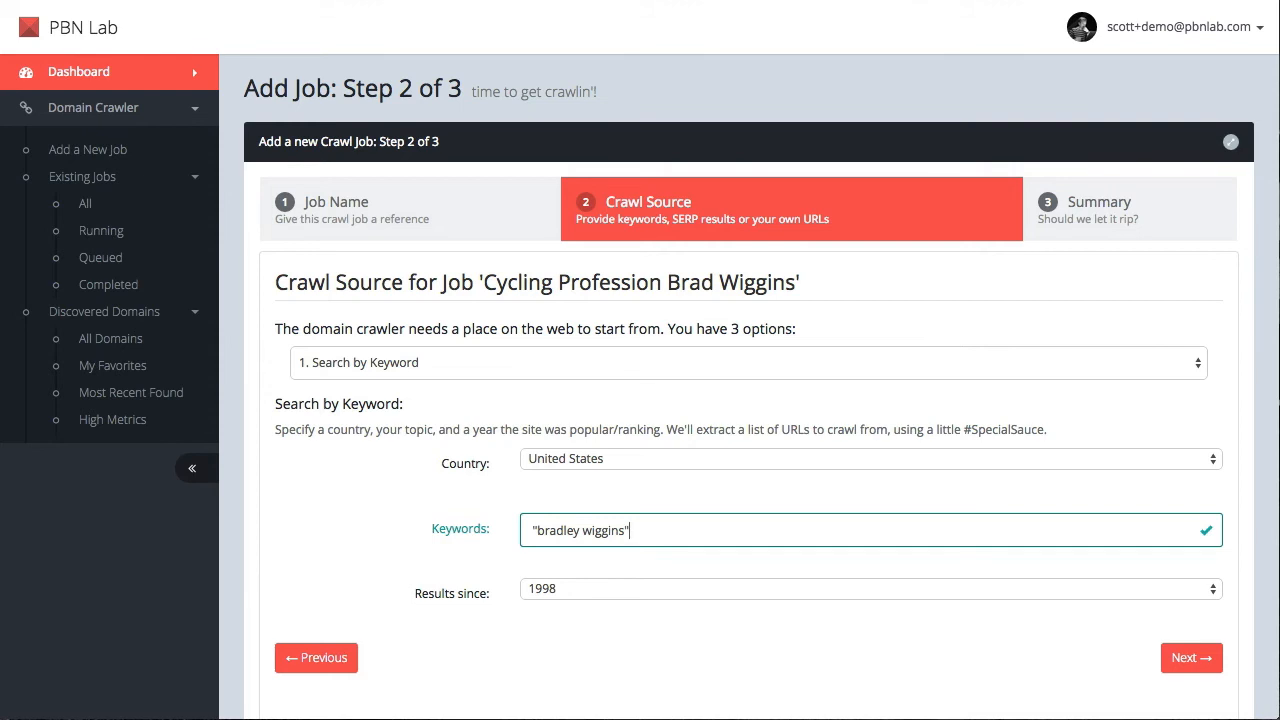
pyautogui.click(867, 458)
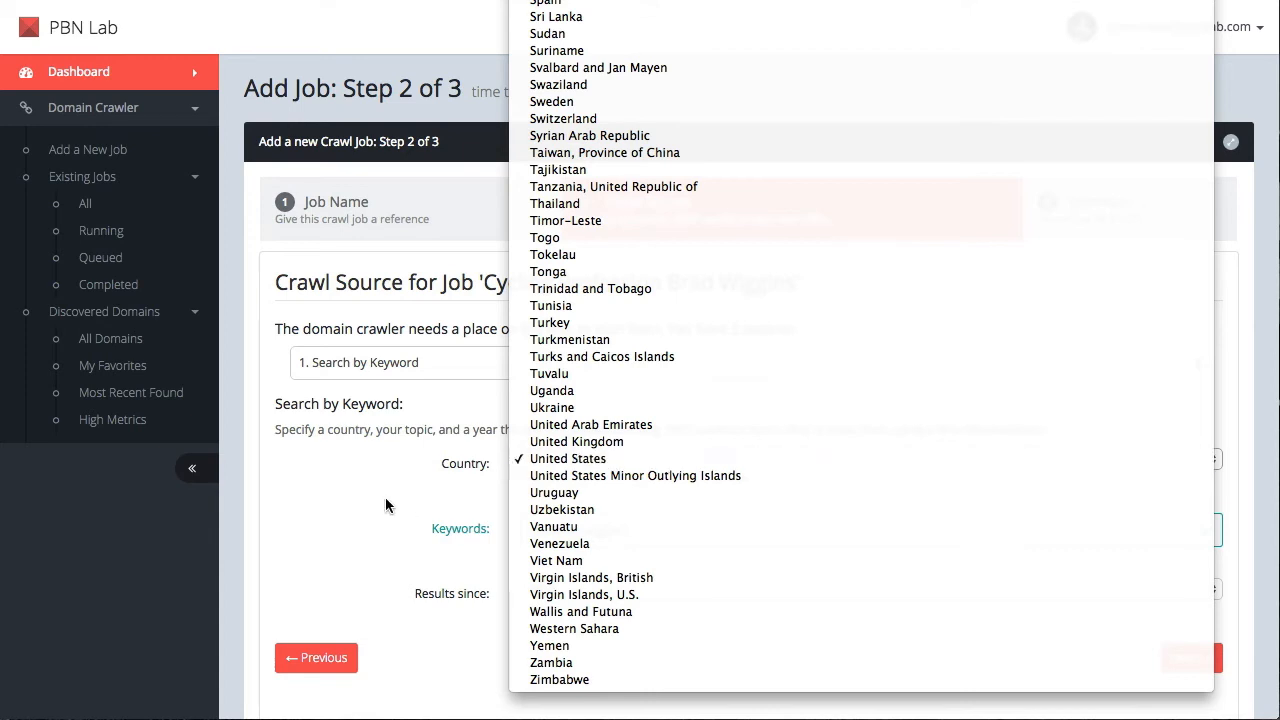
pyautogui.click(568, 458)
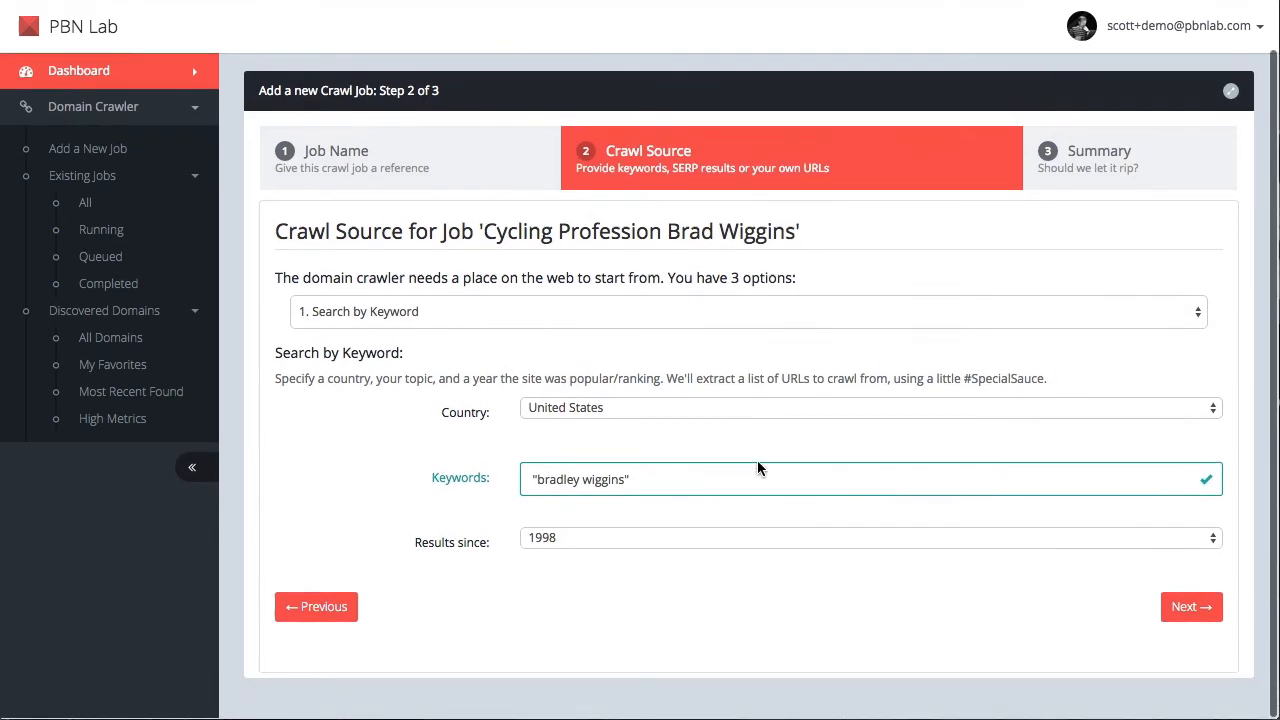
# Step: Set Results since to 2012 and continue to the job summary step
pyautogui.click(870, 537)
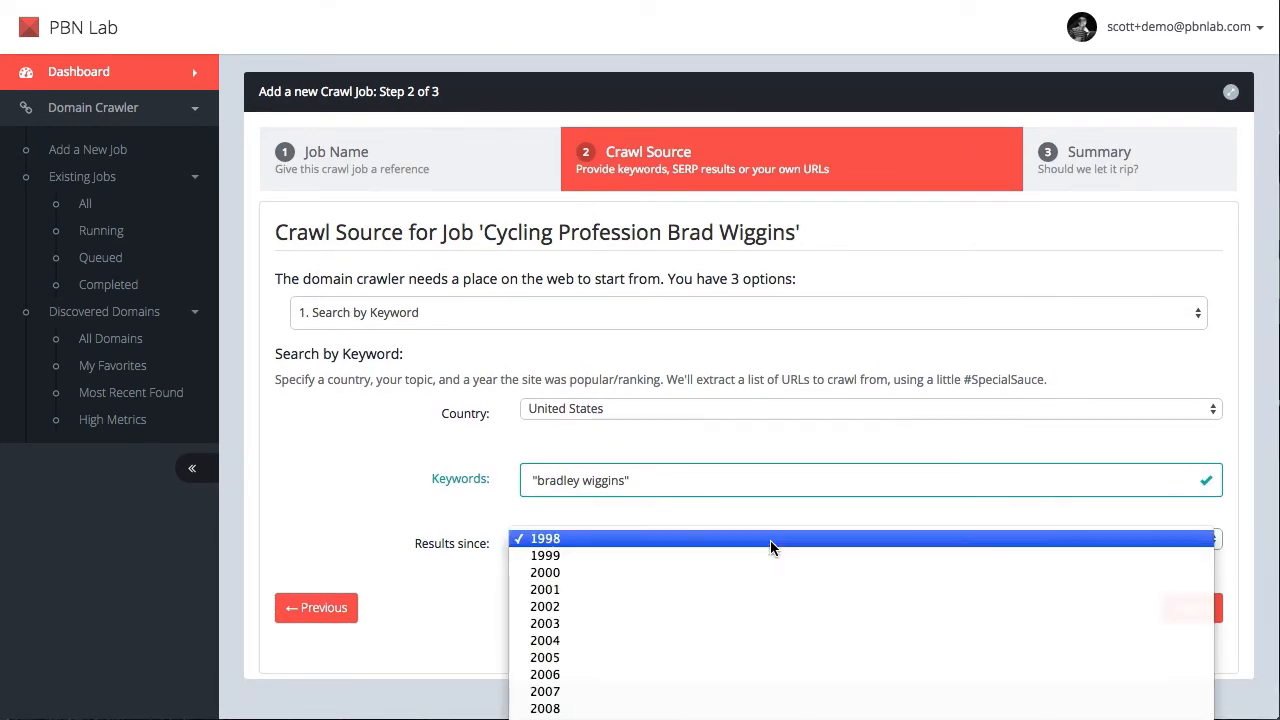
pyautogui.moveTo(807, 606)
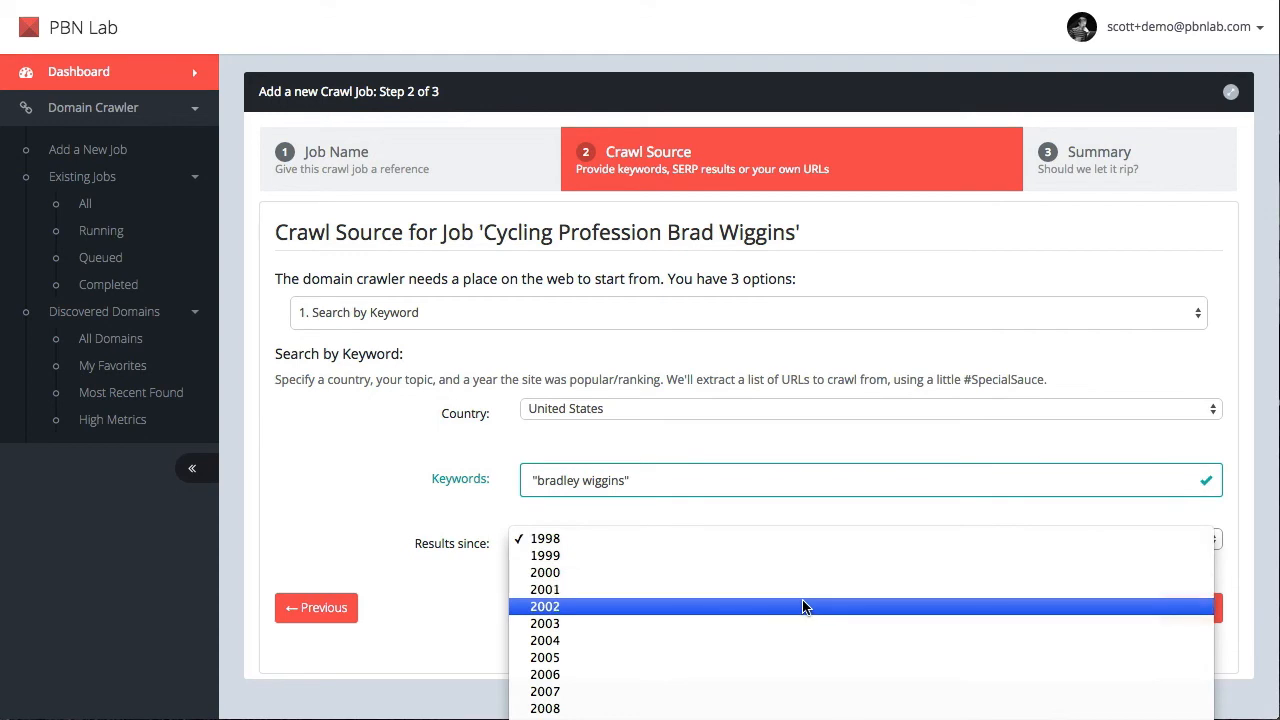
pyautogui.moveTo(859, 589)
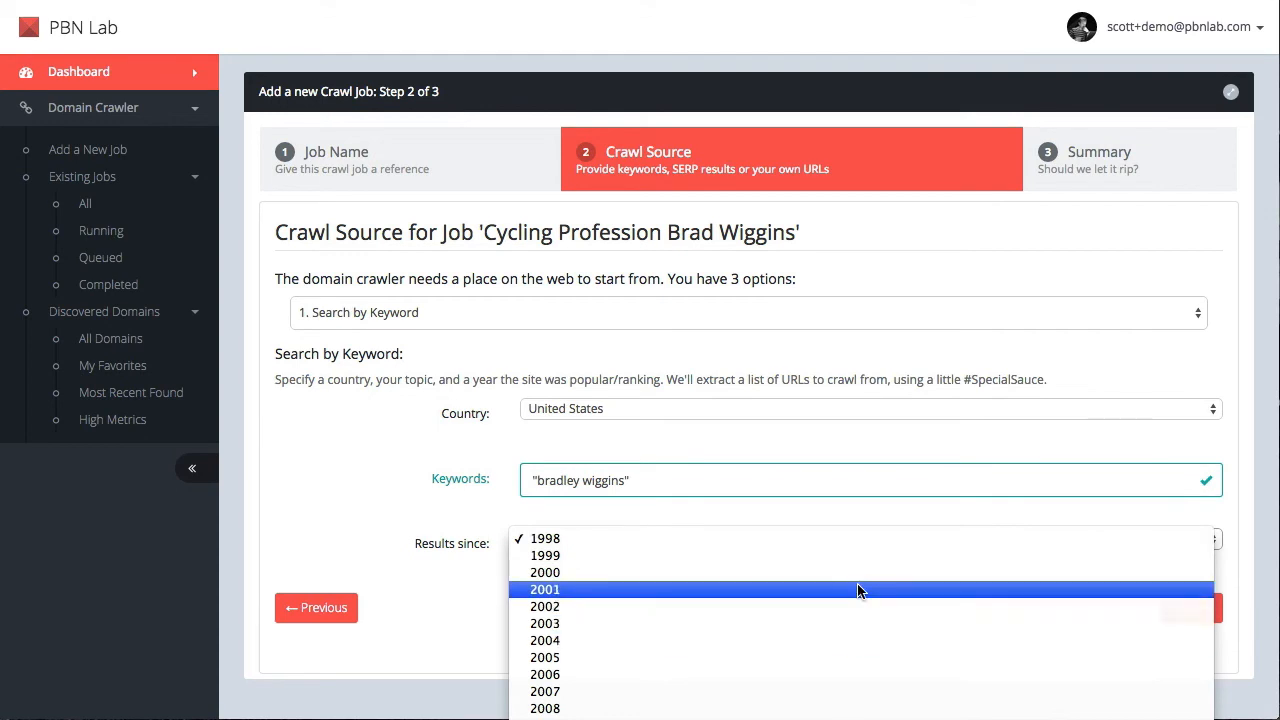
pyautogui.moveTo(884, 606)
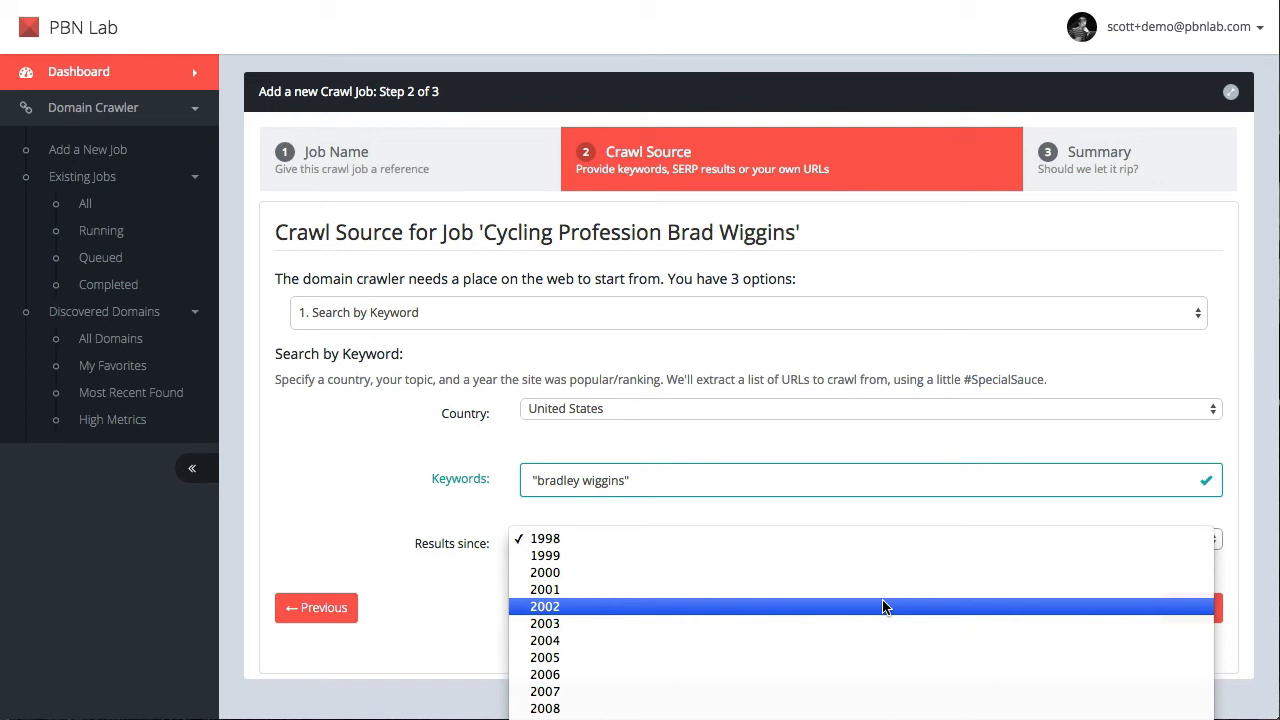
pyautogui.click(545, 538)
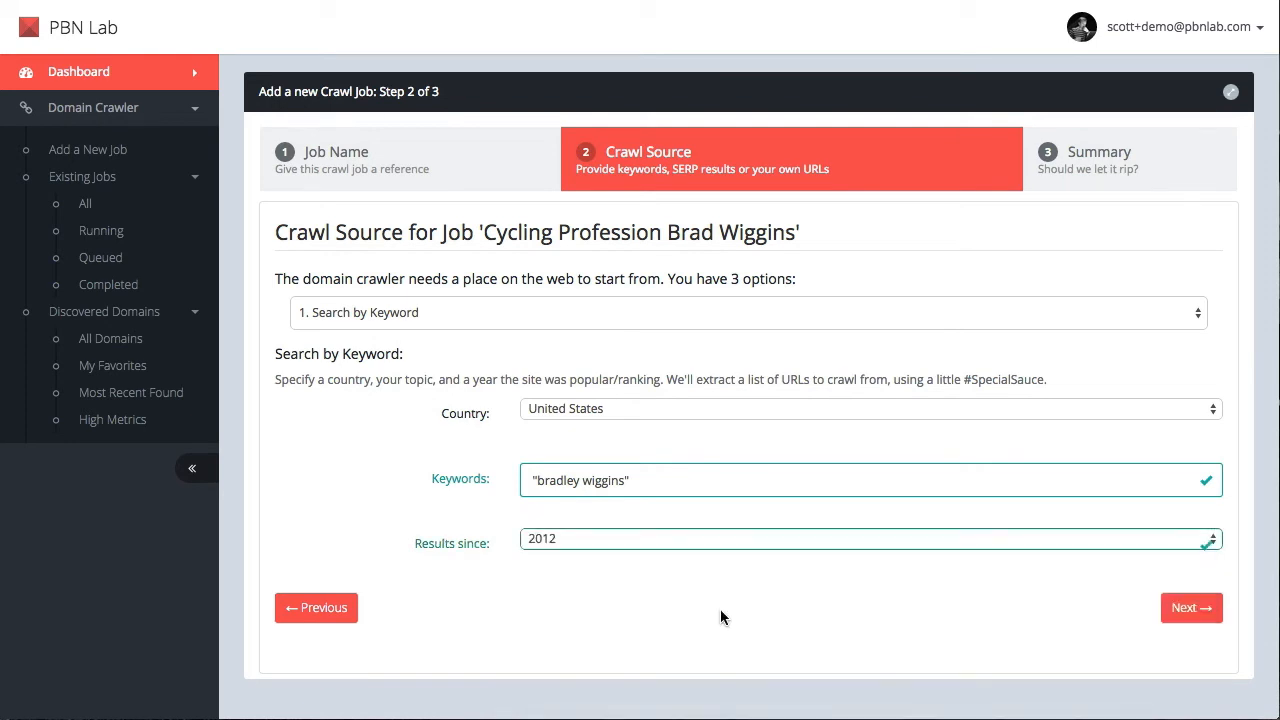
pyautogui.click(1191, 607)
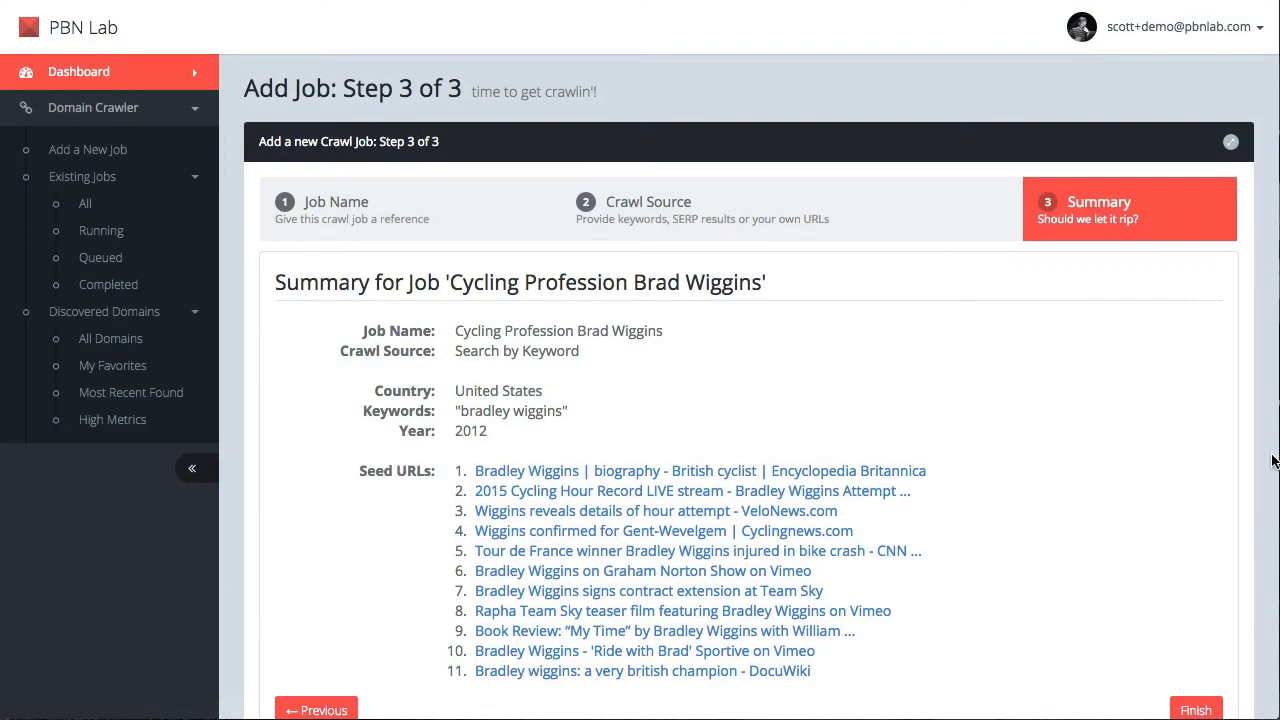
# Step: Finish the wizard to queue the crawl job and return to the dashboard
pyautogui.scroll(-3)
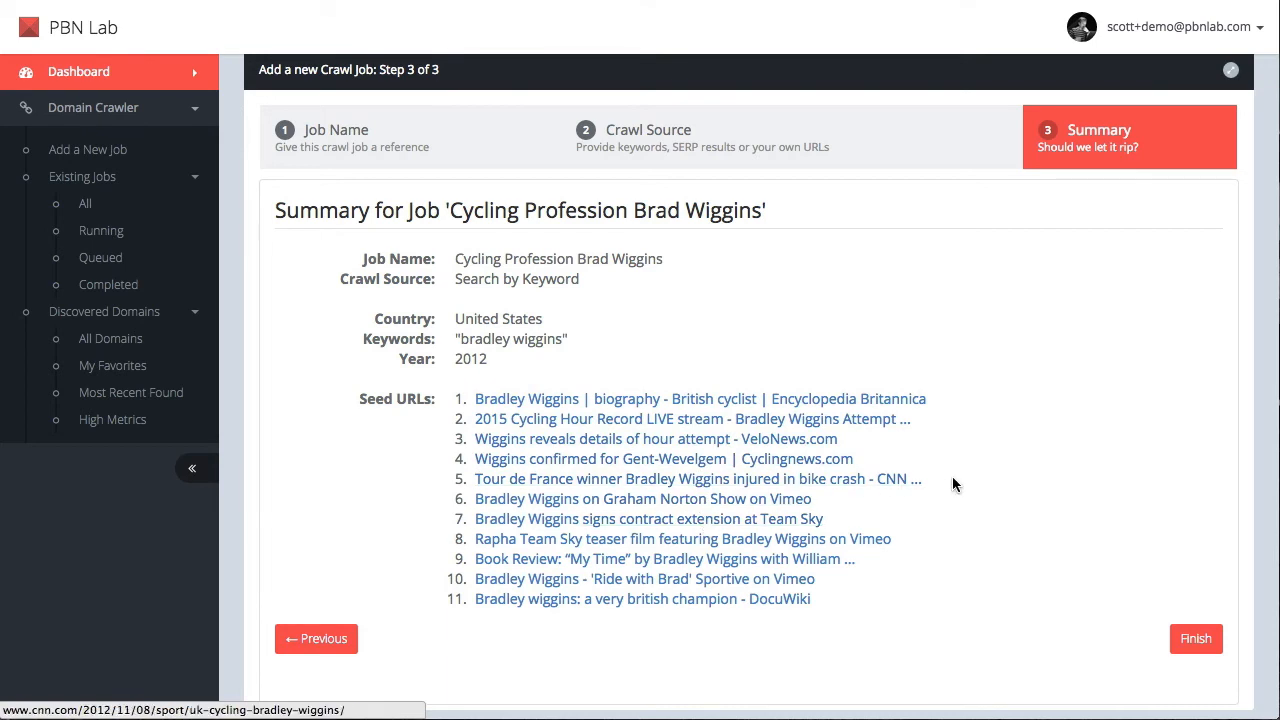
pyautogui.moveTo(1021, 461)
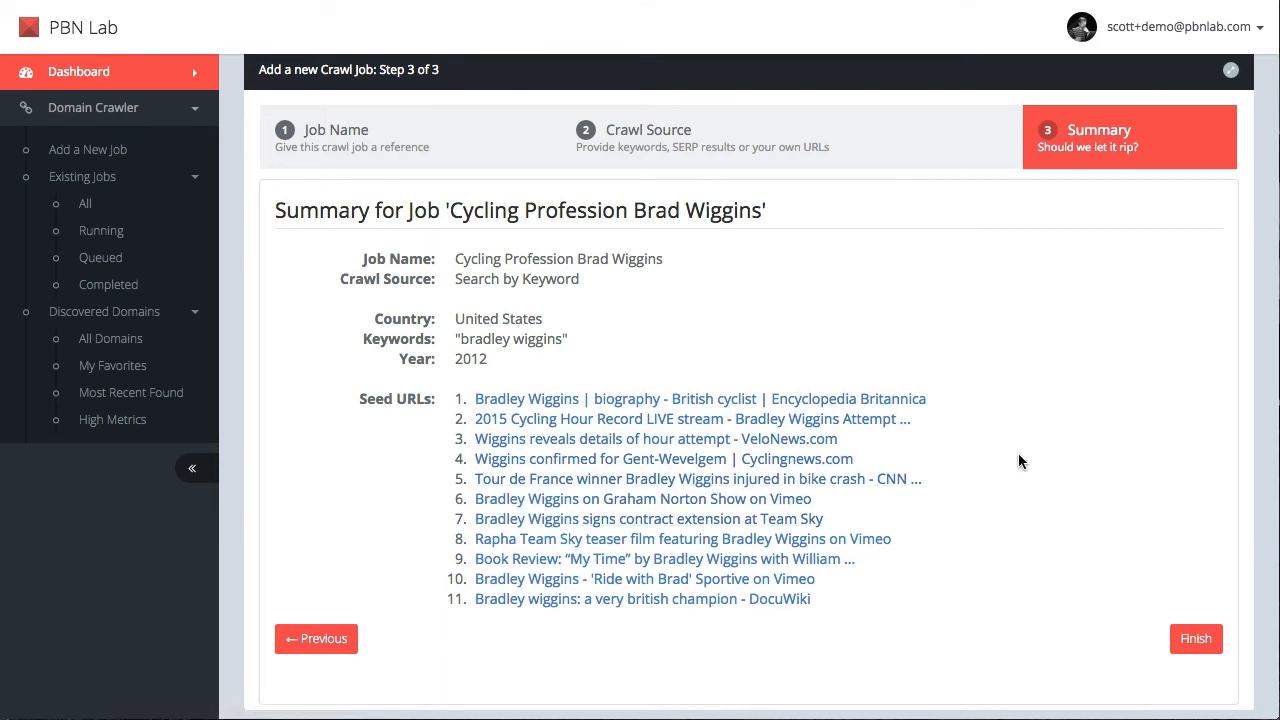
pyautogui.click(1196, 638)
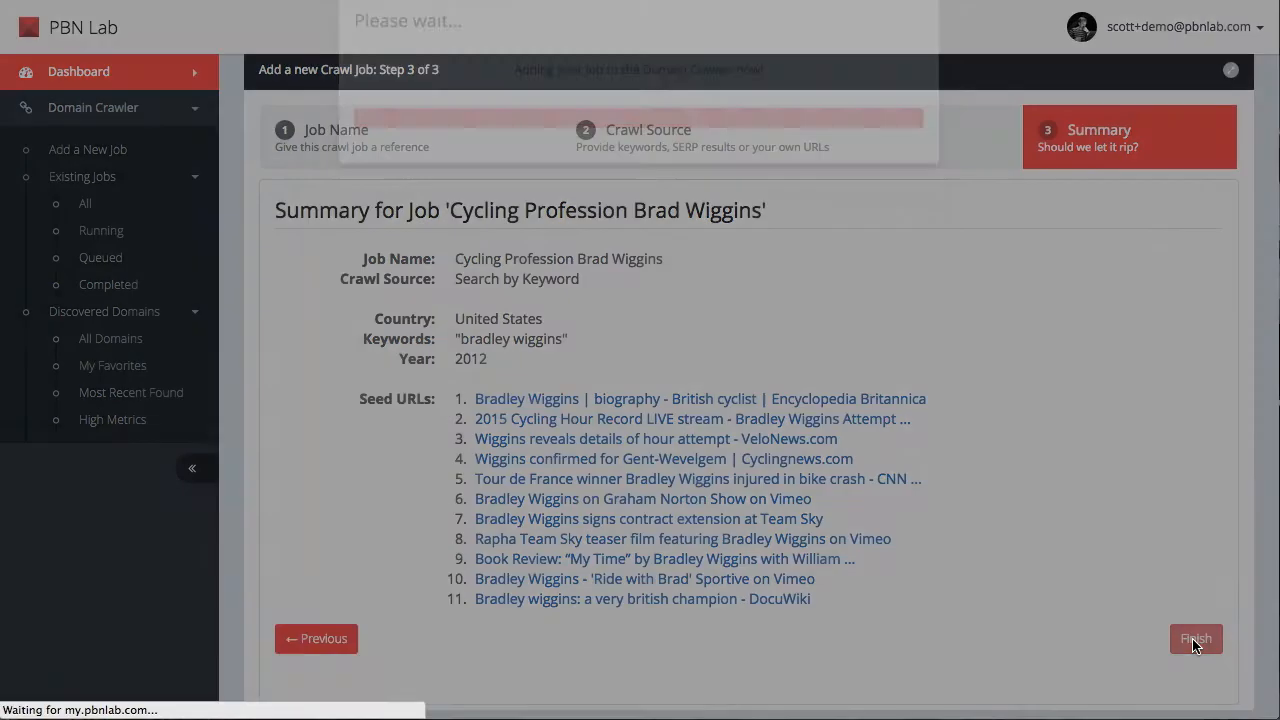
pyautogui.click(1195, 638)
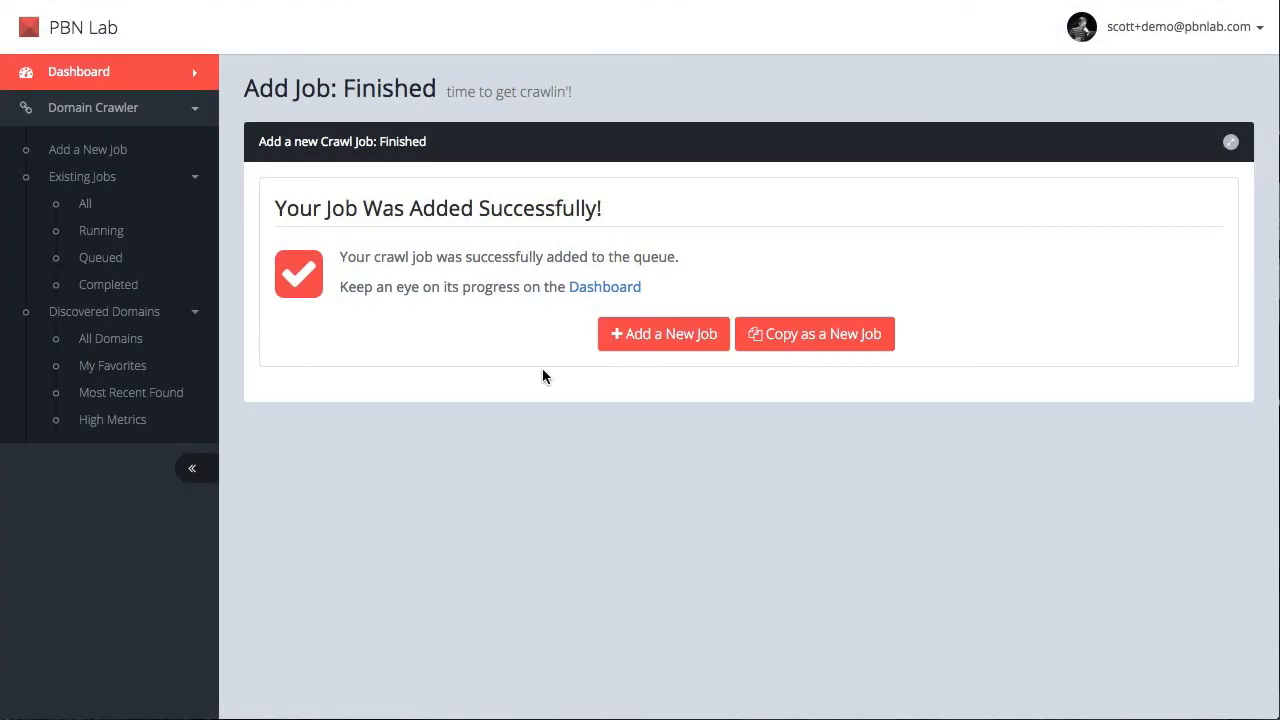
pyautogui.click(604, 287)
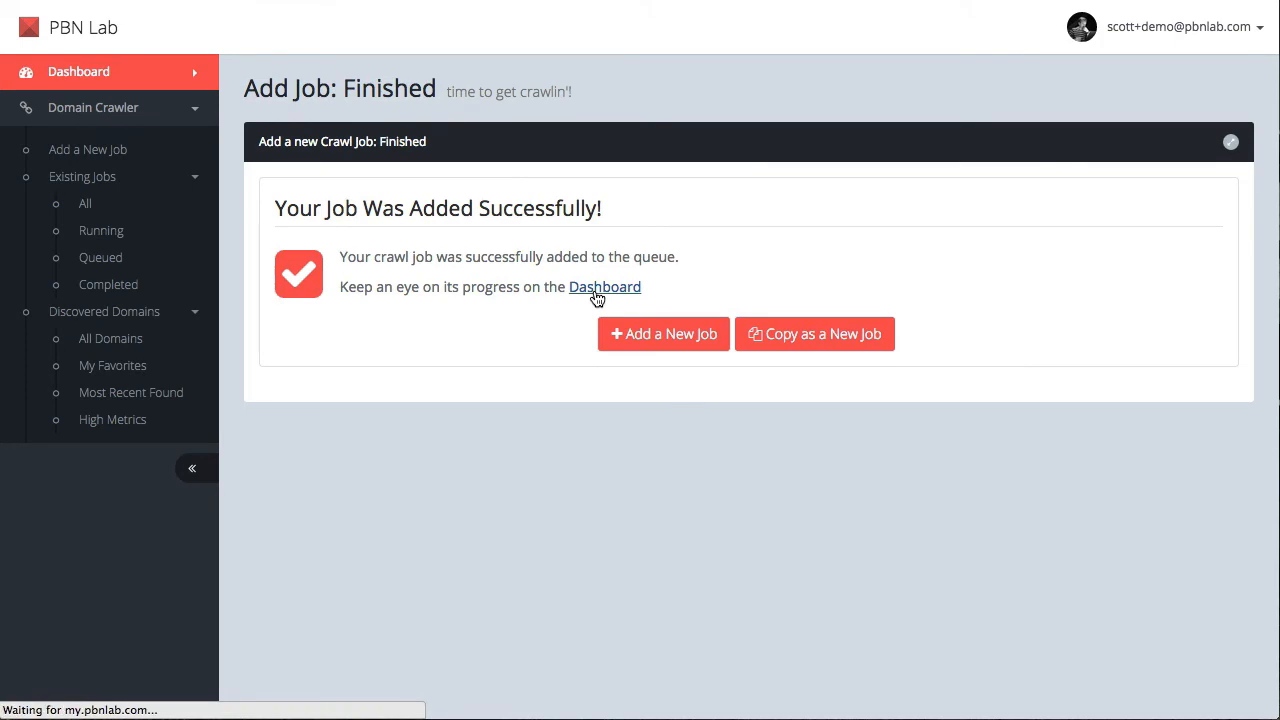
# Step: Watch job 13563's crawl progress panel on the dashboard
pyautogui.click(604, 287)
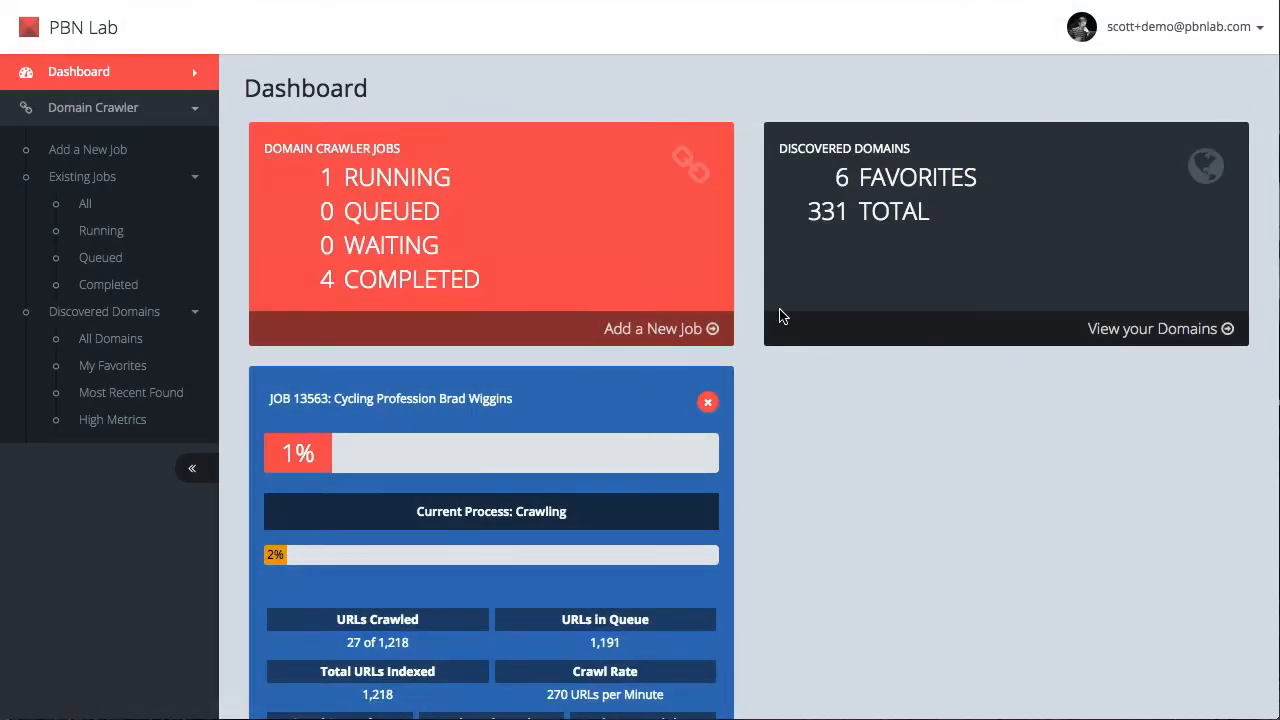
pyautogui.scroll(-3)
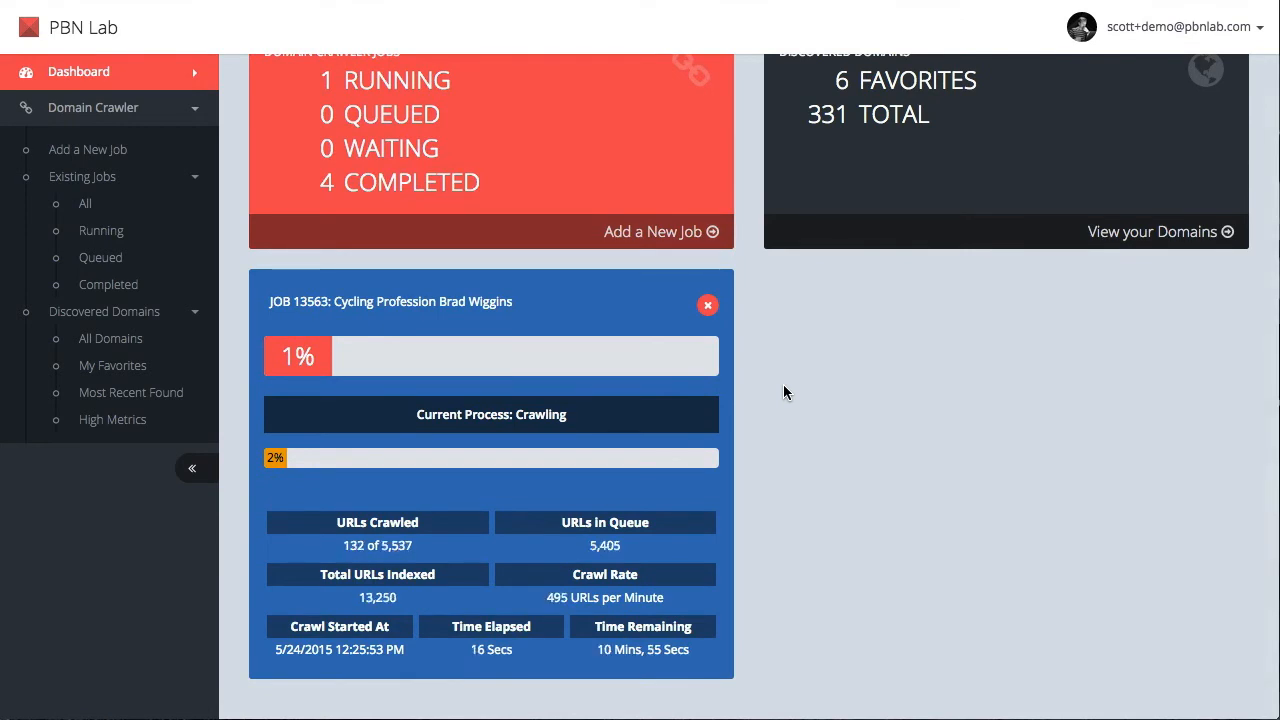
pyautogui.moveTo(762, 417)
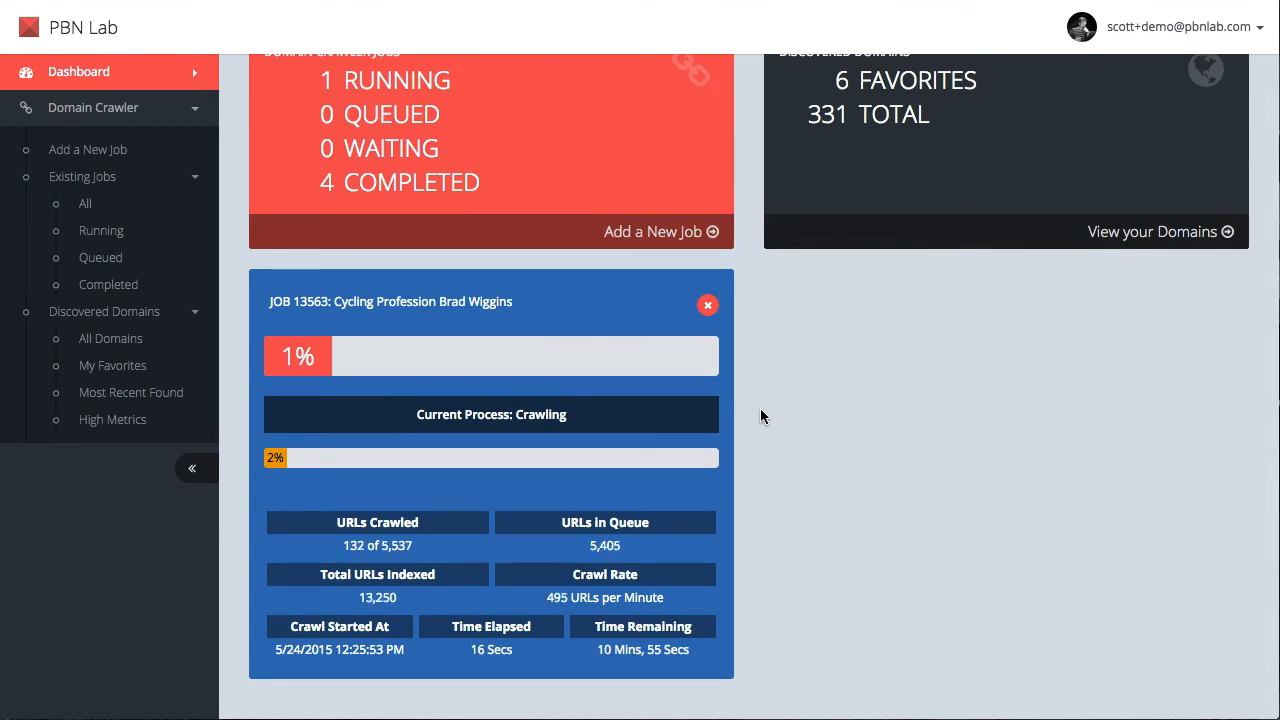
pyautogui.moveTo(752, 423)
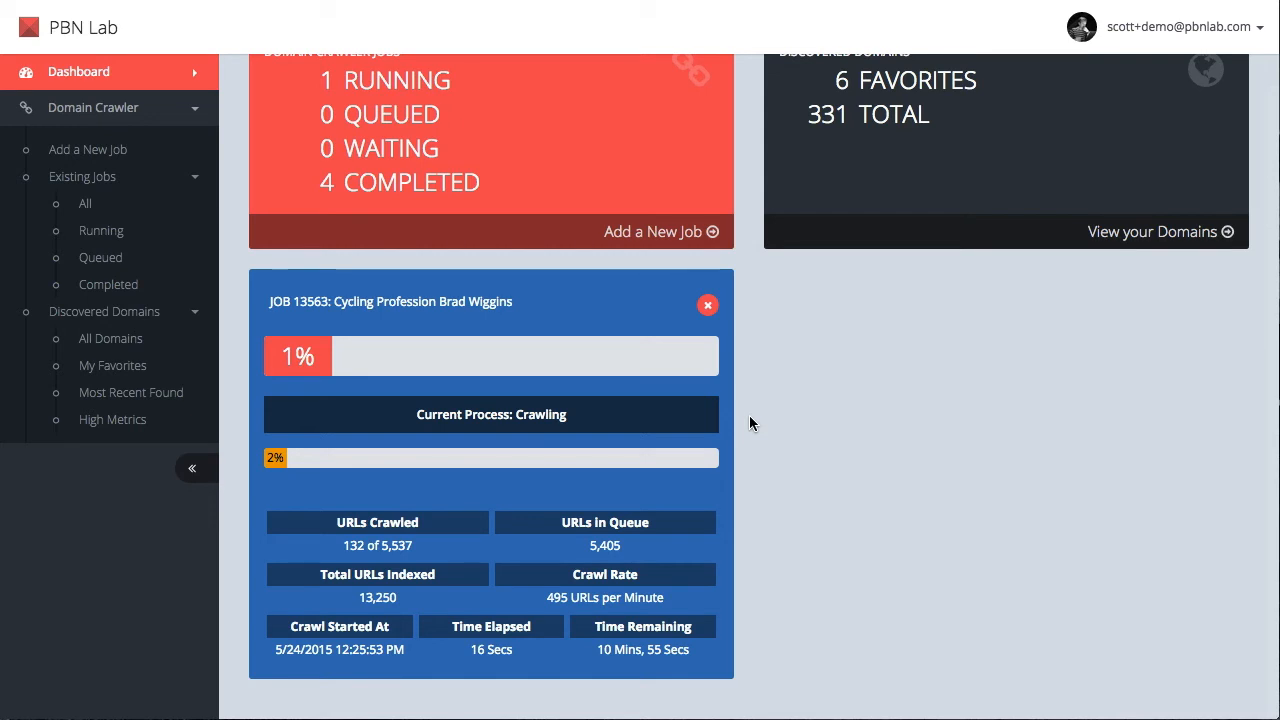
pyautogui.moveTo(738, 428)
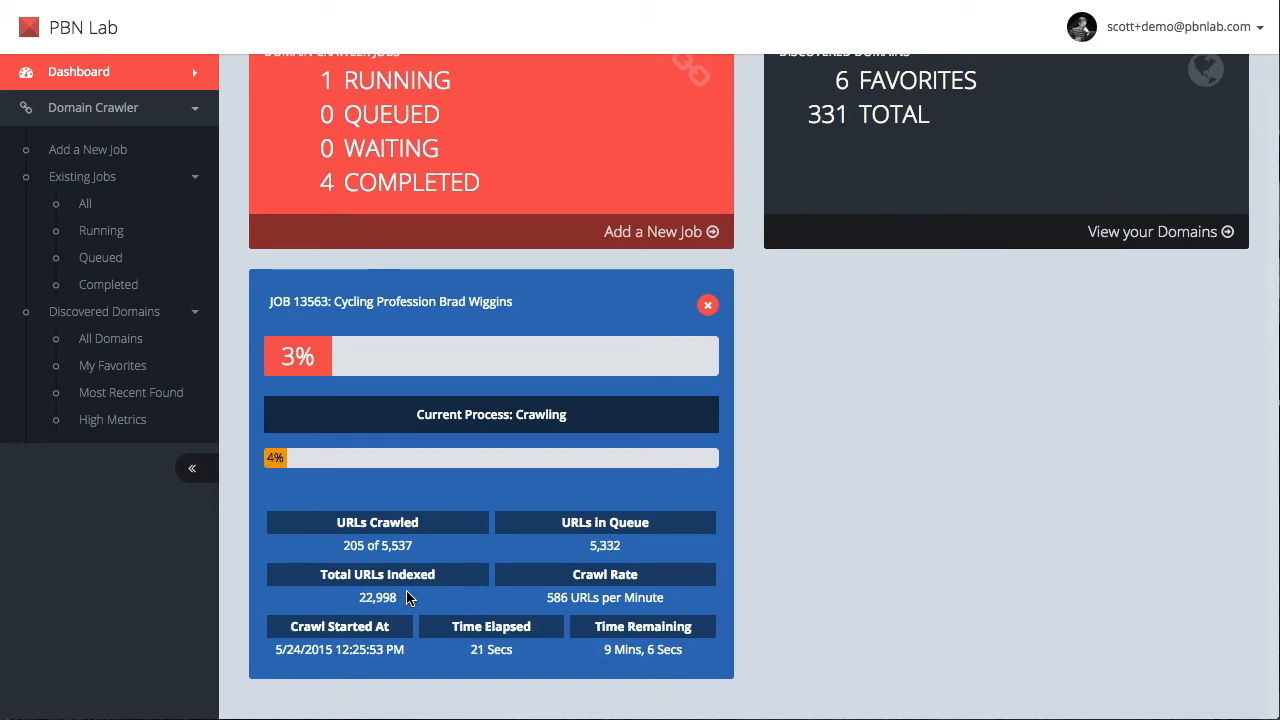
pyautogui.moveTo(658, 591)
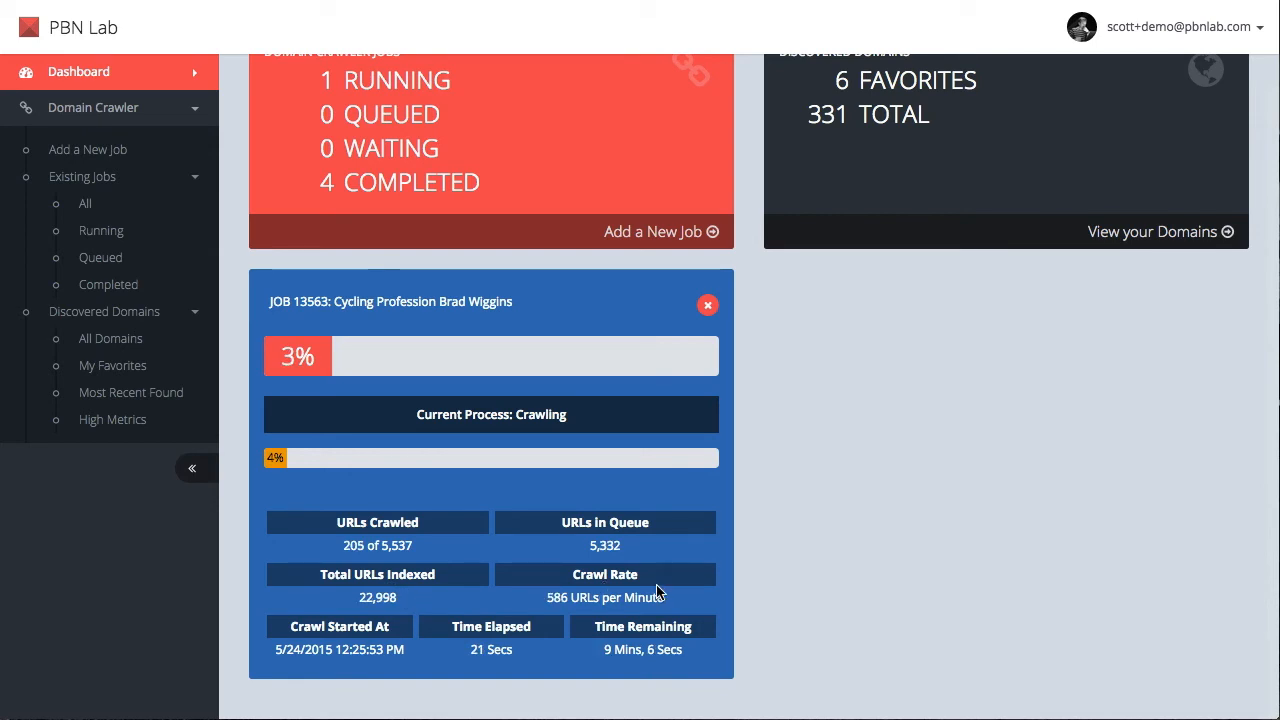
pyautogui.moveTo(603, 653)
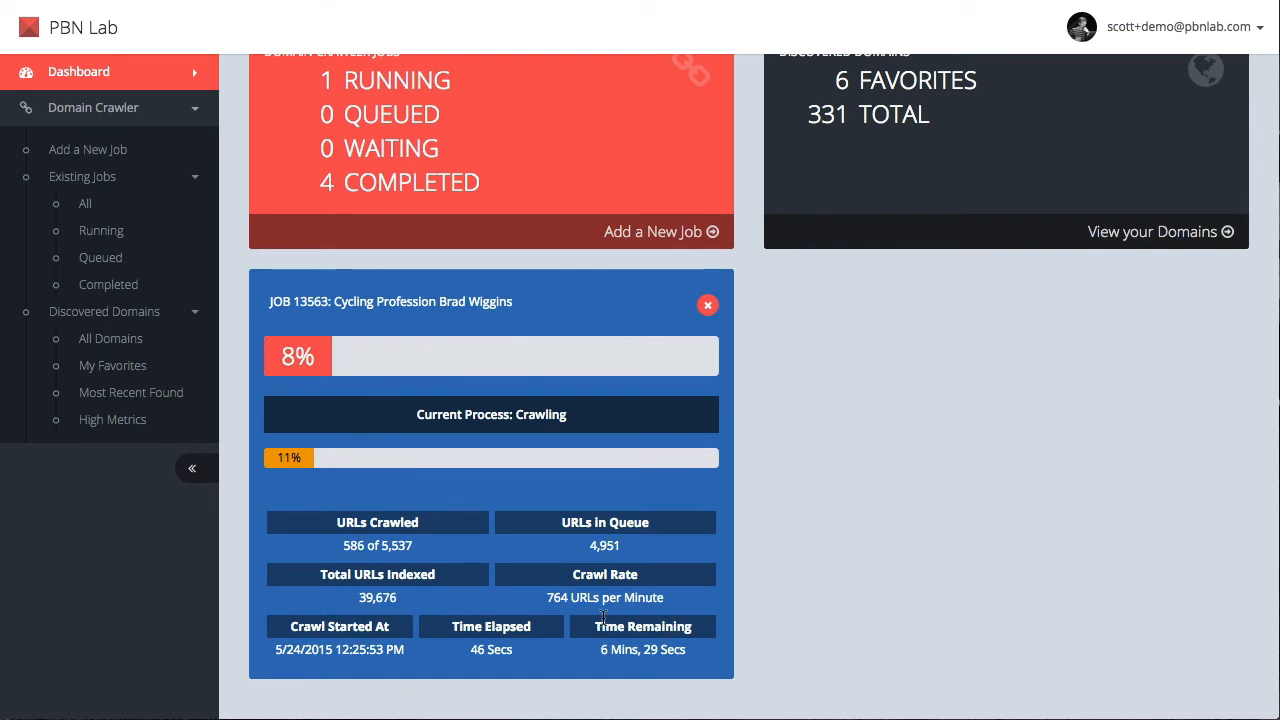
pyautogui.moveTo(585, 611)
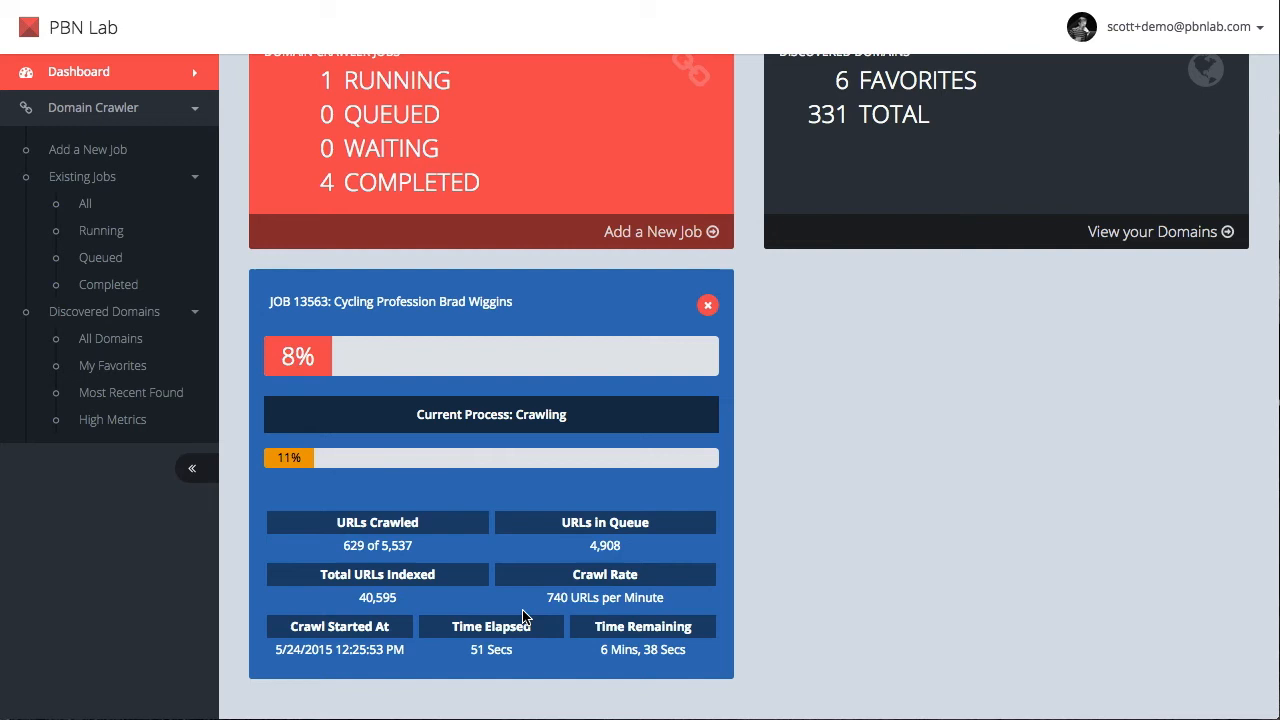
pyautogui.moveTo(650, 547)
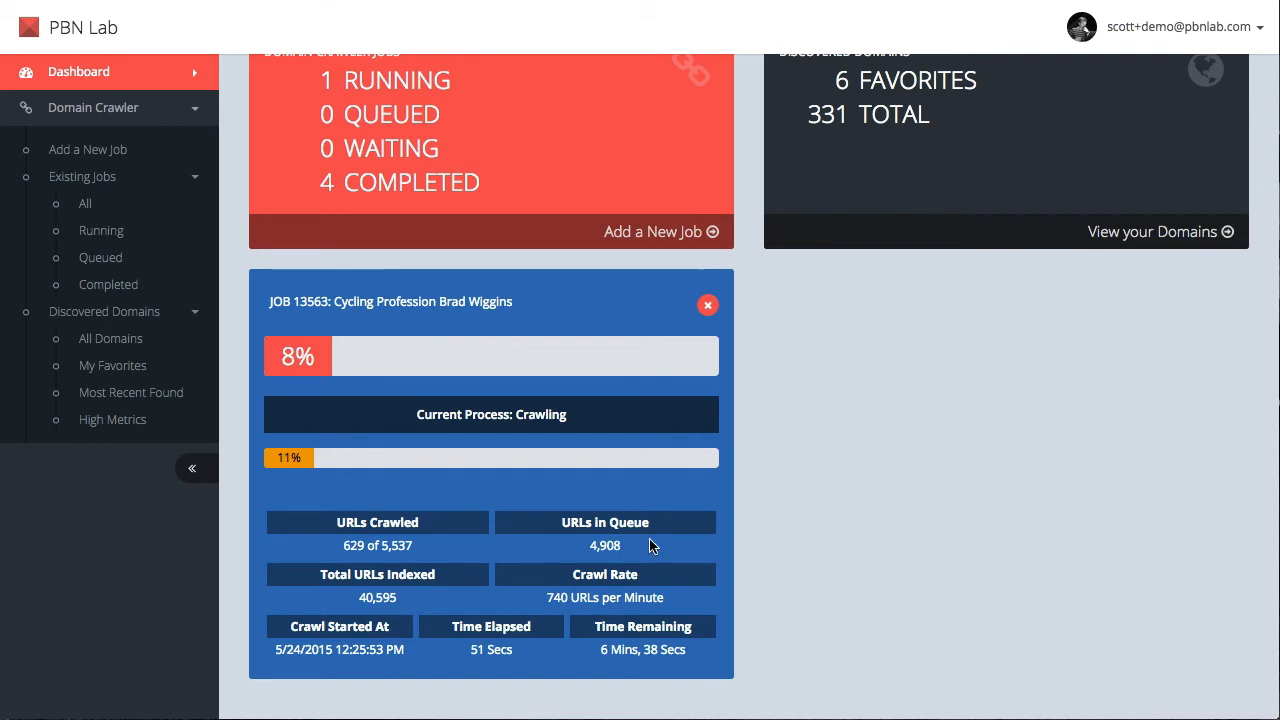
pyautogui.moveTo(686, 600)
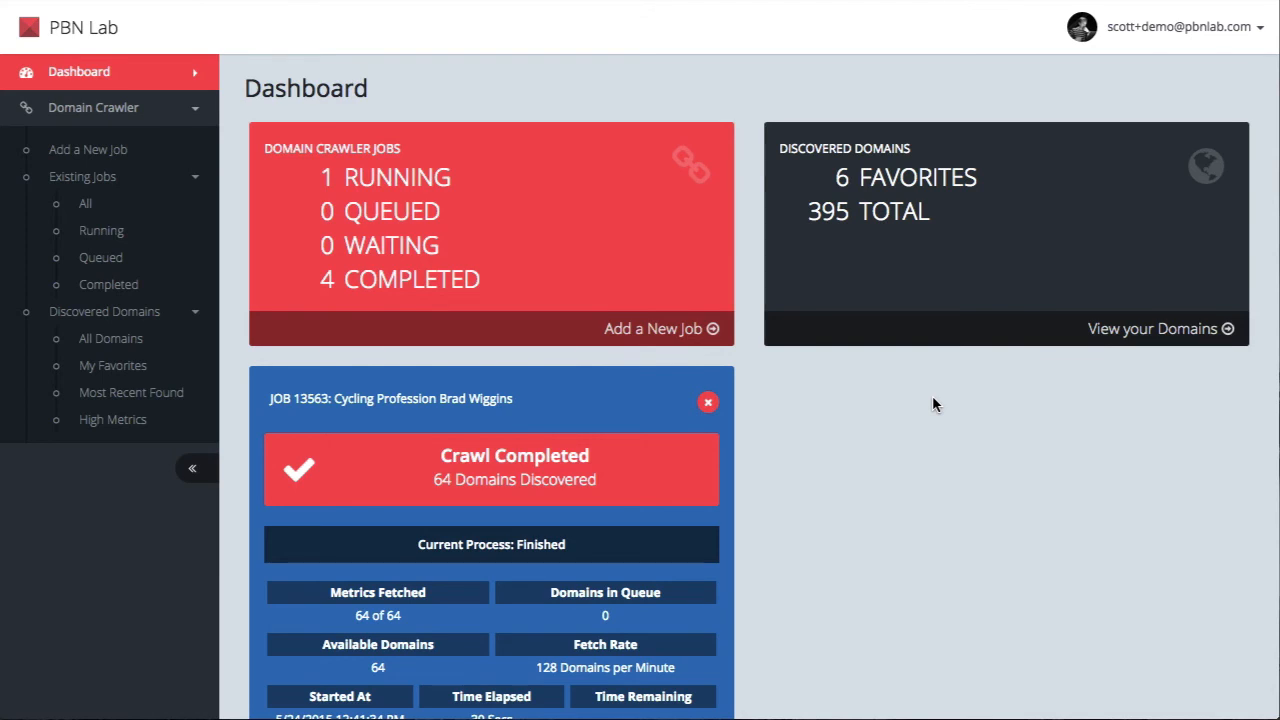
pyautogui.moveTo(533, 468)
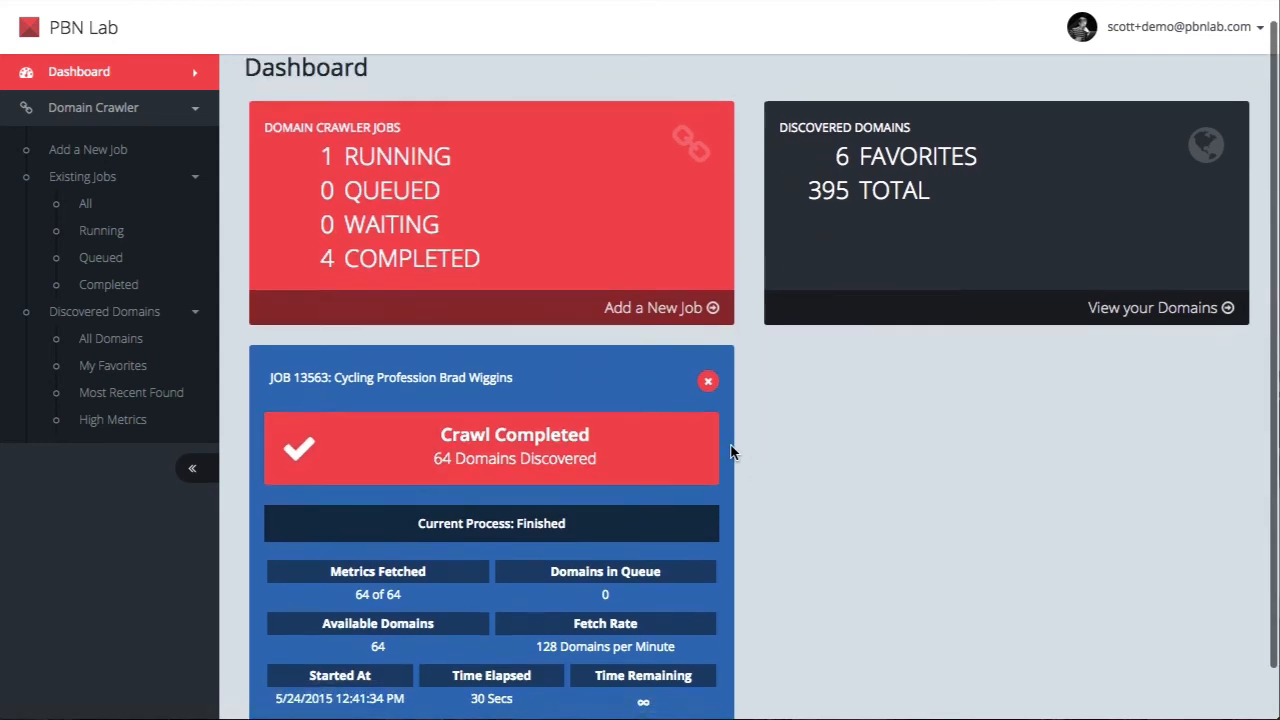
pyautogui.scroll(-3)
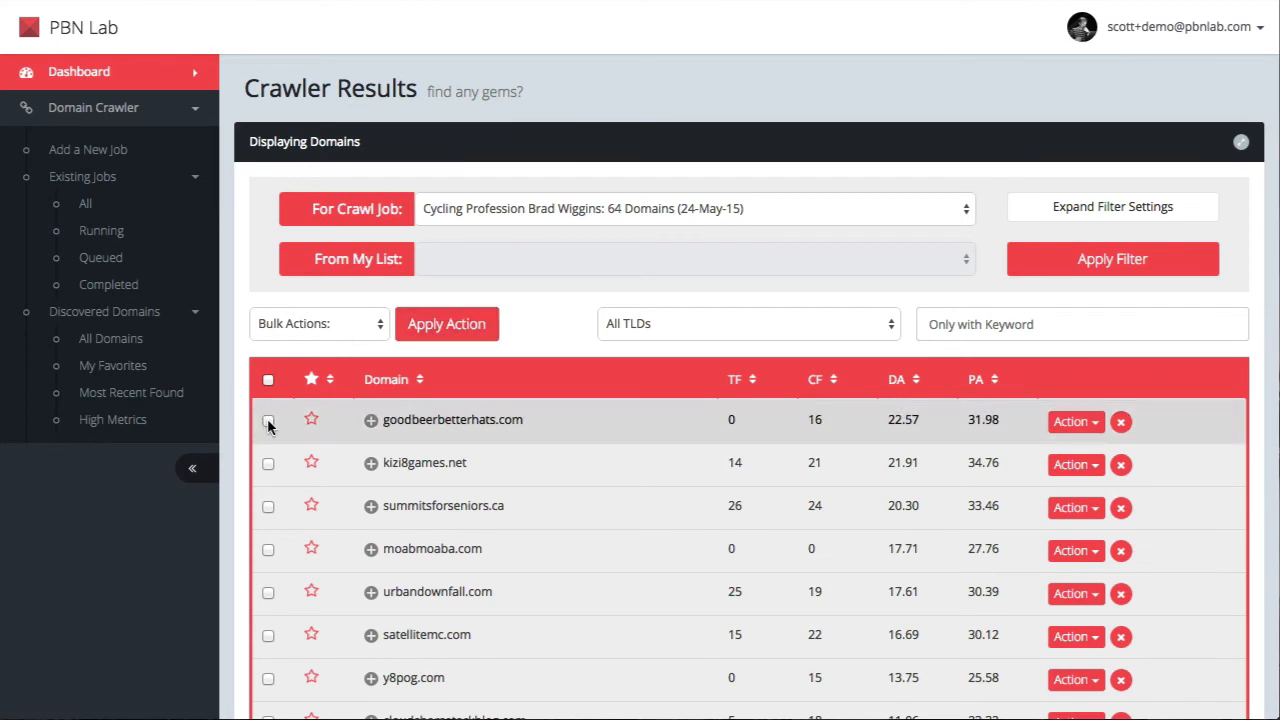
# Step: Tick goodbeerbetterhats.com and kizi8games.net in the Crawler Results for a bulk action
pyautogui.click(268, 419)
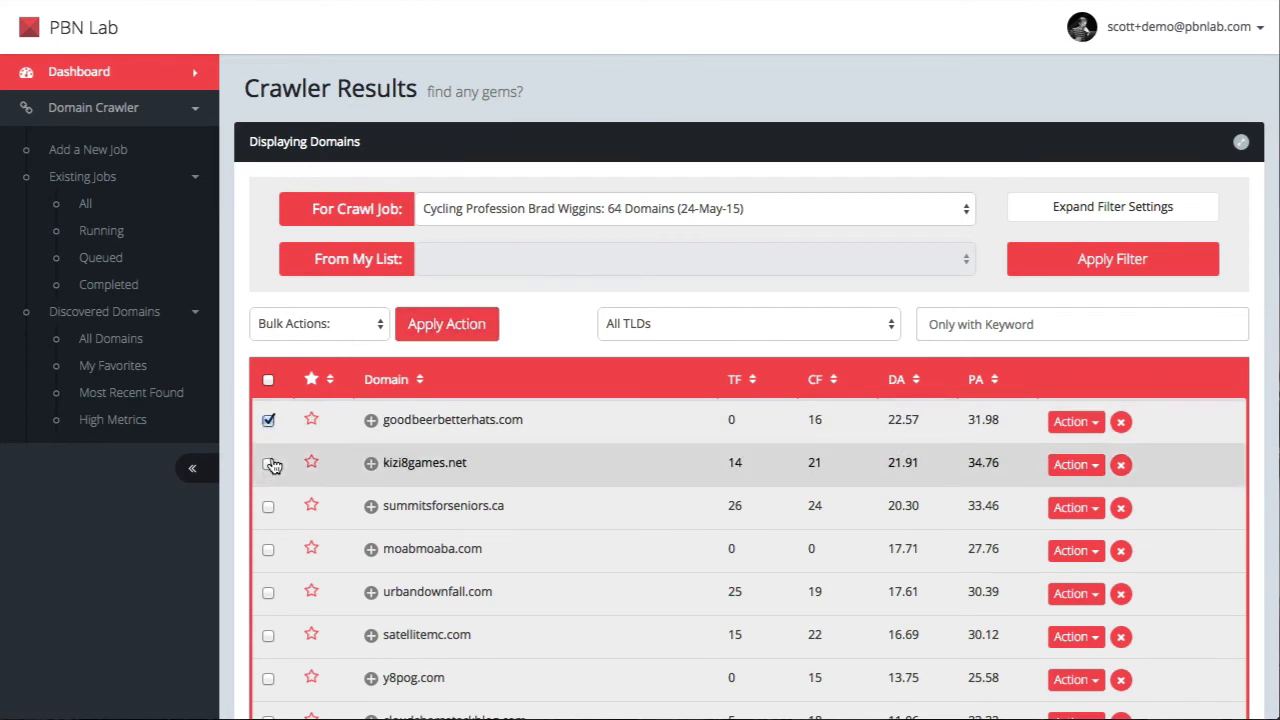
pyautogui.click(268, 462)
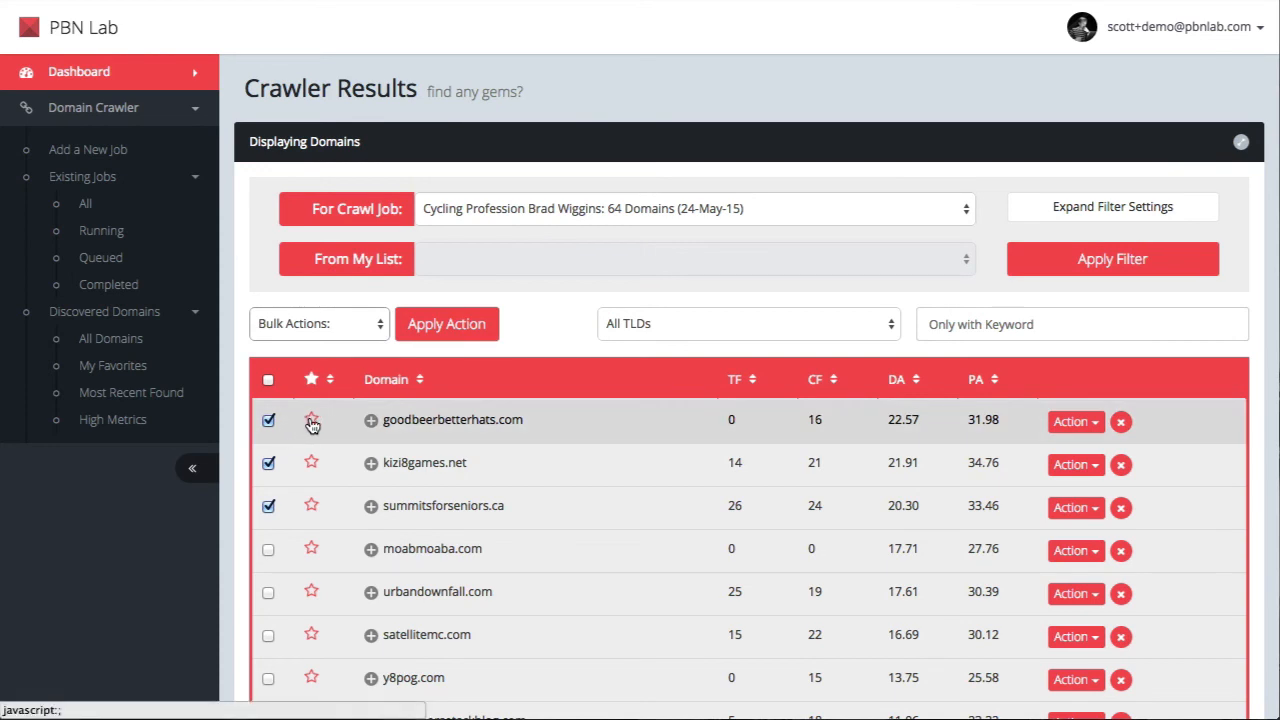
pyautogui.moveTo(313, 468)
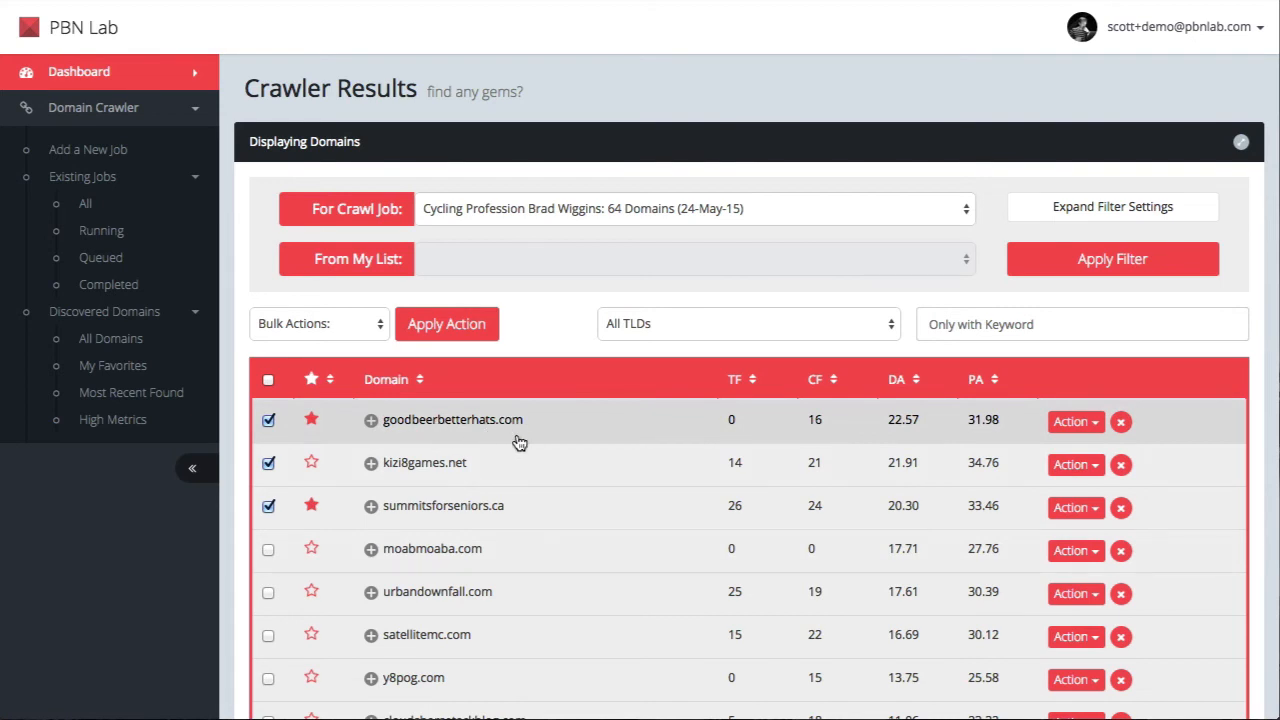
pyautogui.moveTo(765, 467)
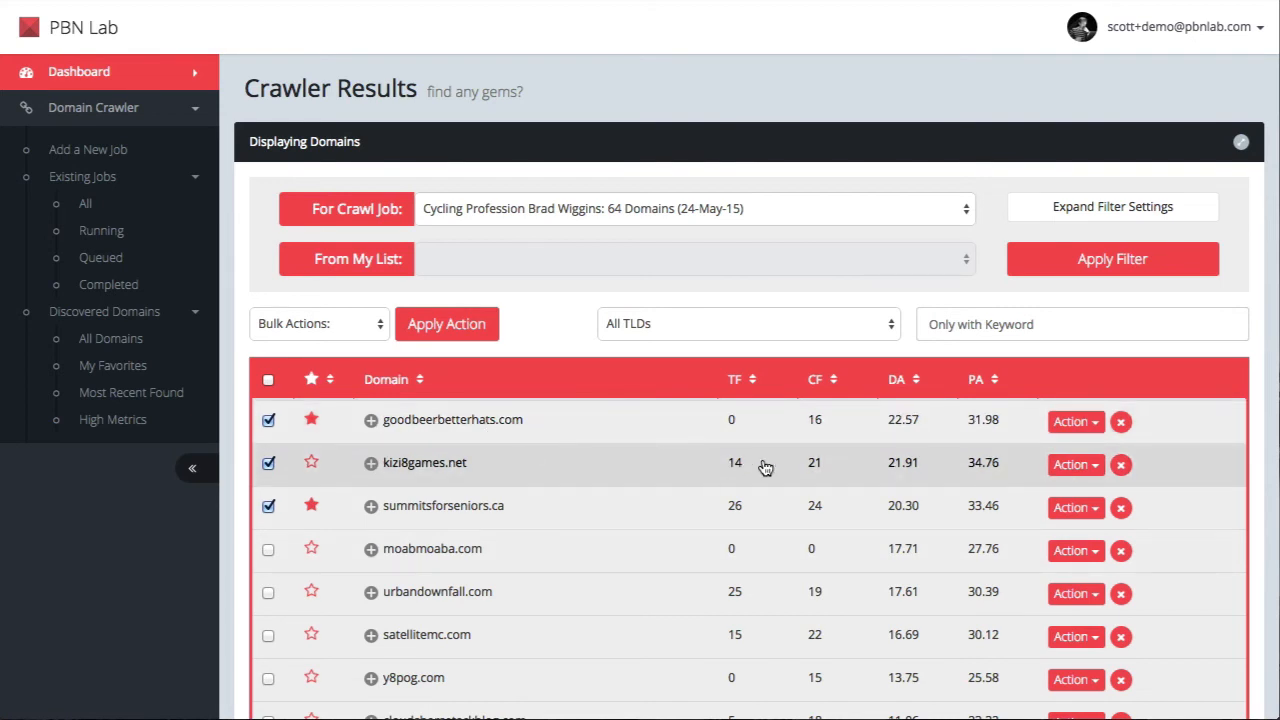
pyautogui.moveTo(827, 408)
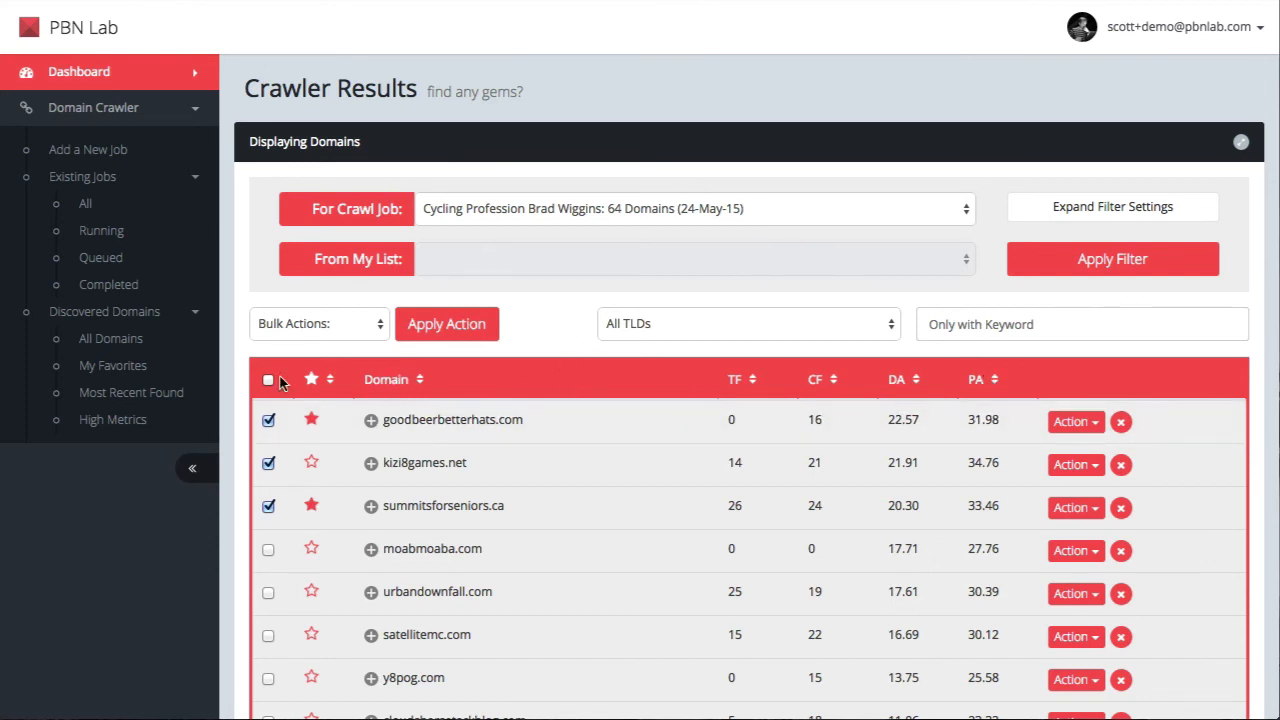
# Step: Sort the Crawler Results by domain, then by TF highest first with summitsforseniors.ca on top
pyautogui.click(420, 379)
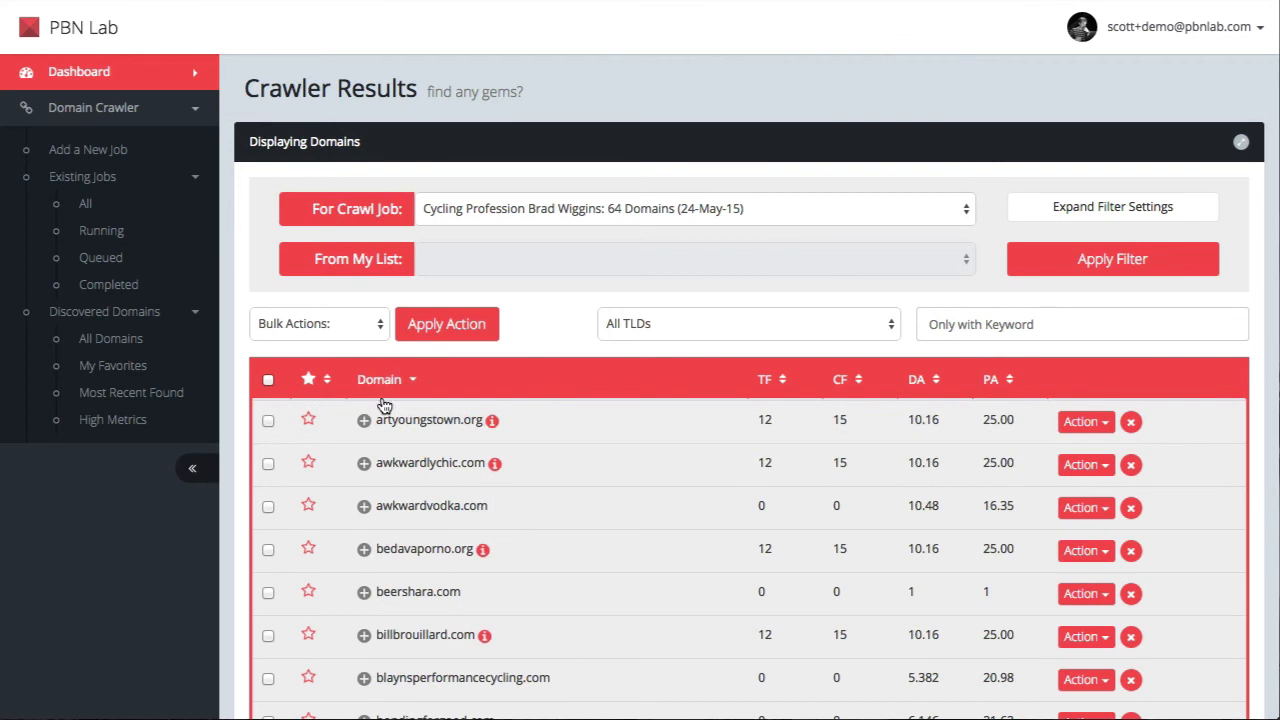
pyautogui.moveTo(384, 400)
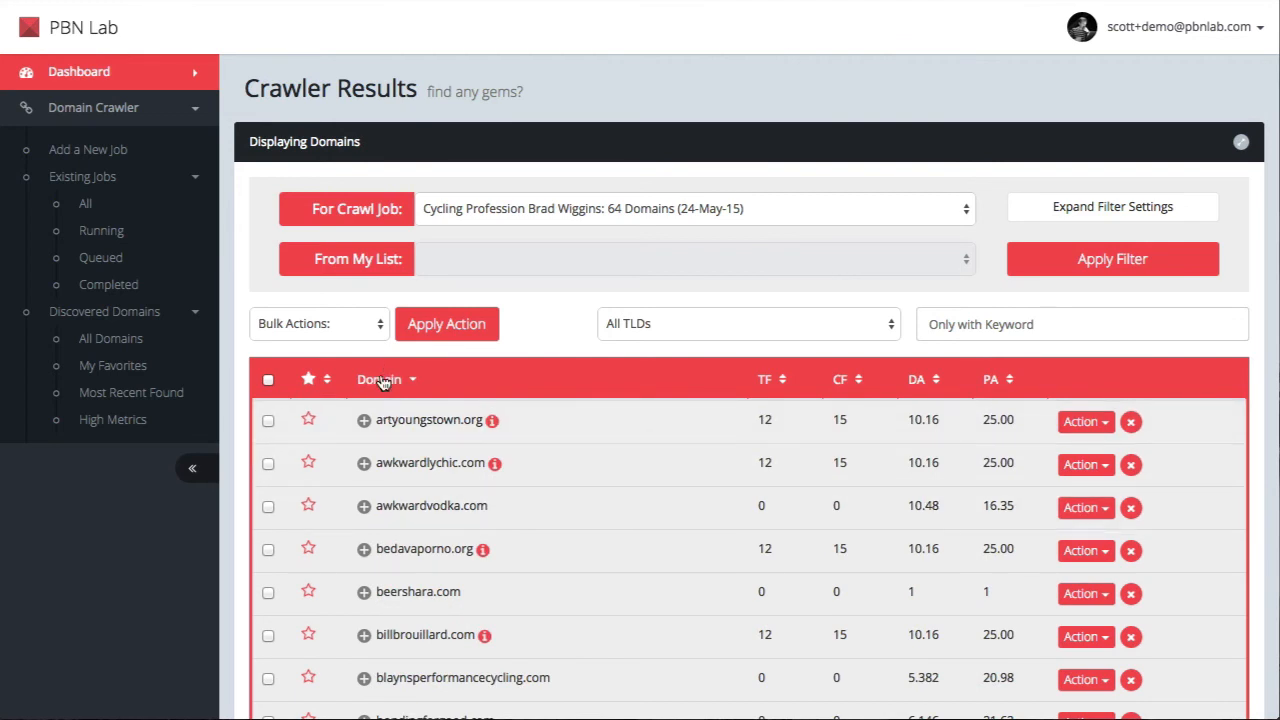
pyautogui.moveTo(765, 385)
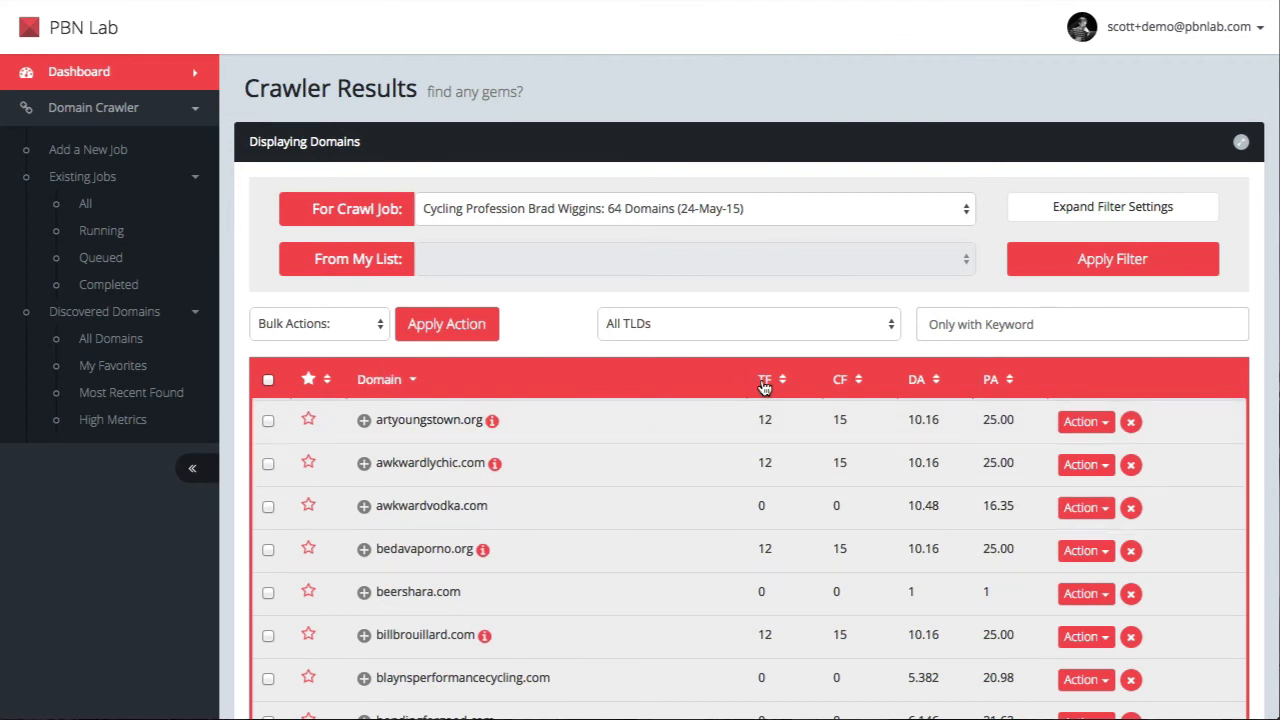
pyautogui.click(765, 379)
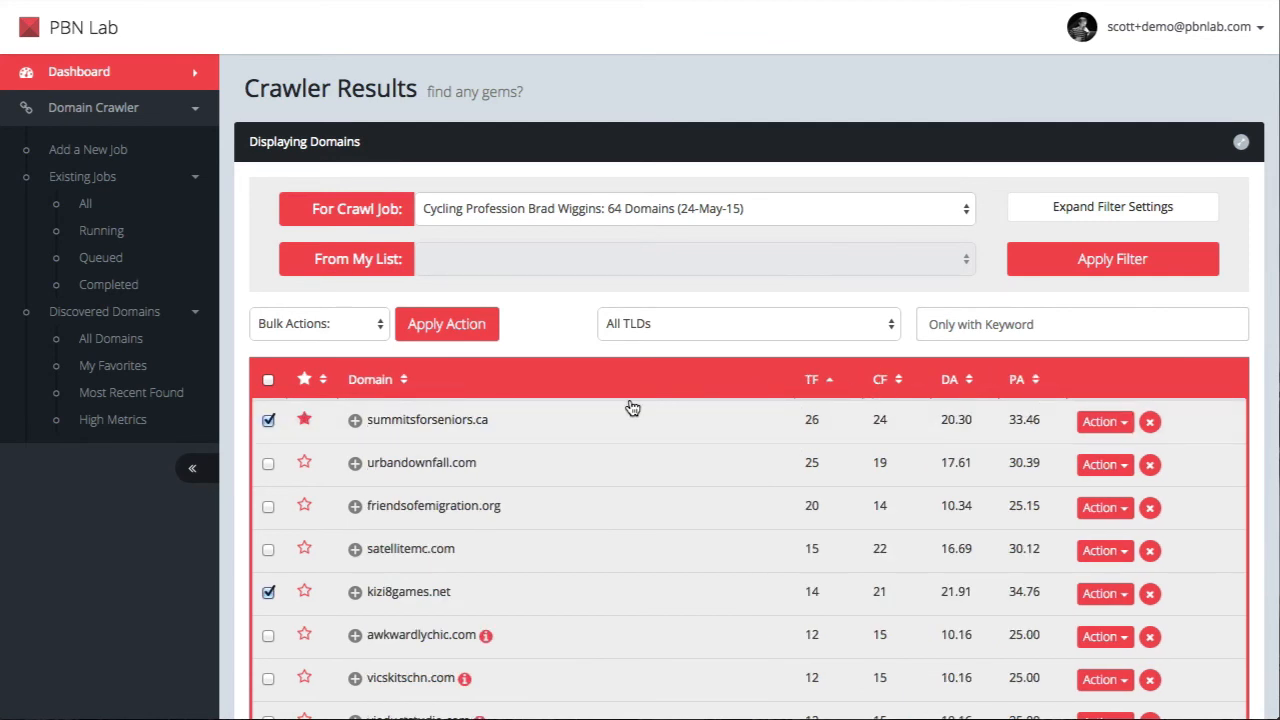
pyautogui.moveTo(604, 399)
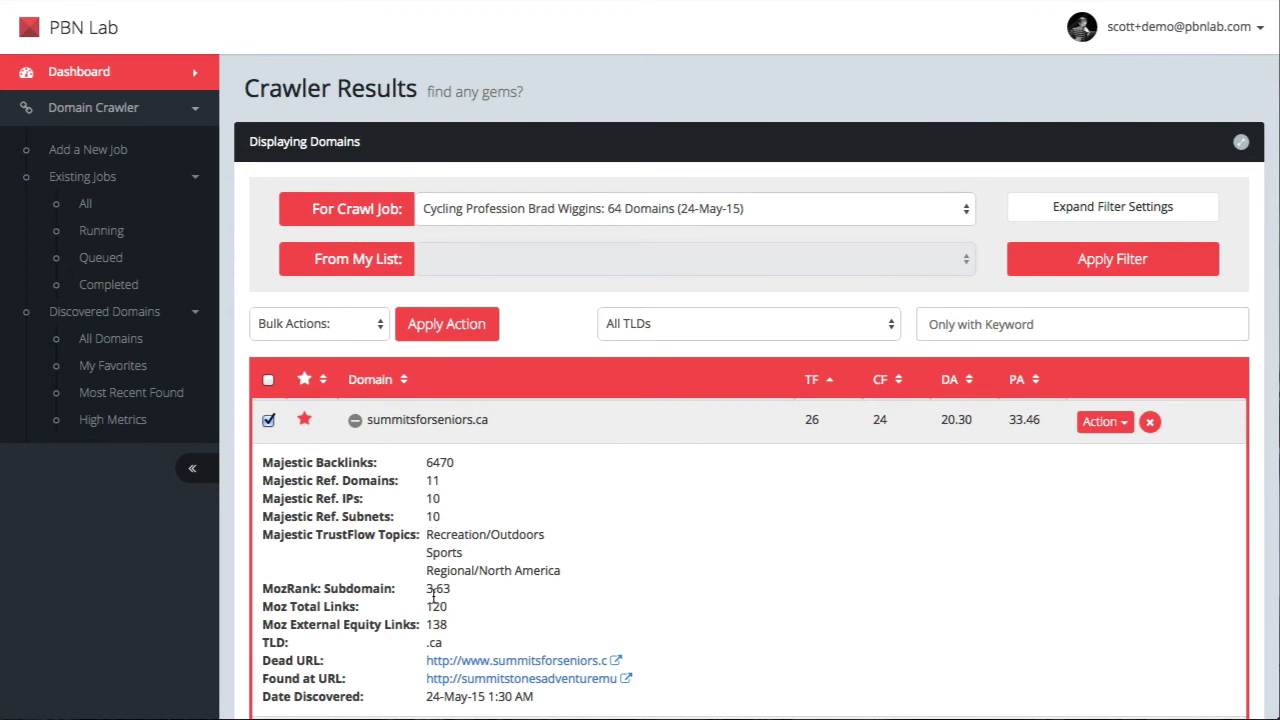
pyautogui.moveTo(433, 600)
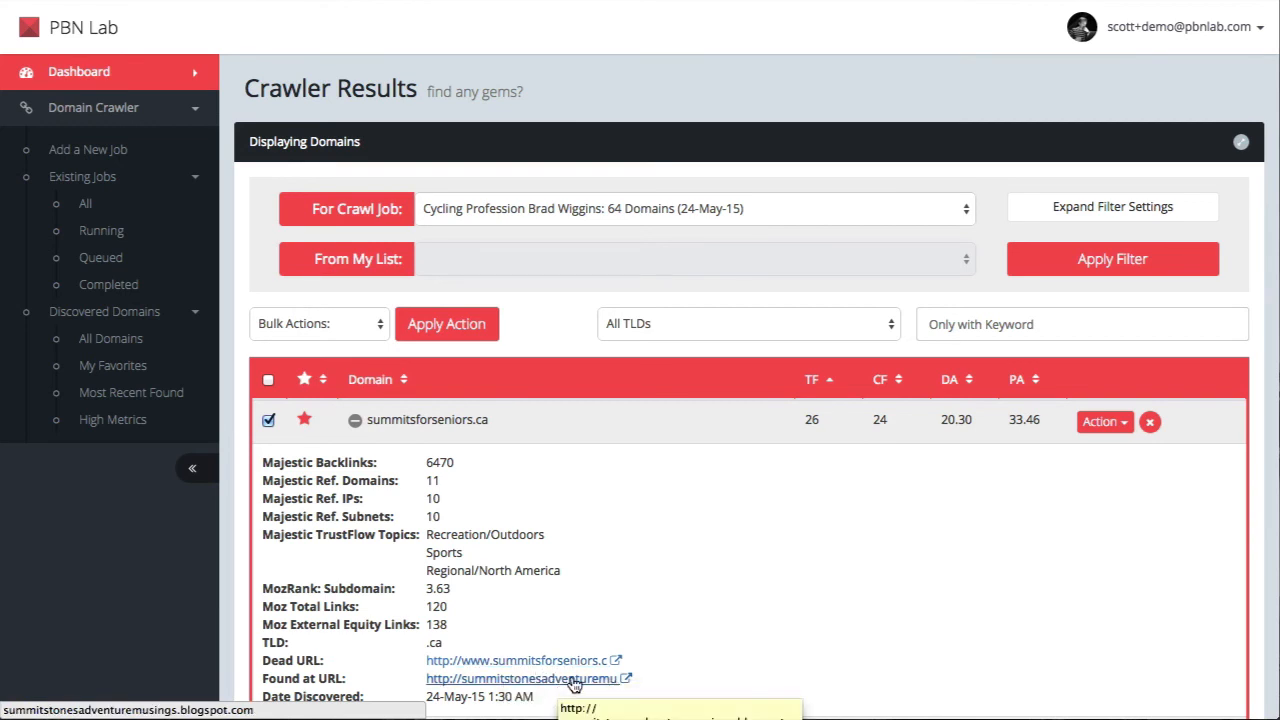
pyautogui.scroll(-3)
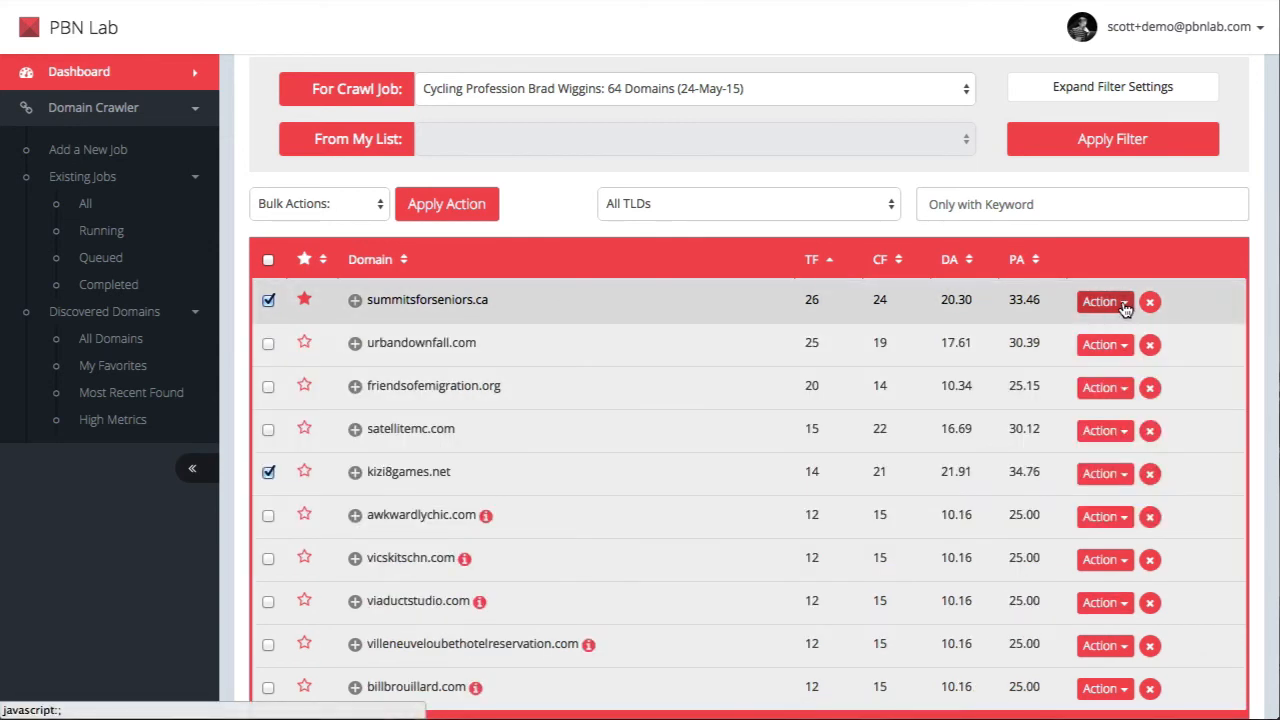
pyautogui.click(1104, 301)
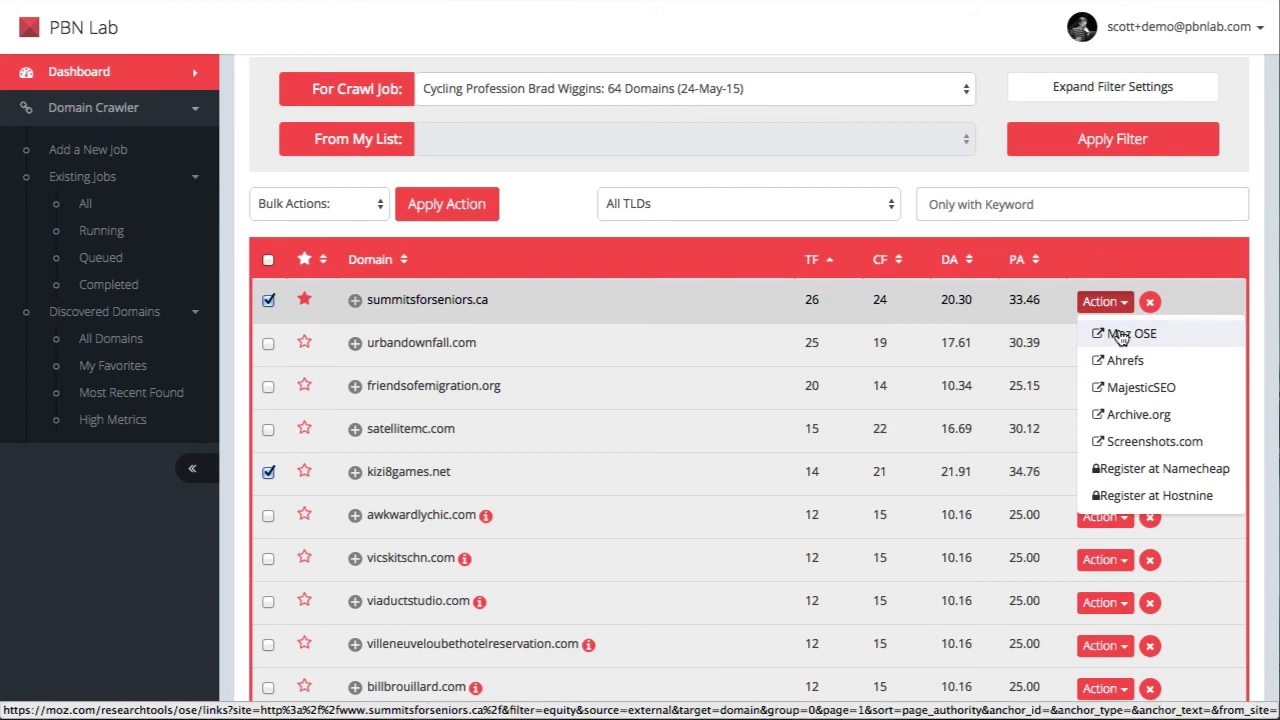
pyautogui.click(1100, 301)
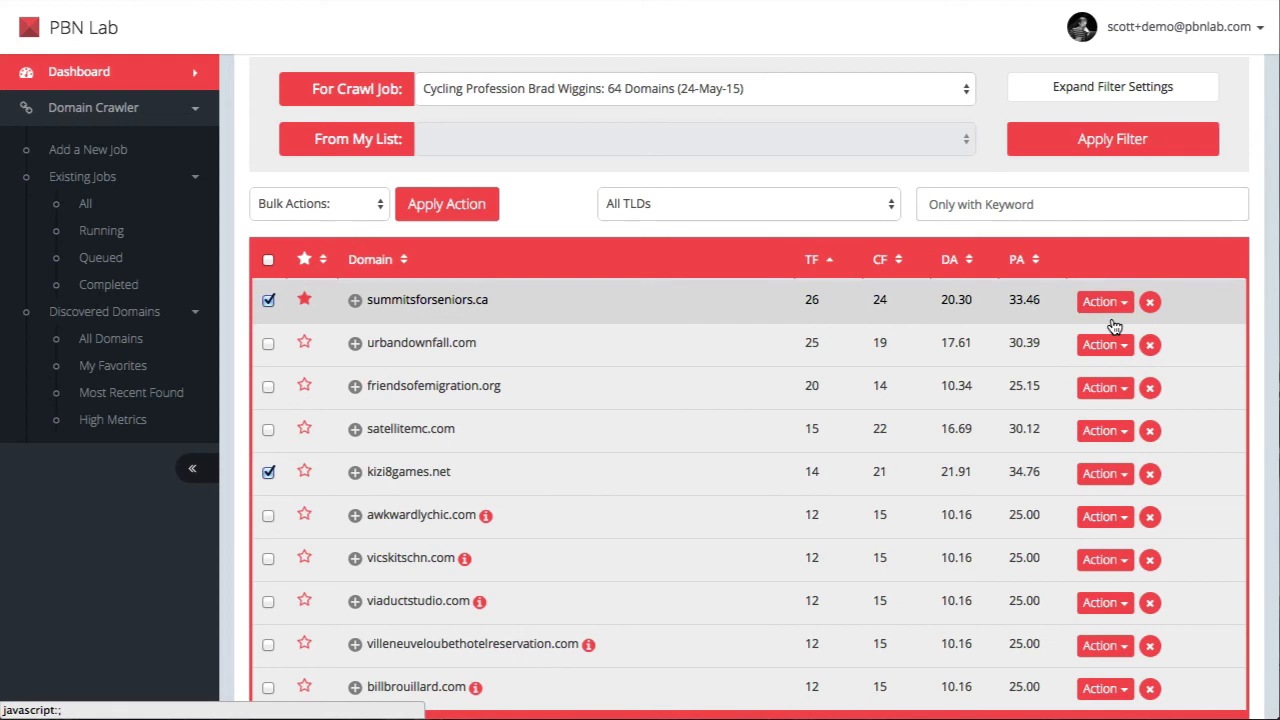
pyautogui.click(1100, 301)
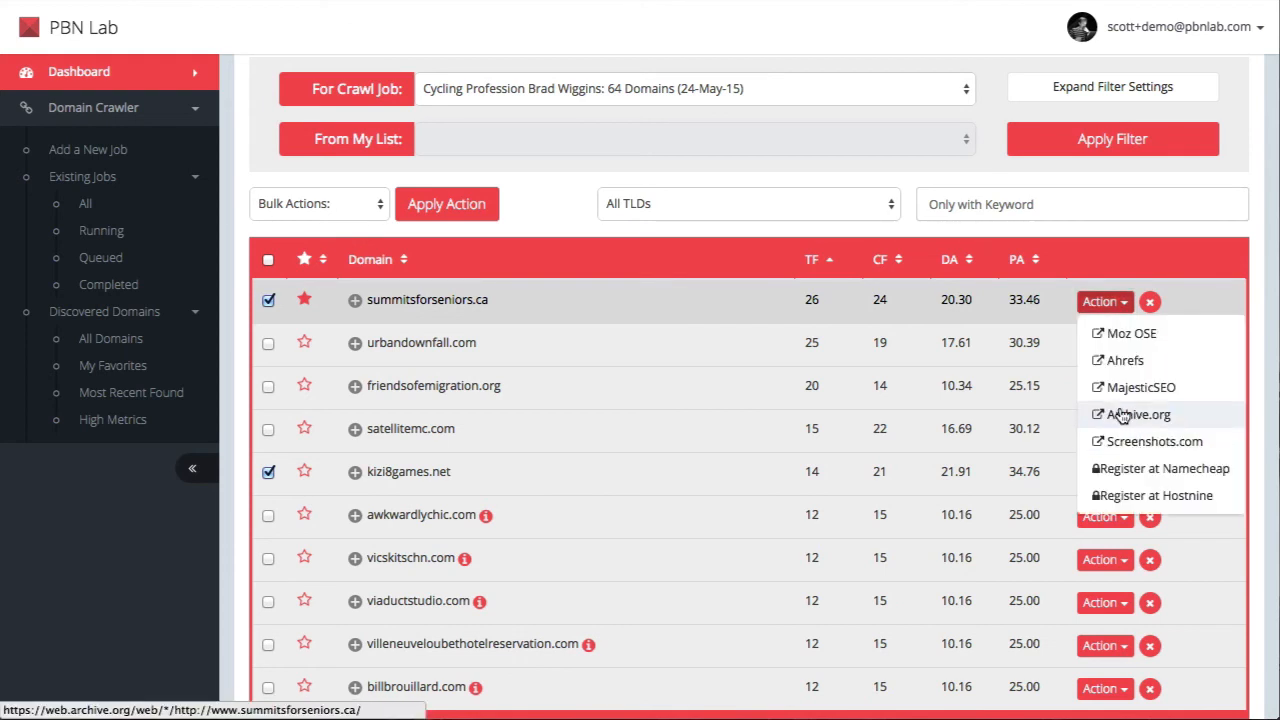
pyautogui.moveTo(1139, 414)
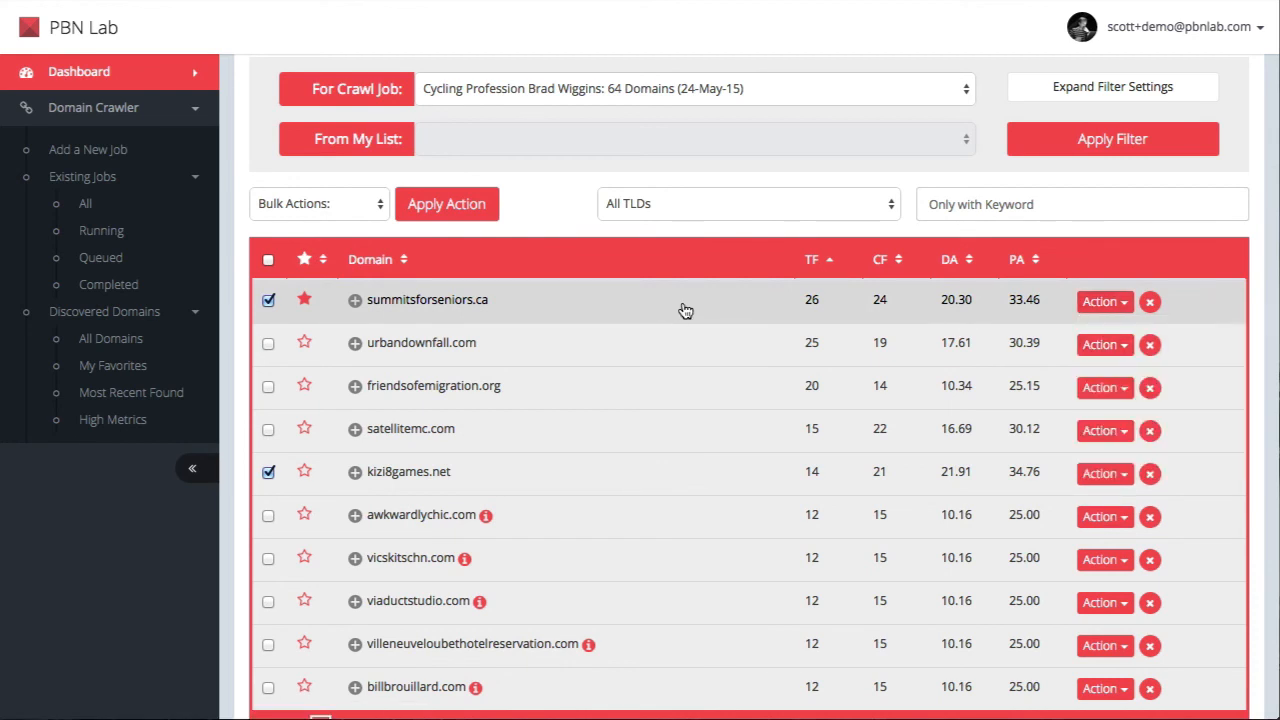
pyautogui.moveTo(699, 304)
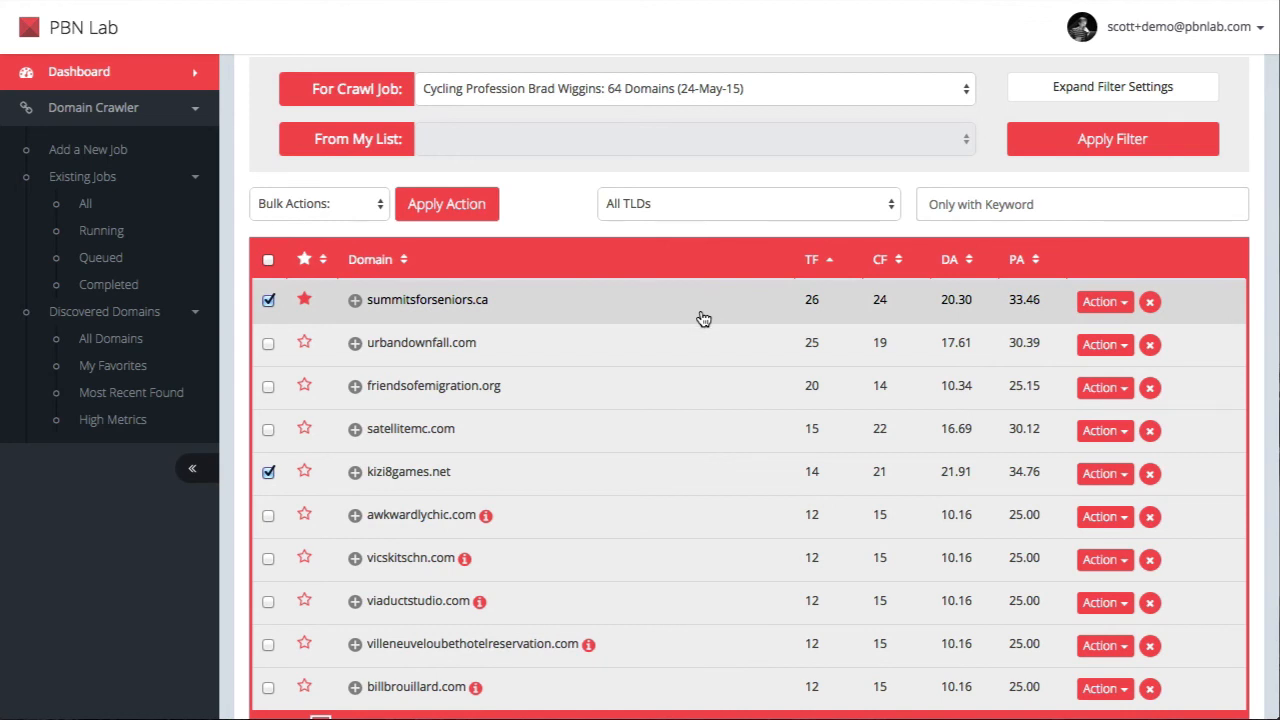
pyautogui.moveTo(800, 440)
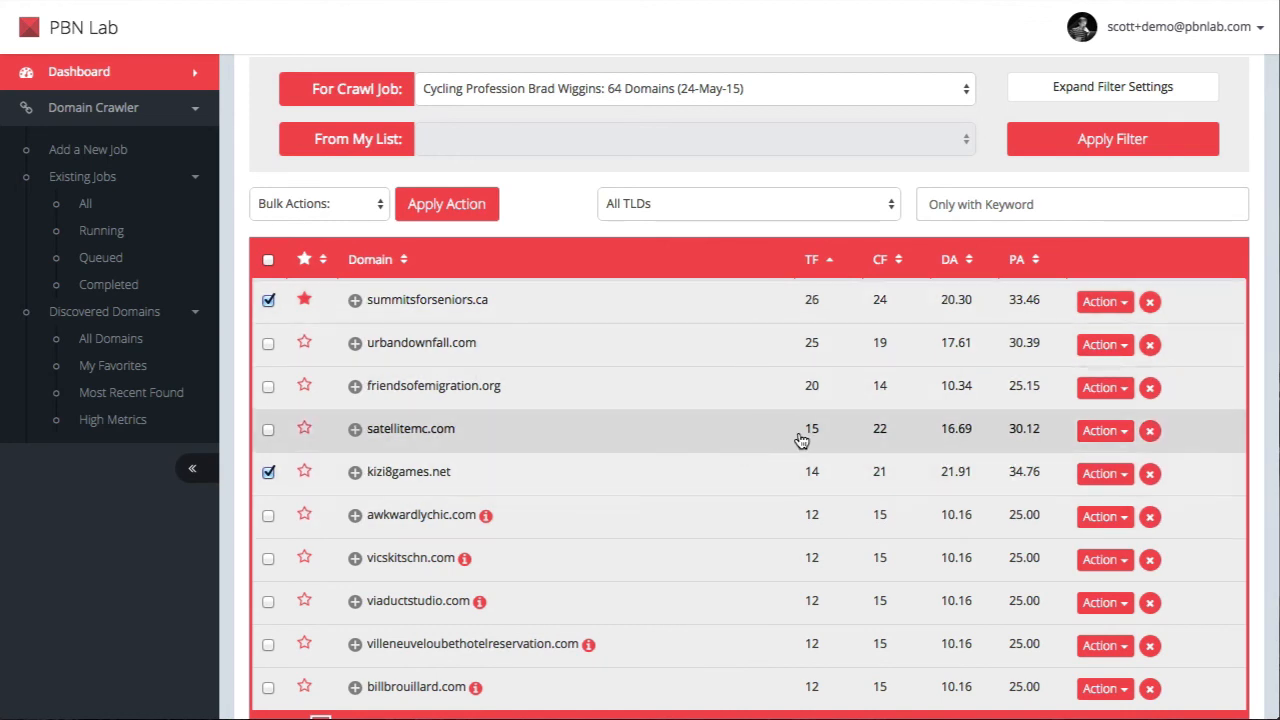
pyautogui.moveTo(800, 433)
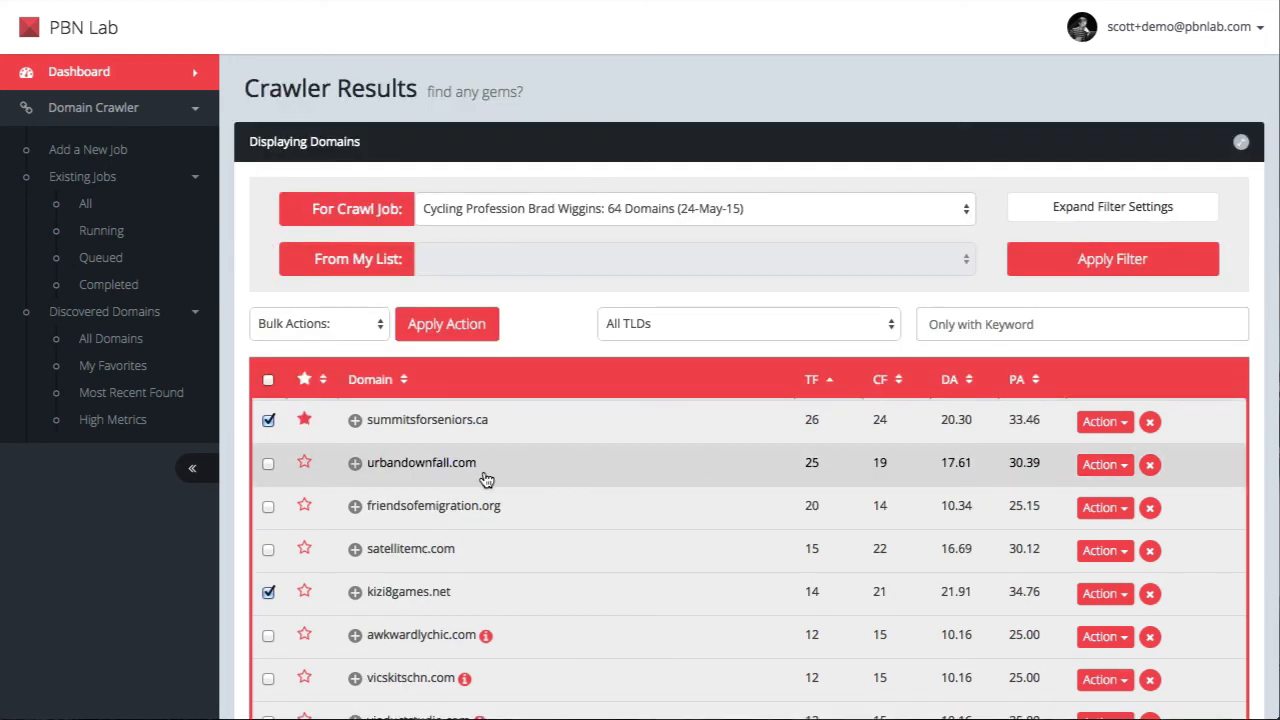
pyautogui.moveTo(495, 471)
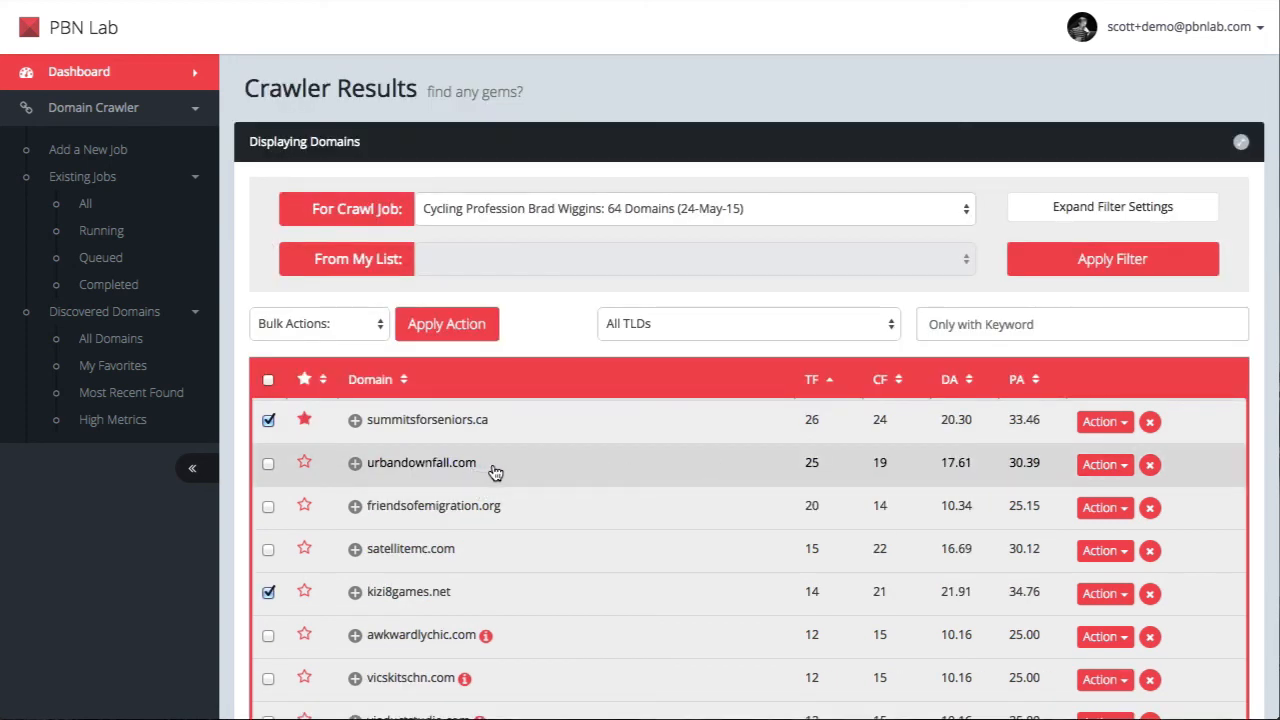
pyautogui.moveTo(678, 487)
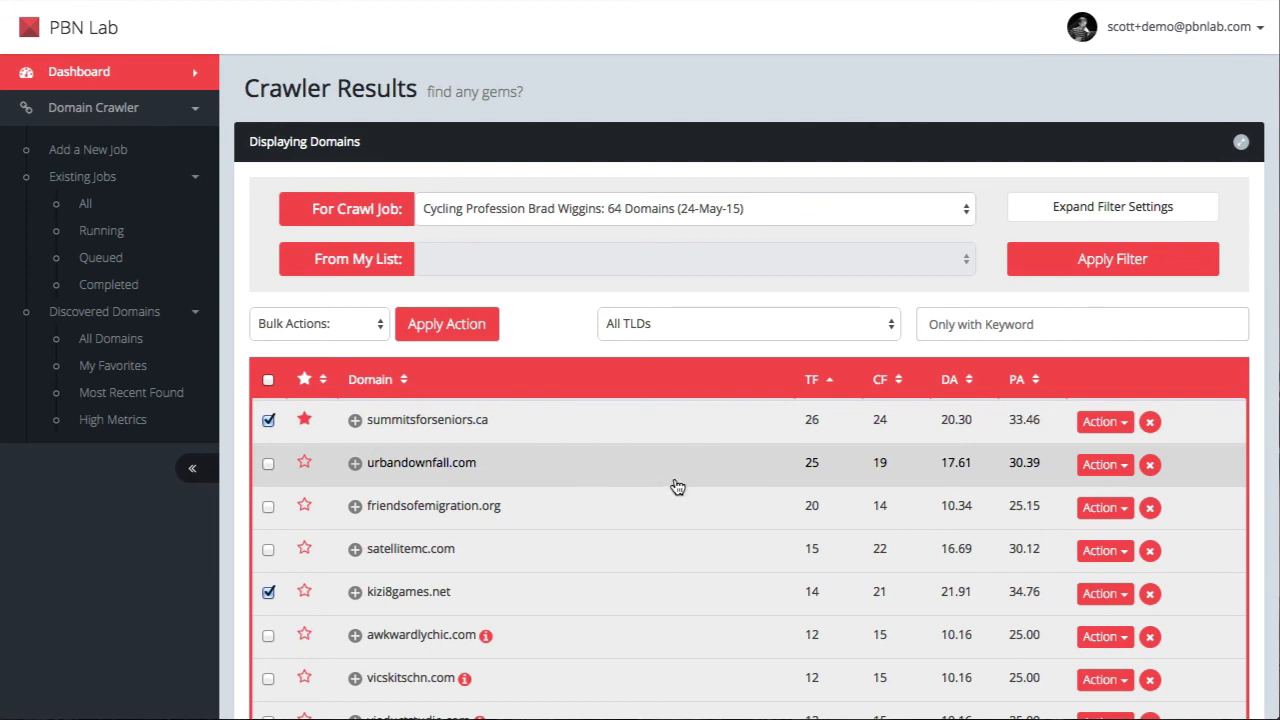
pyautogui.moveTo(894, 475)
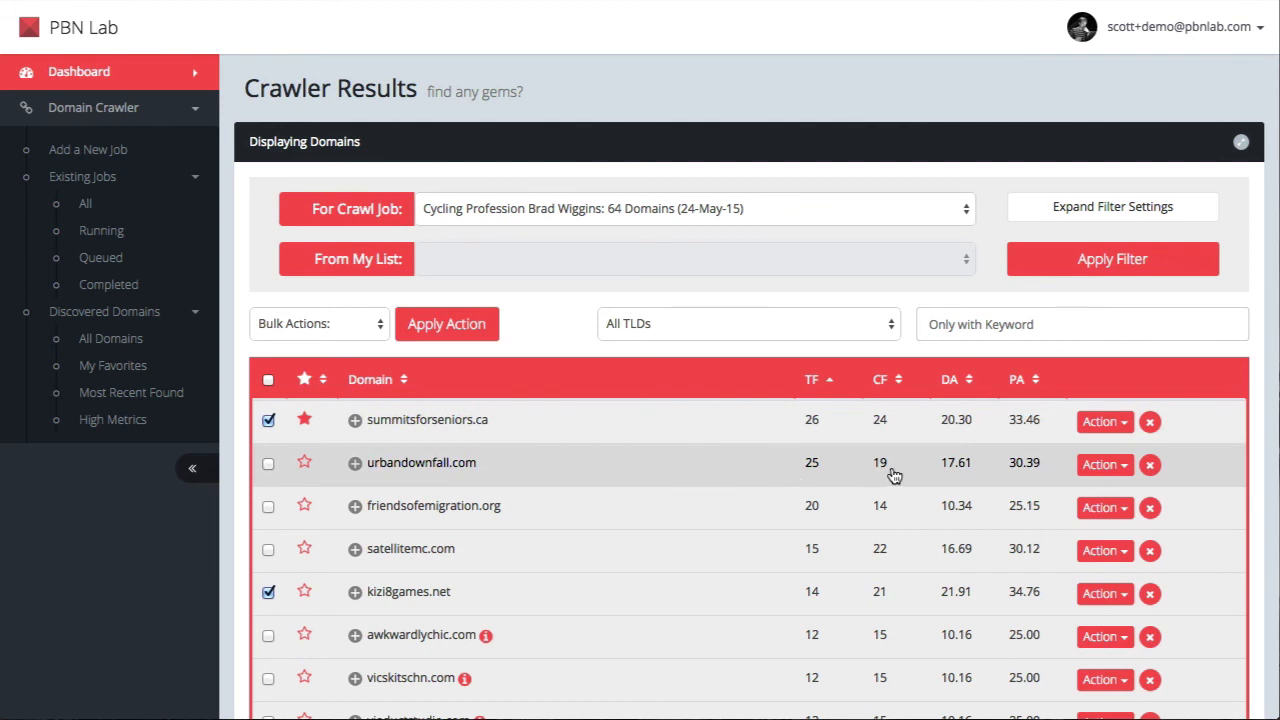
pyautogui.moveTo(962, 475)
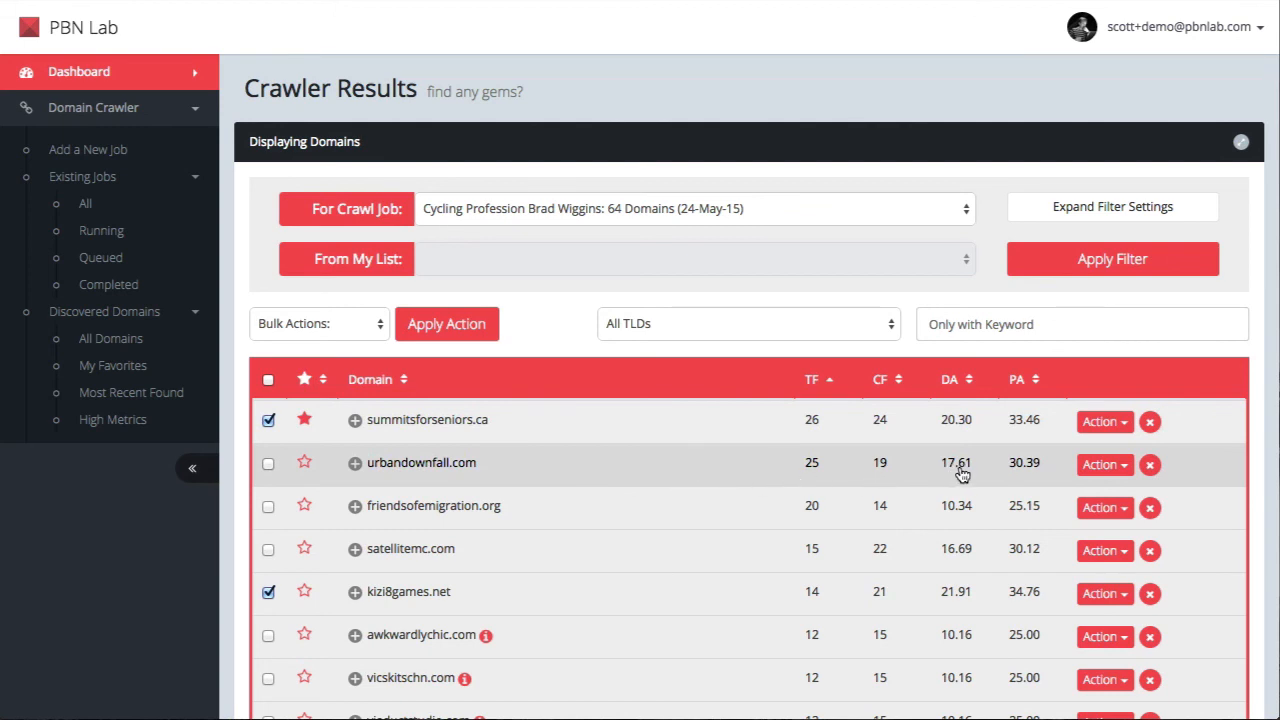
pyautogui.moveTo(735, 483)
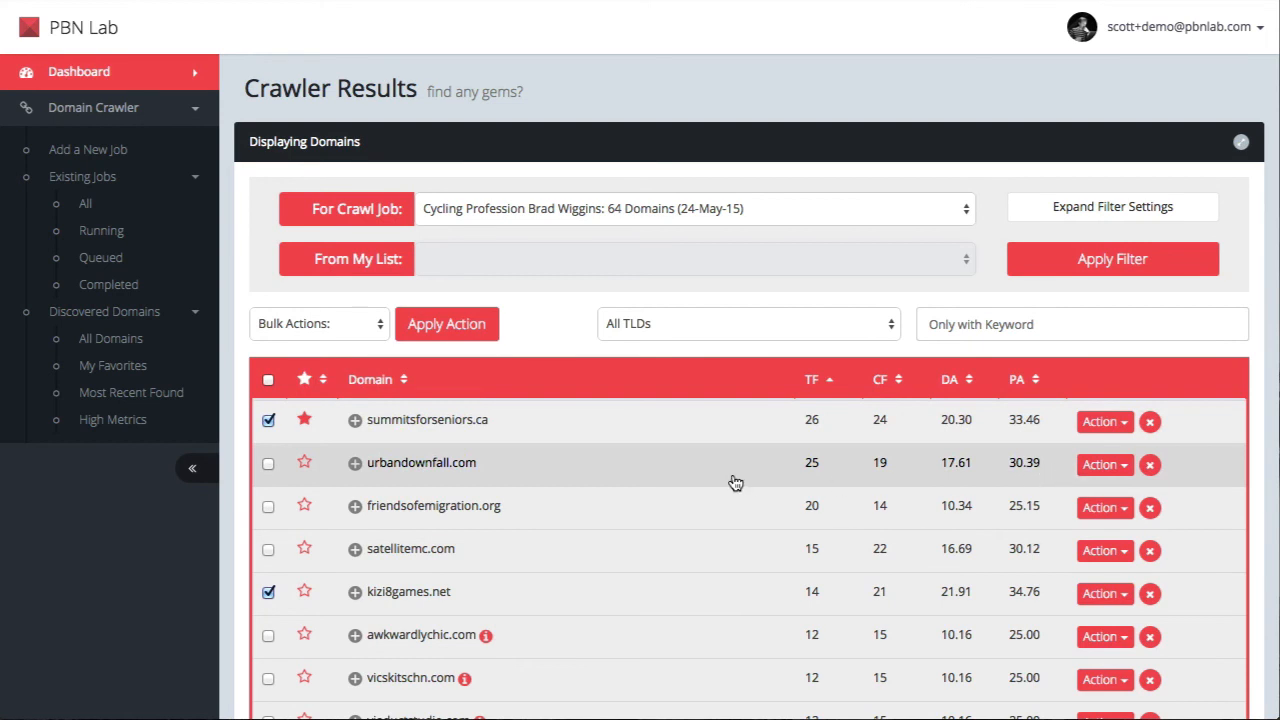
# Step: Review urbandownfall.com's detailed metrics and mark it as a favourite
pyautogui.click(353, 462)
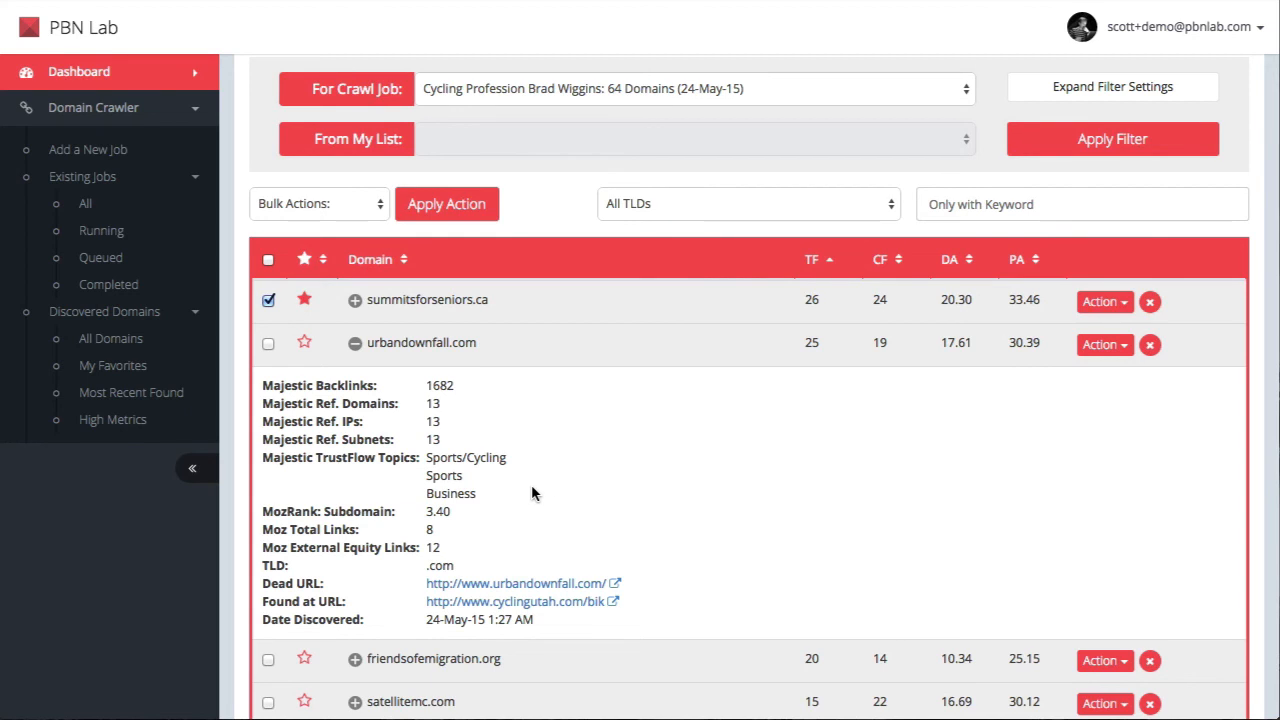
pyautogui.moveTo(427, 457); pyautogui.dragTo(487, 493)
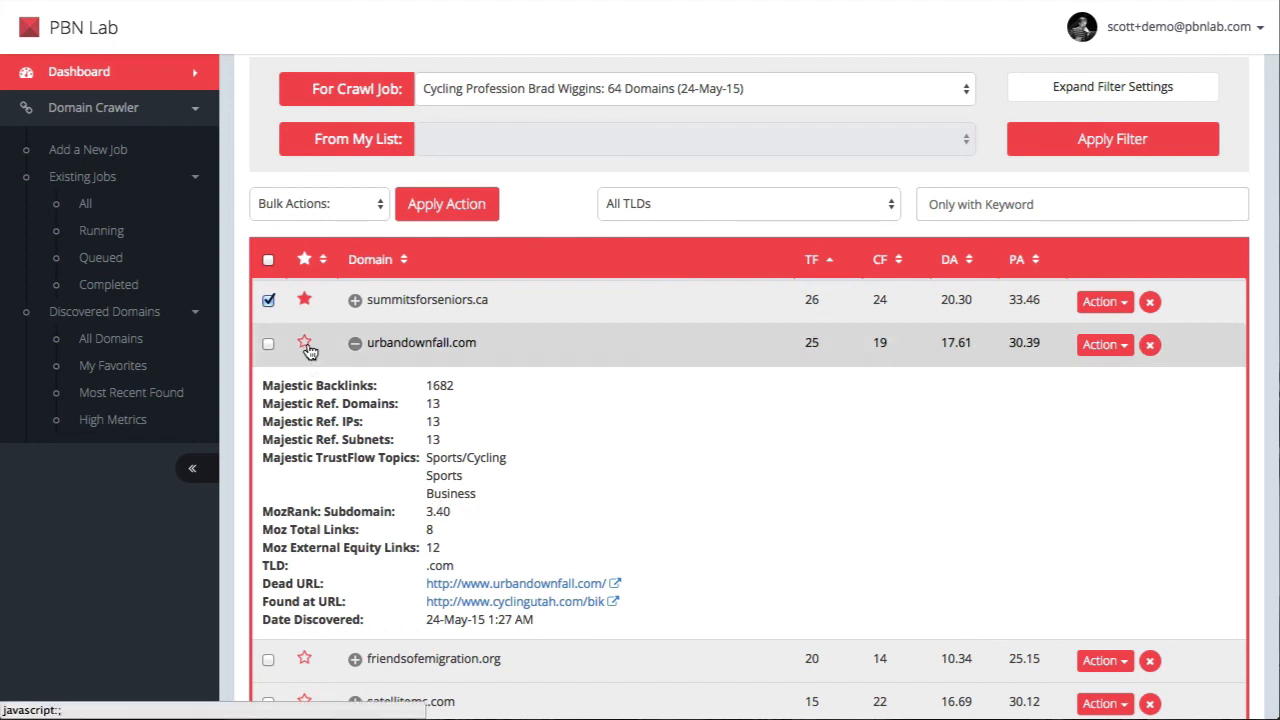
pyautogui.click(304, 342)
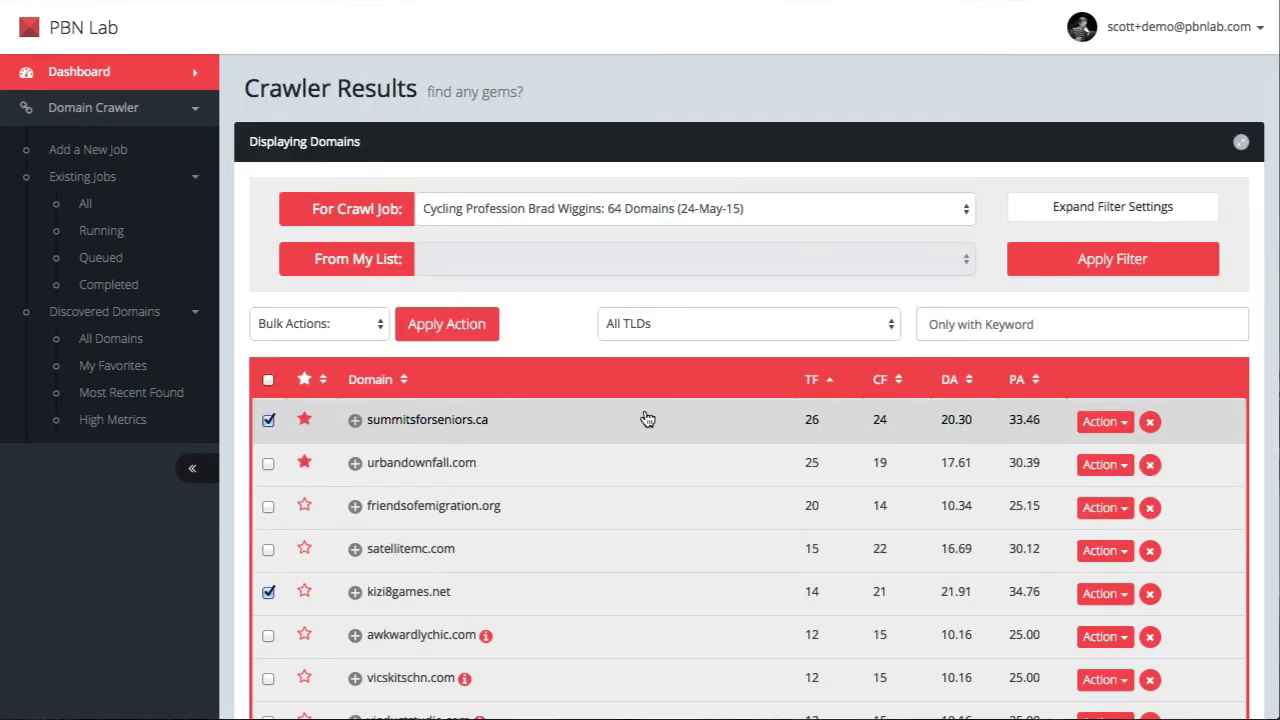
pyautogui.moveTo(770, 416)
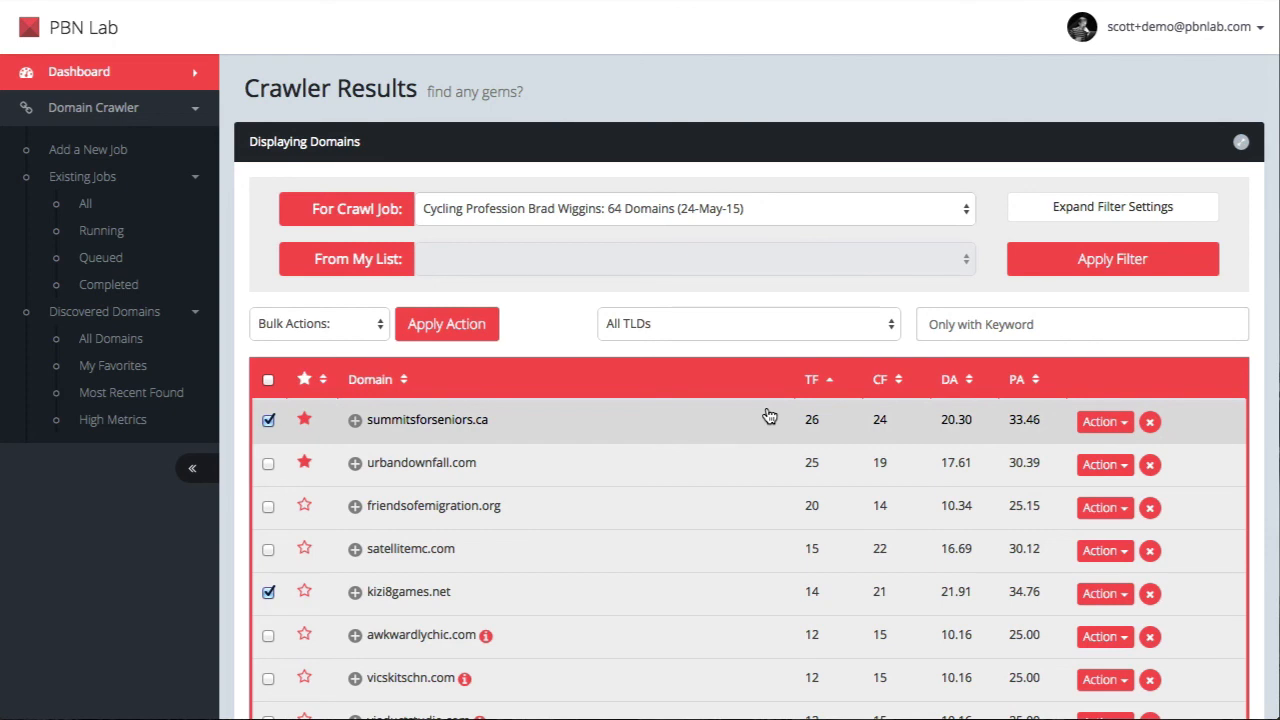
pyautogui.moveTo(925, 407)
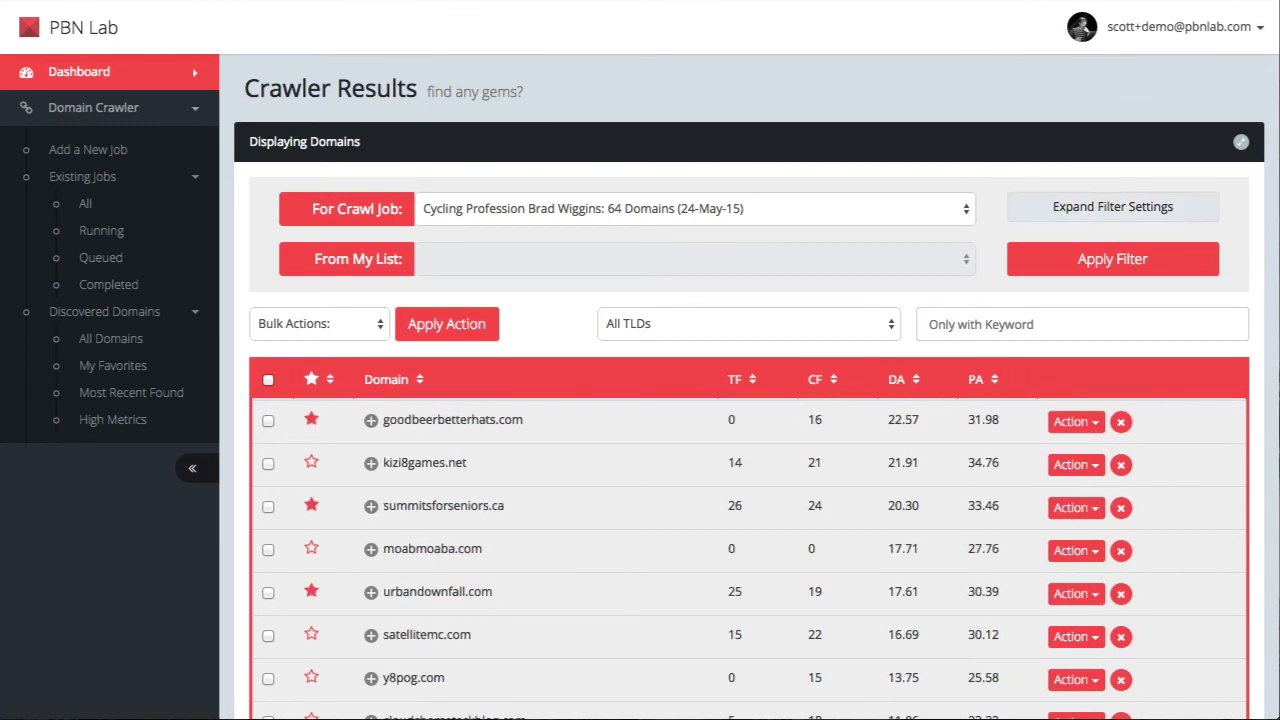
# Step: Expand the filter settings and sort results by Majestic Trust Flow instead of Moz DA
pyautogui.click(1111, 206)
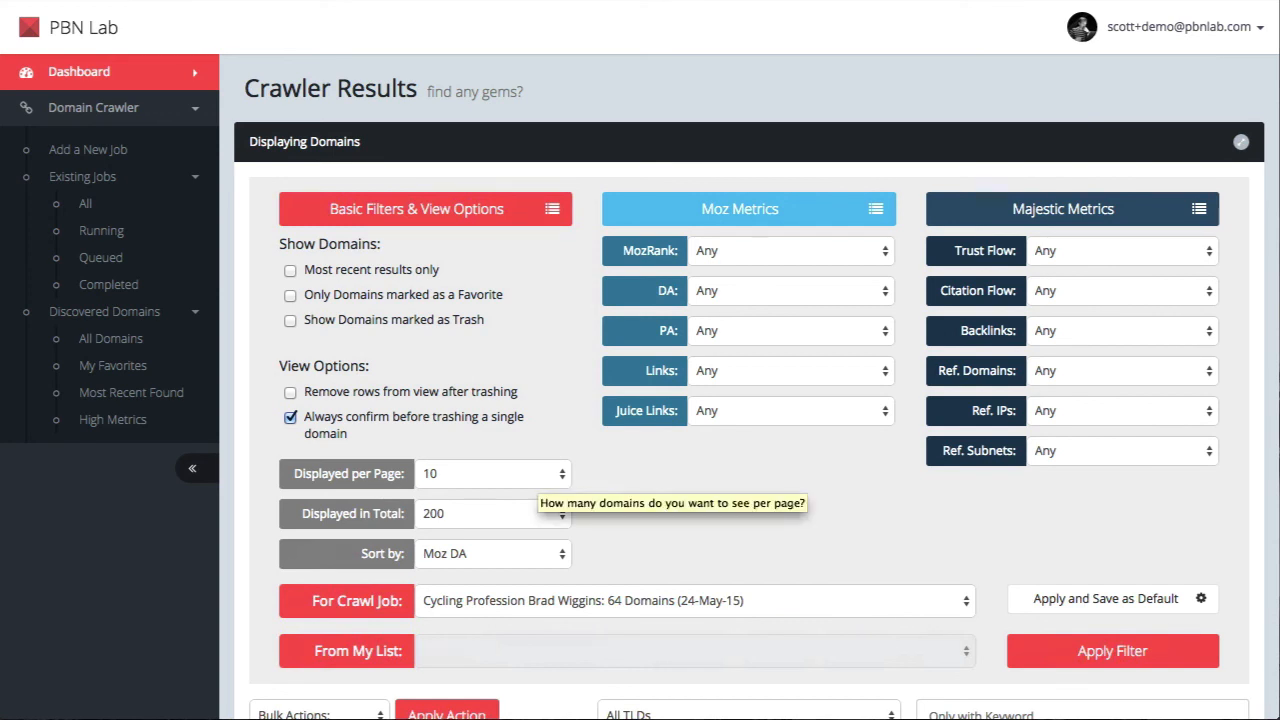
pyautogui.moveTo(490, 473)
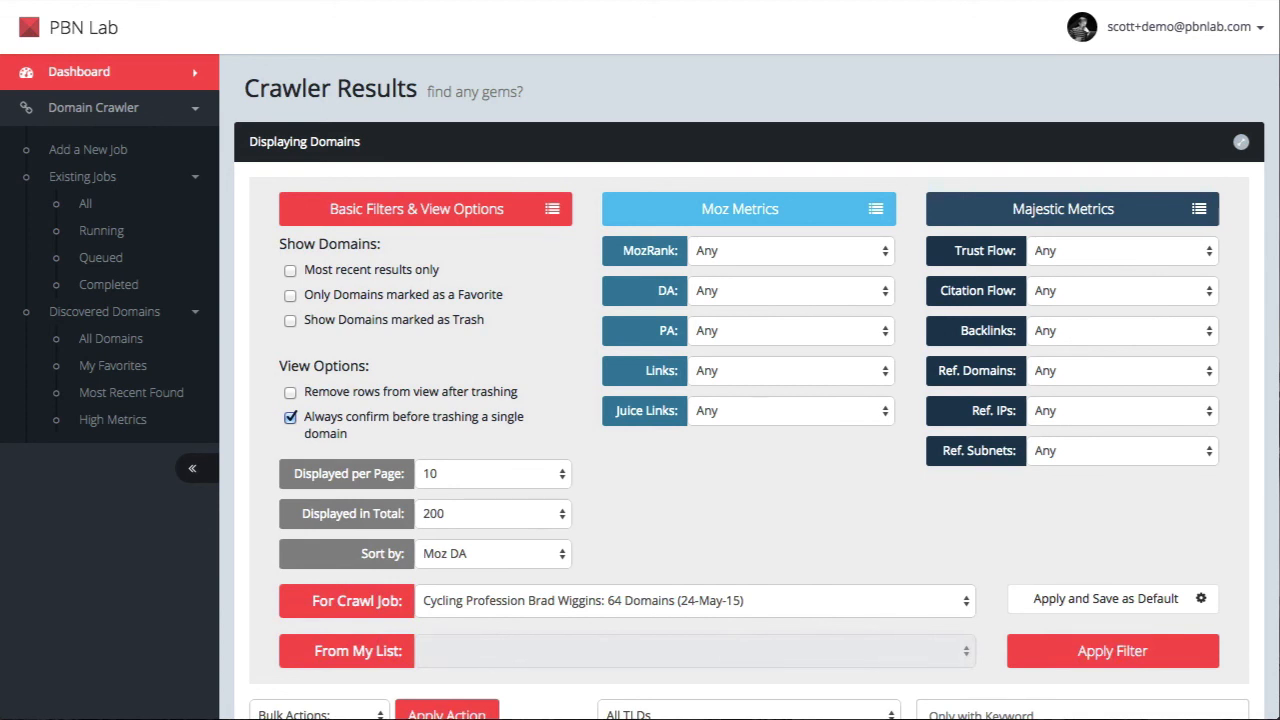
pyautogui.click(492, 553)
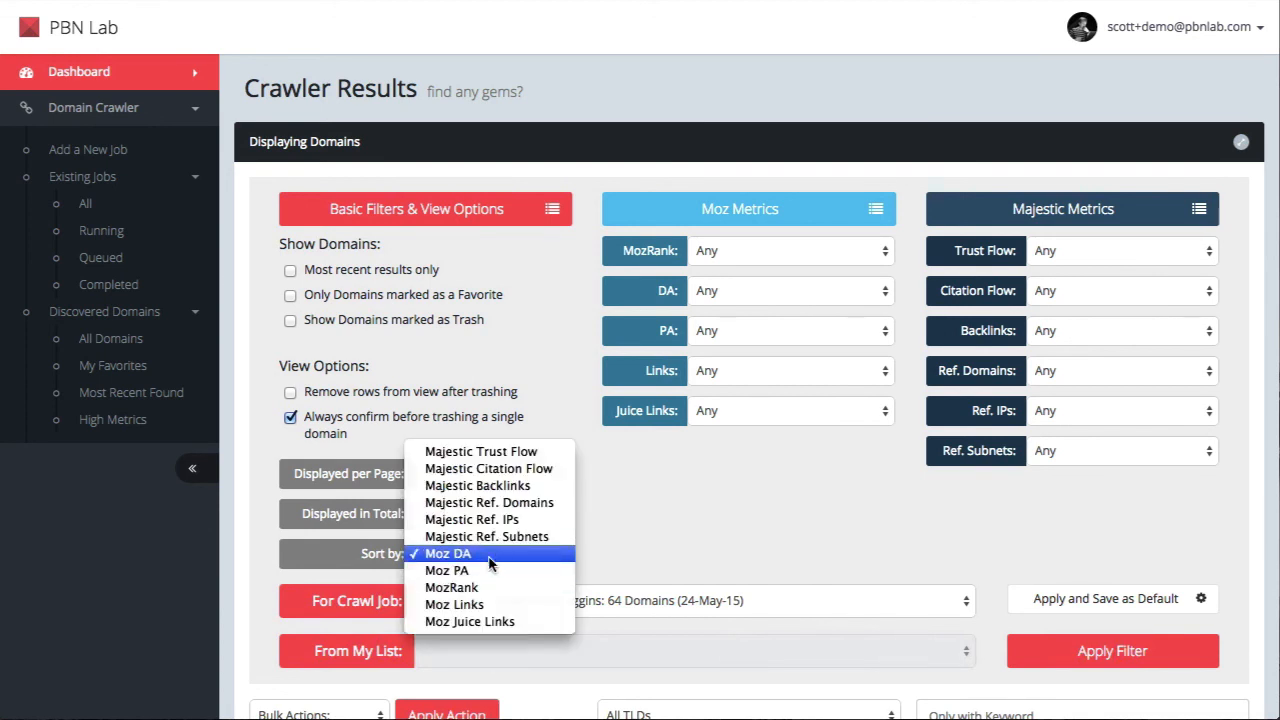
pyautogui.moveTo(512, 558)
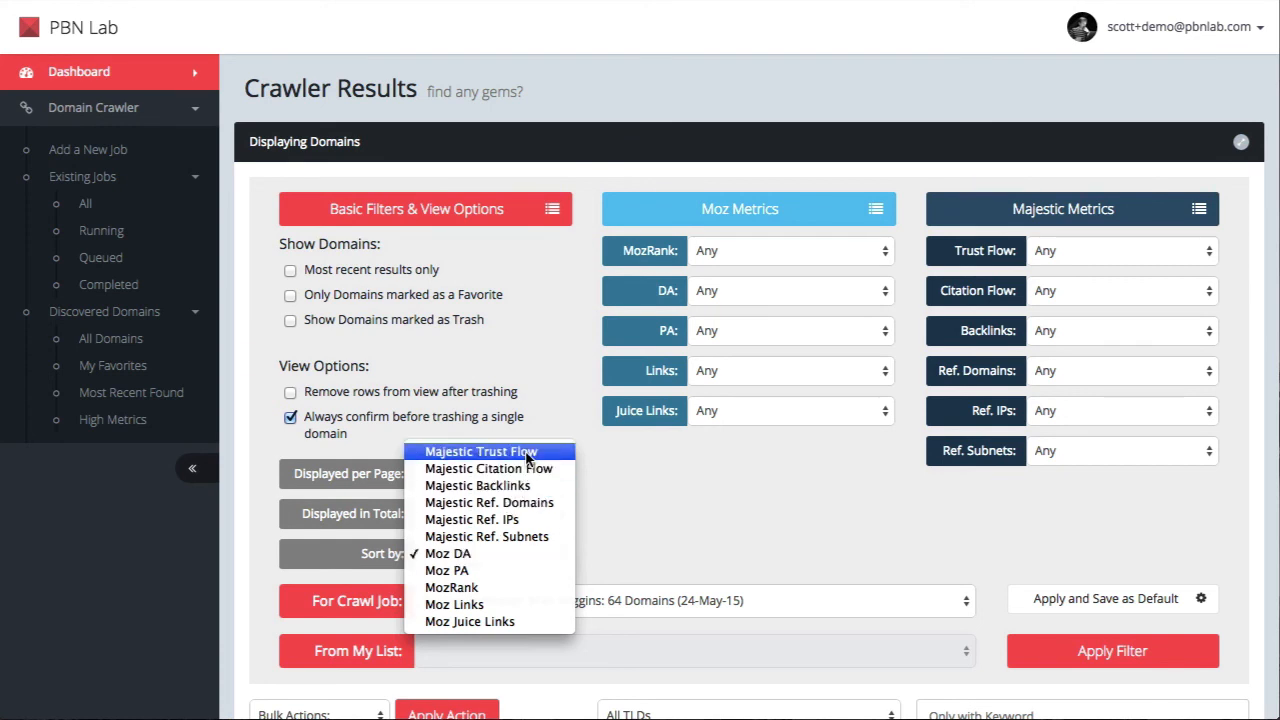
pyautogui.click(481, 451)
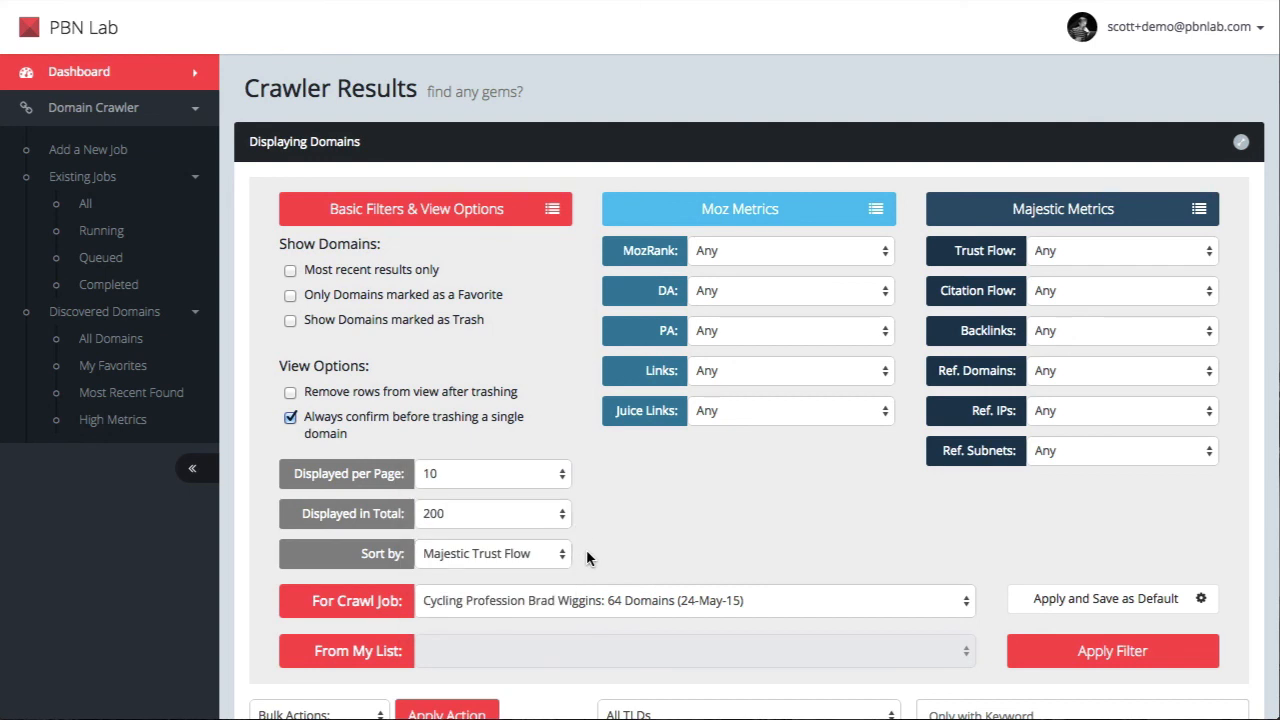
pyautogui.moveTo(815, 250)
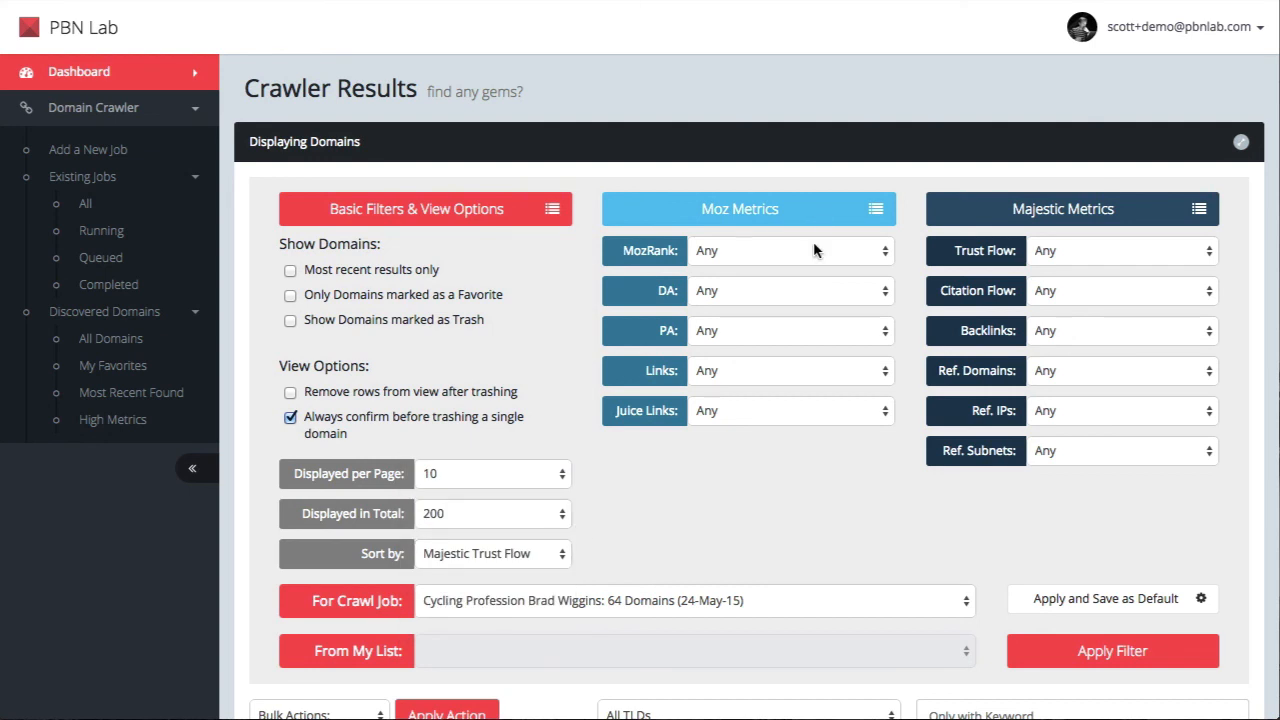
pyautogui.moveTo(790, 250)
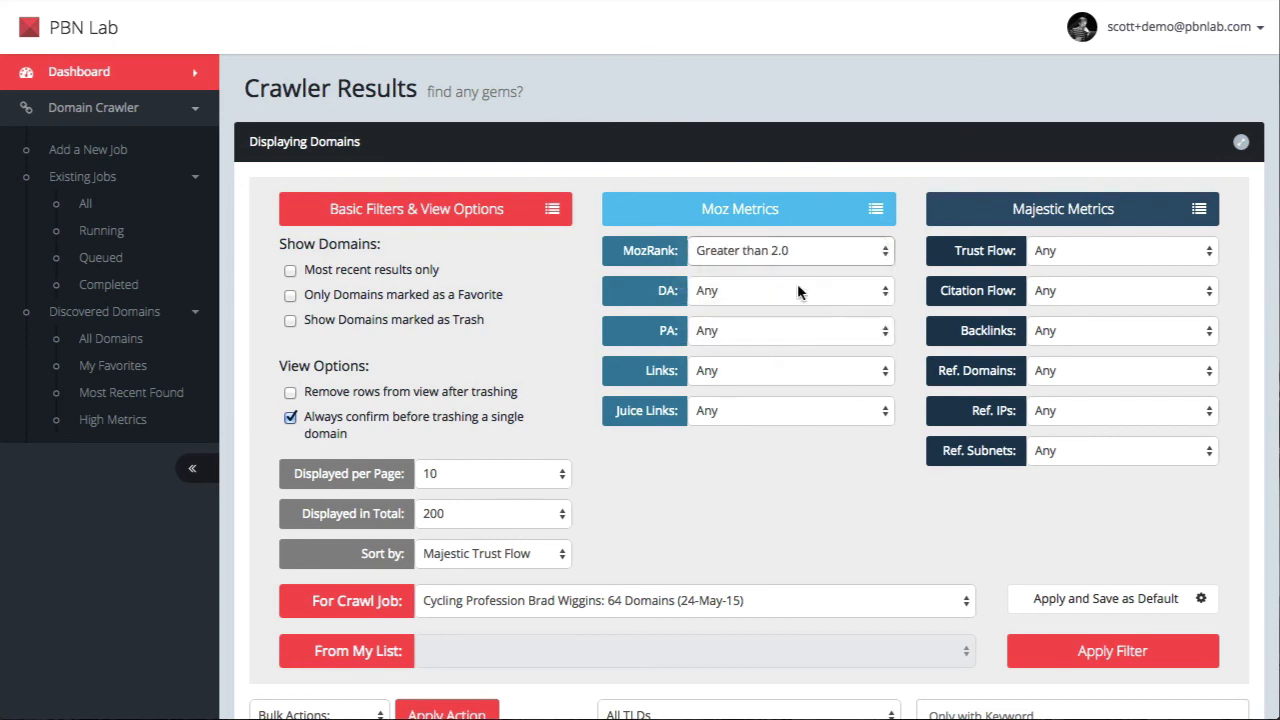
# Step: Require DA and PA above 10, and Trust Flow and Citation Flow above 15
pyautogui.click(790, 290)
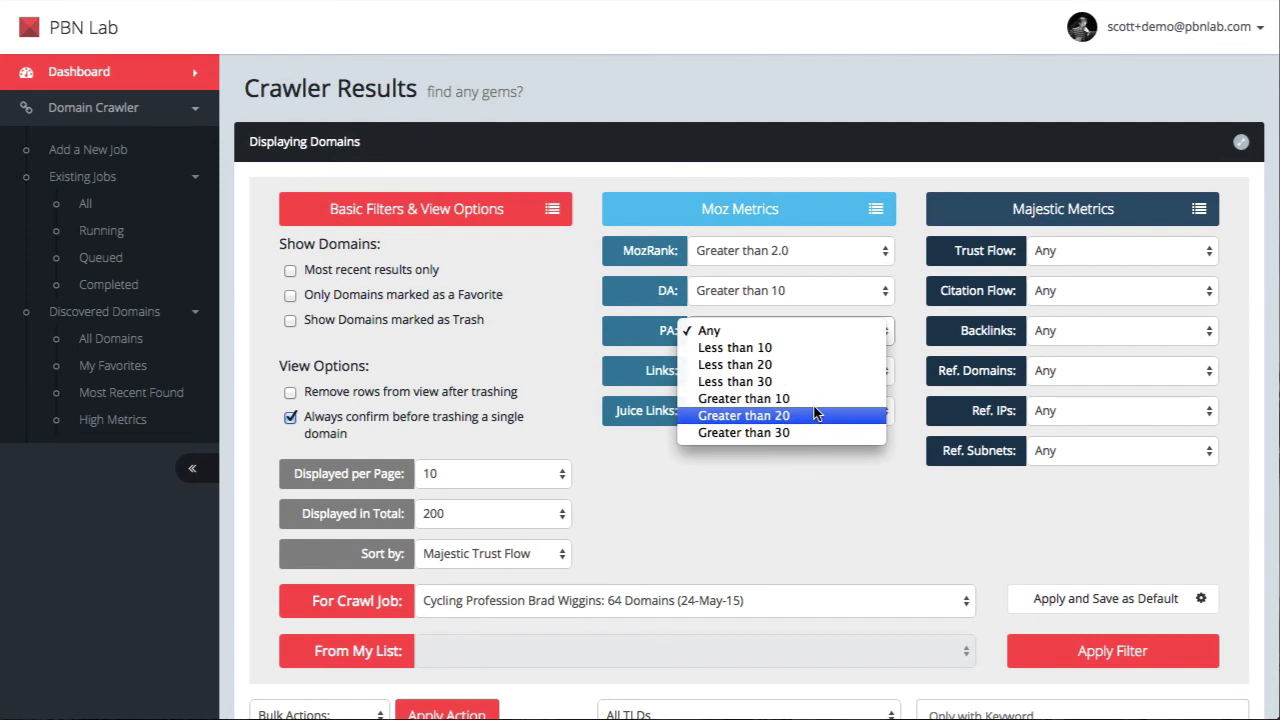
pyautogui.click(743, 398)
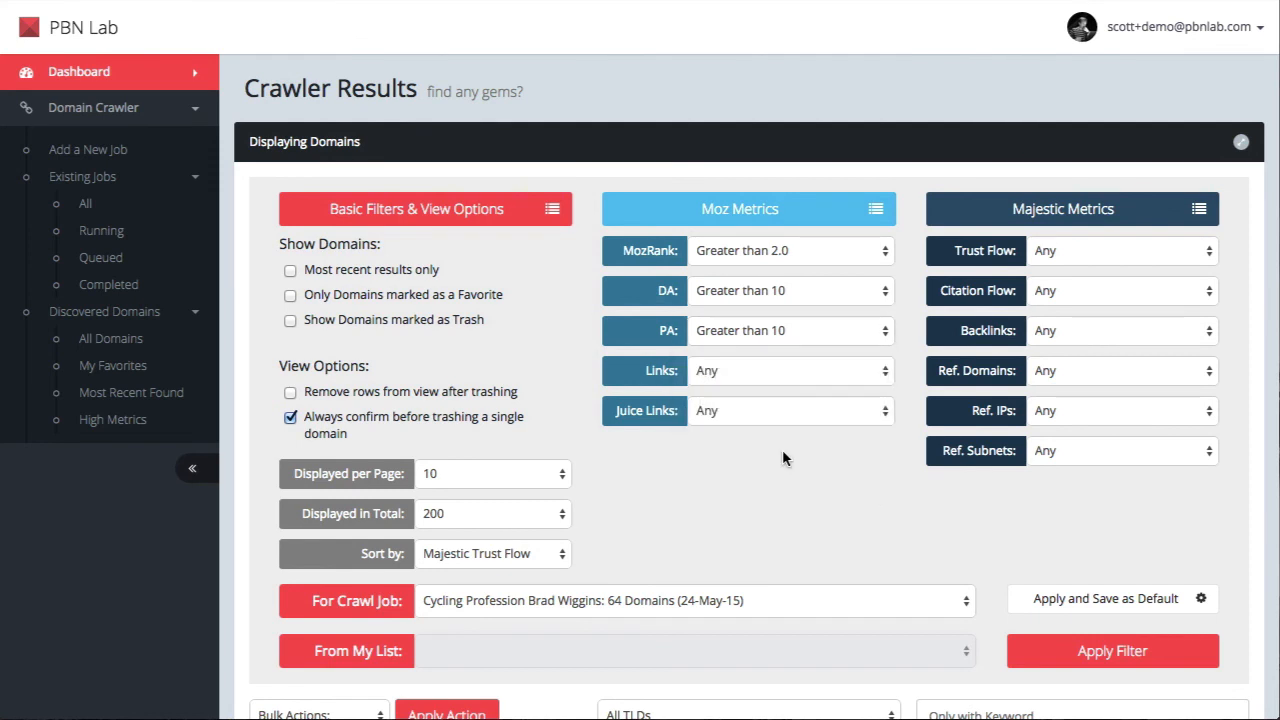
pyautogui.moveTo(978, 377)
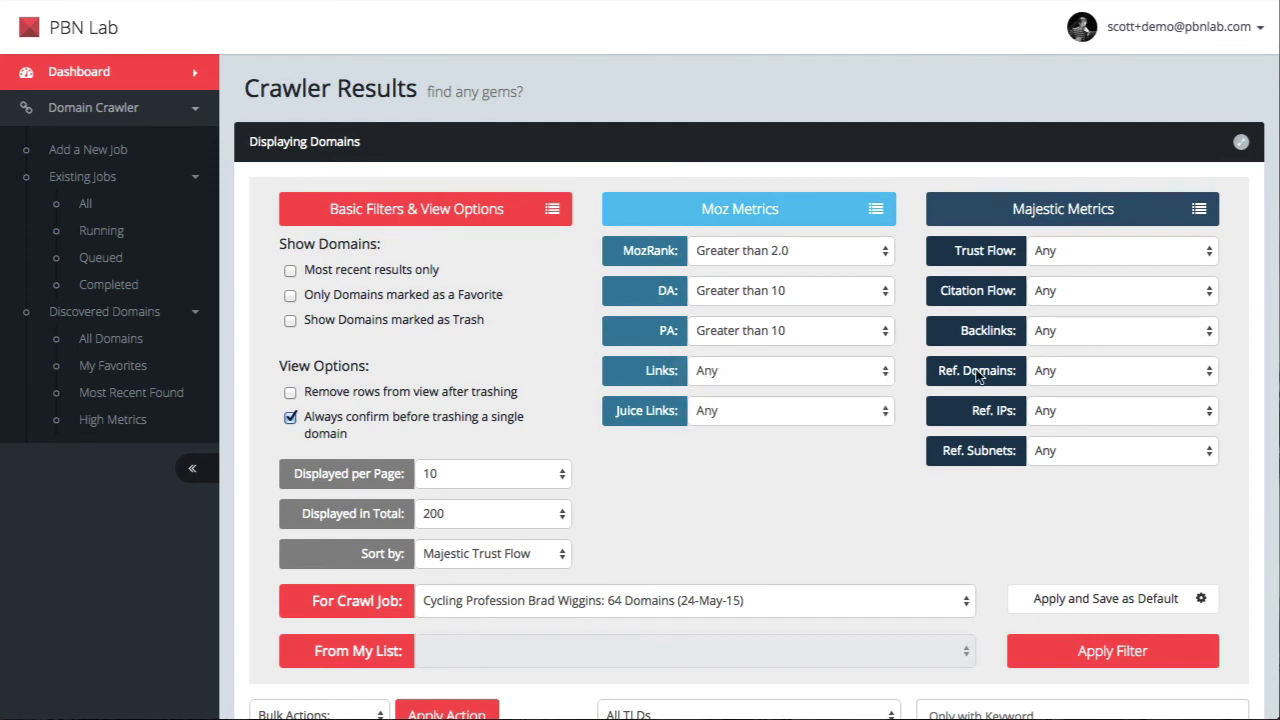
pyautogui.click(1120, 250)
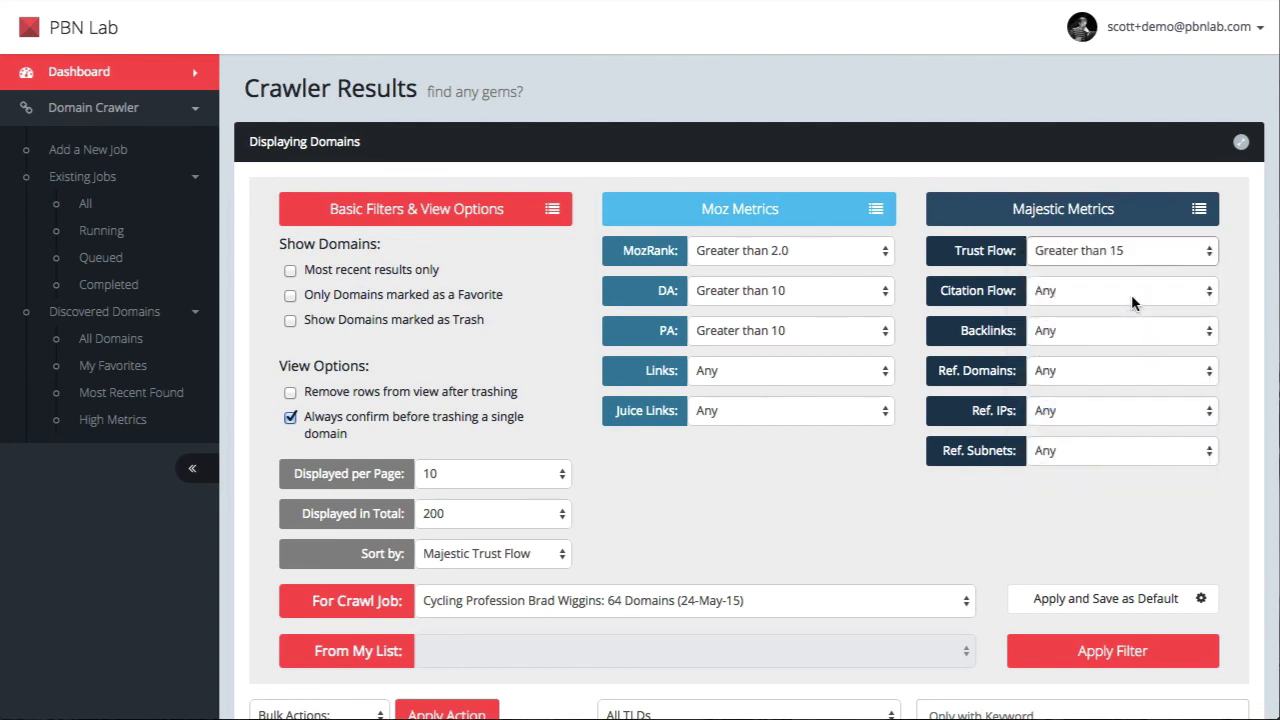
pyautogui.click(1120, 290)
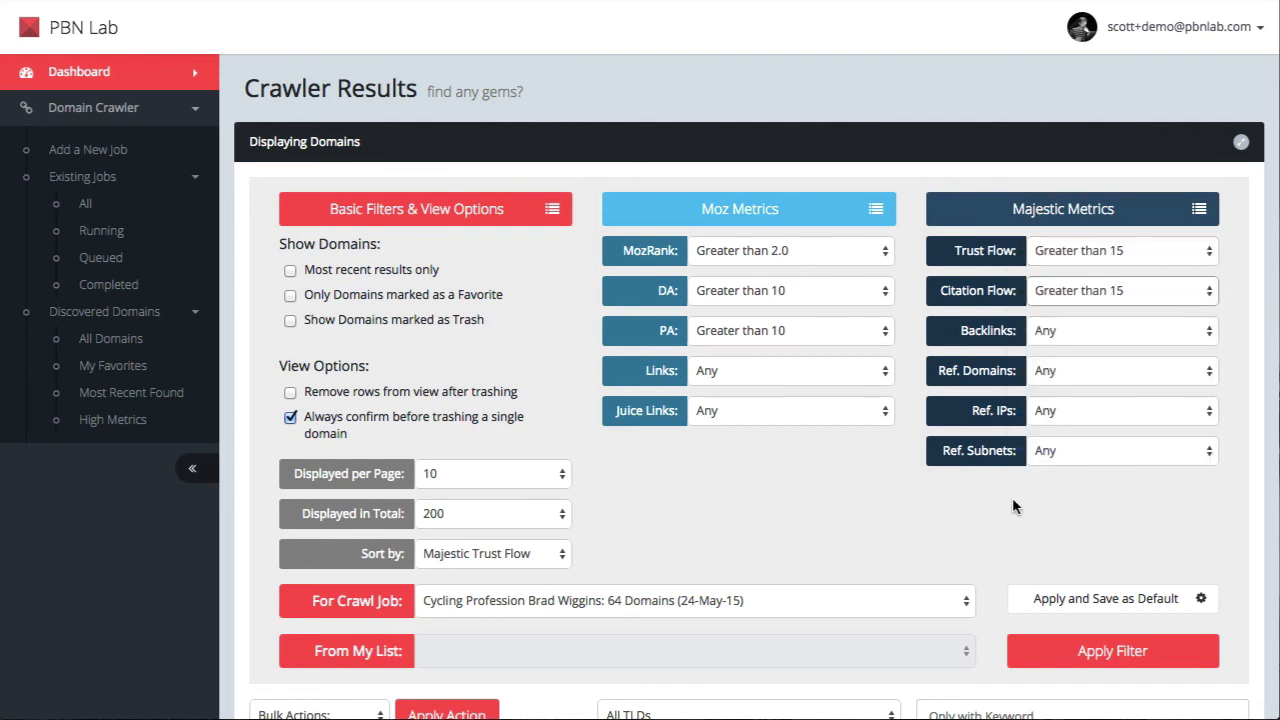
pyautogui.moveTo(1240, 570)
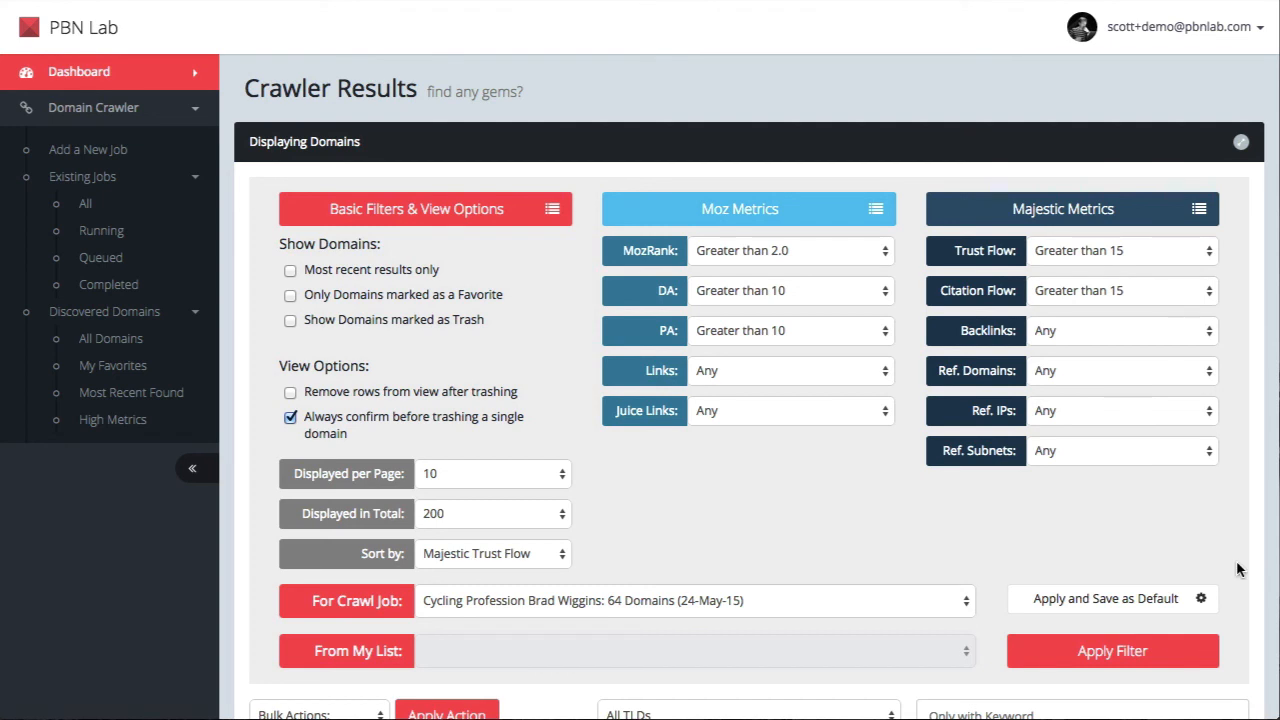
pyautogui.moveTo(1097, 388)
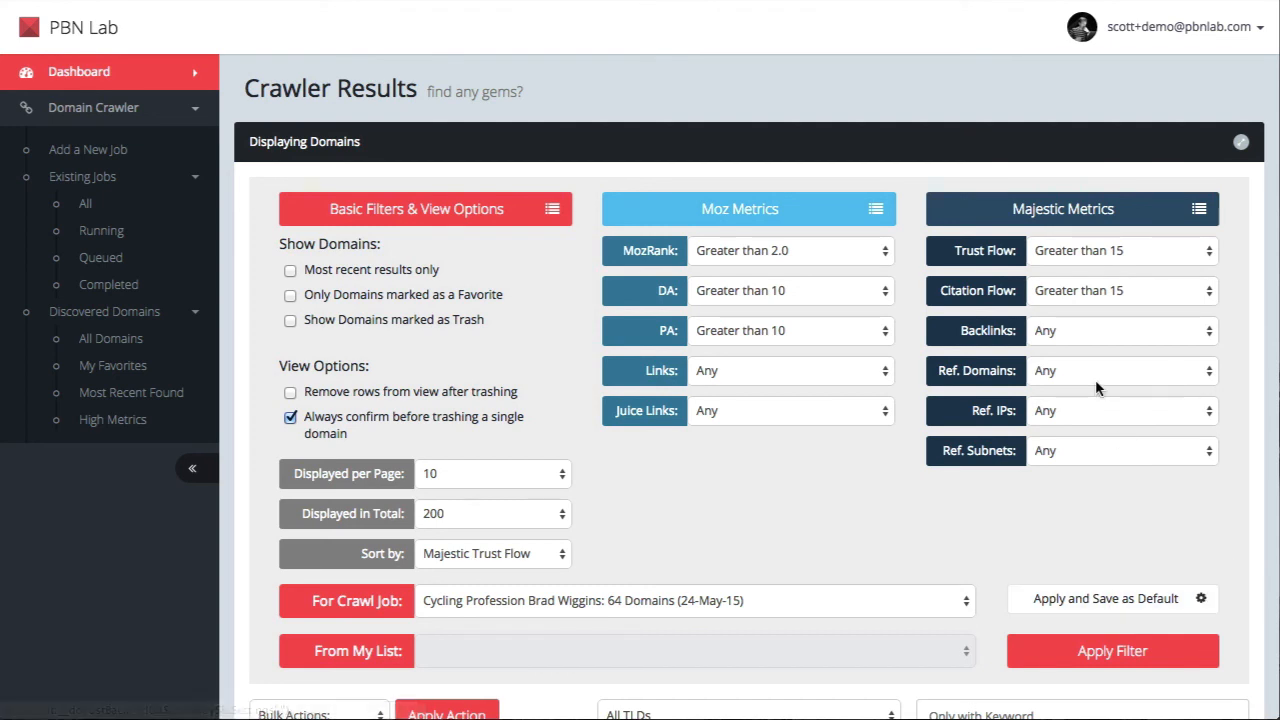
pyautogui.moveTo(407, 545)
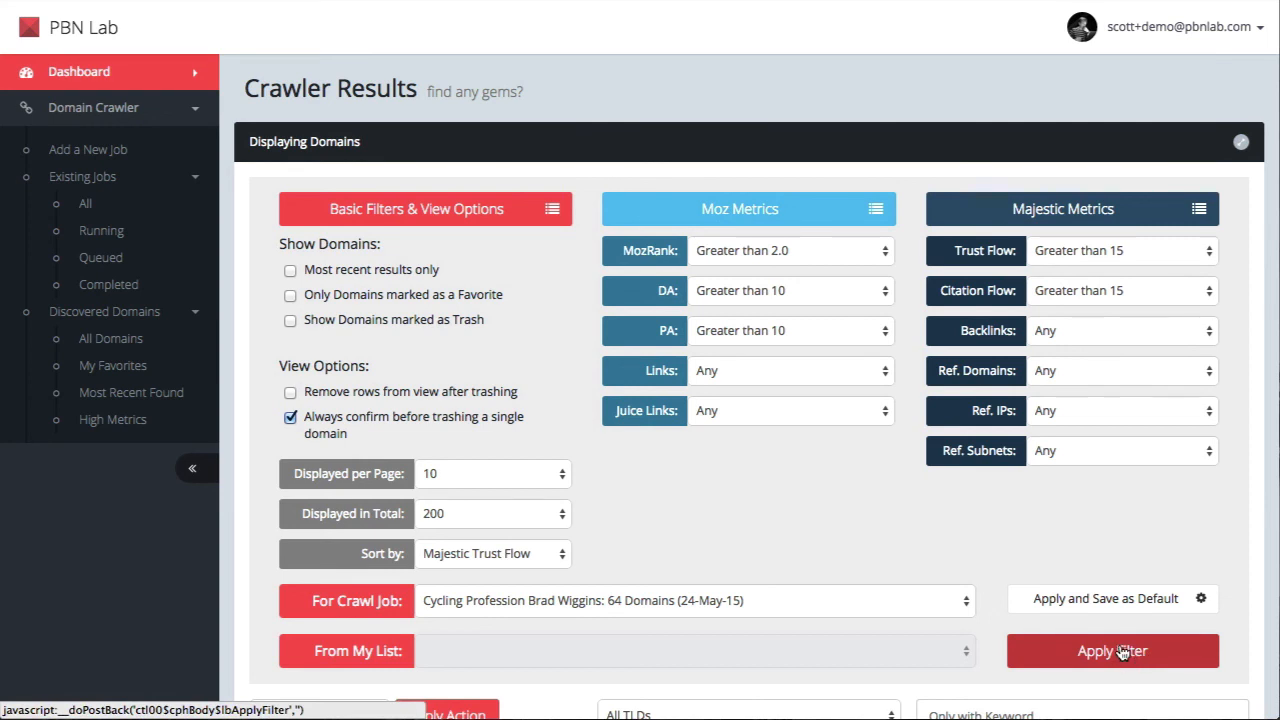
# Step: Apply the filter, narrowing results to three domains, and review summitsforseniors.ca's details
pyautogui.click(1112, 650)
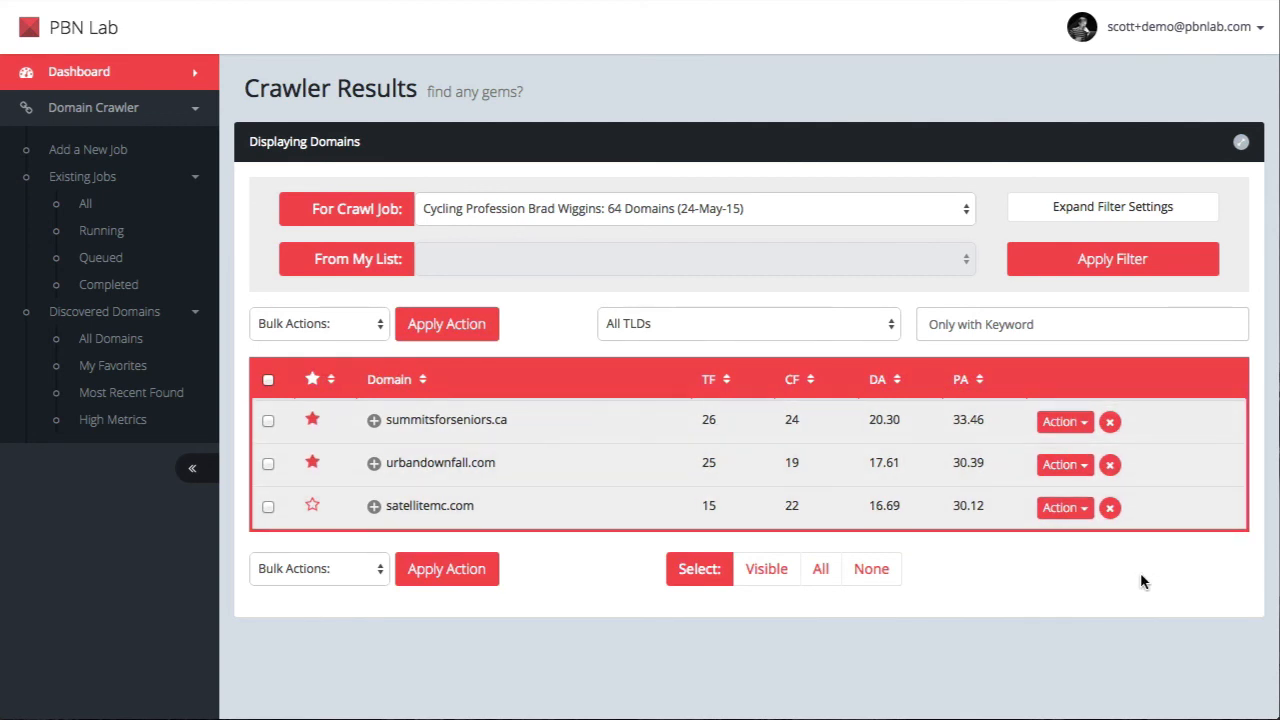
pyautogui.moveTo(599, 515)
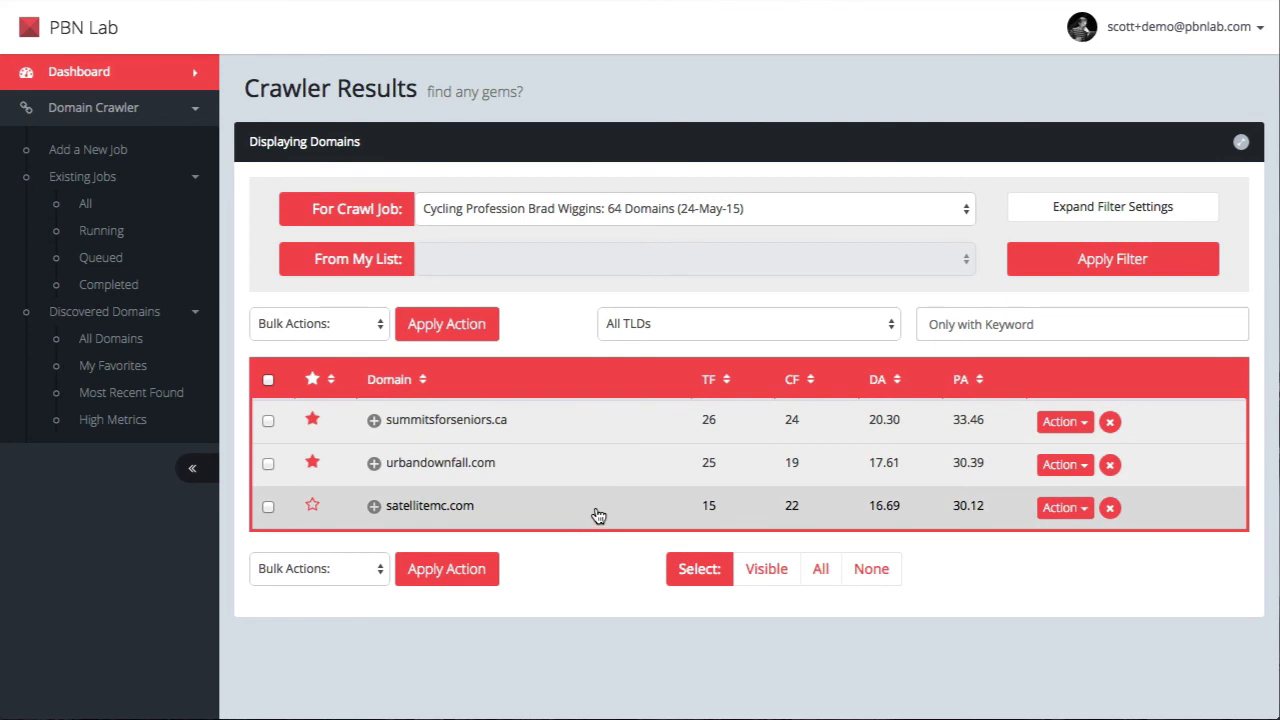
pyautogui.click(374, 419)
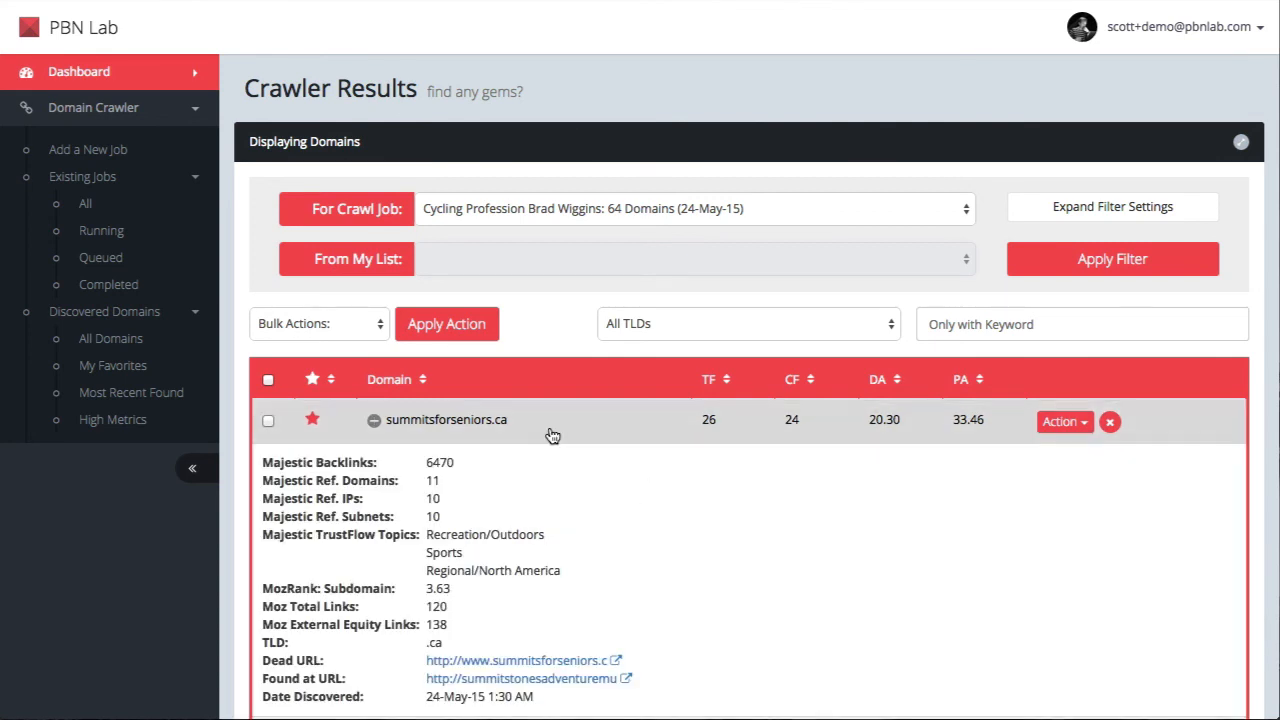
pyautogui.scroll(-3)
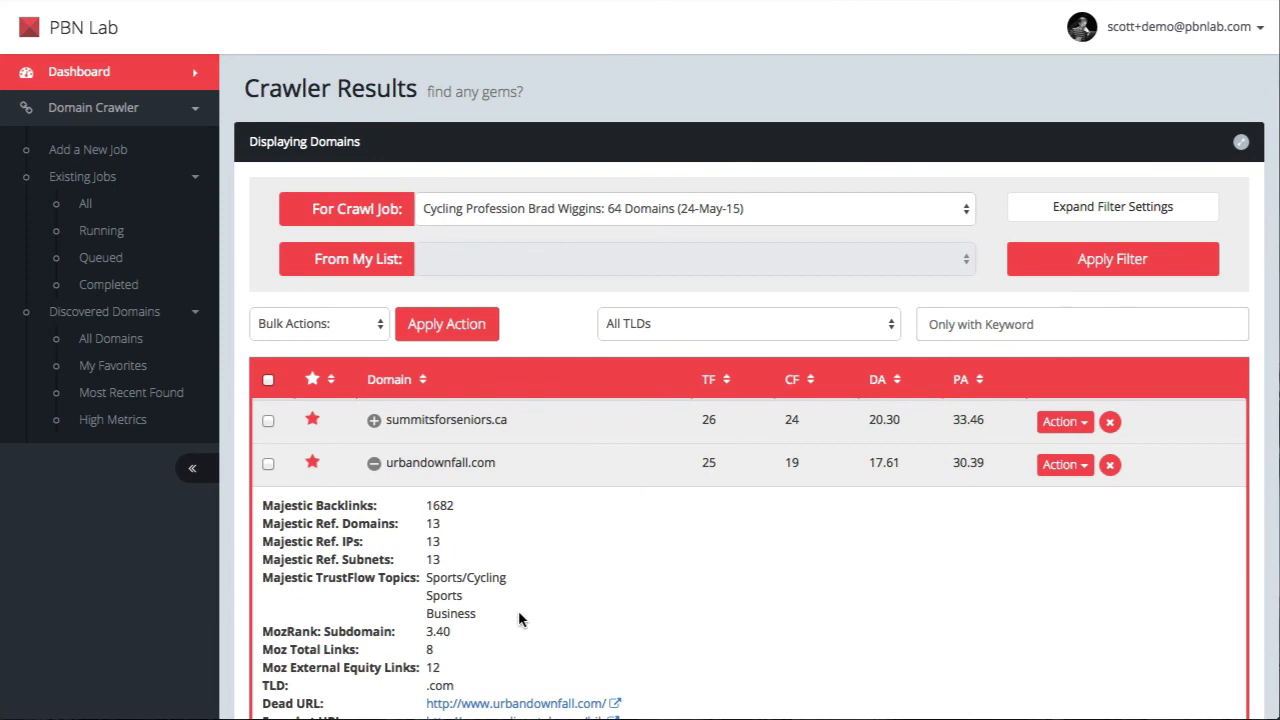
pyautogui.scroll(-3)
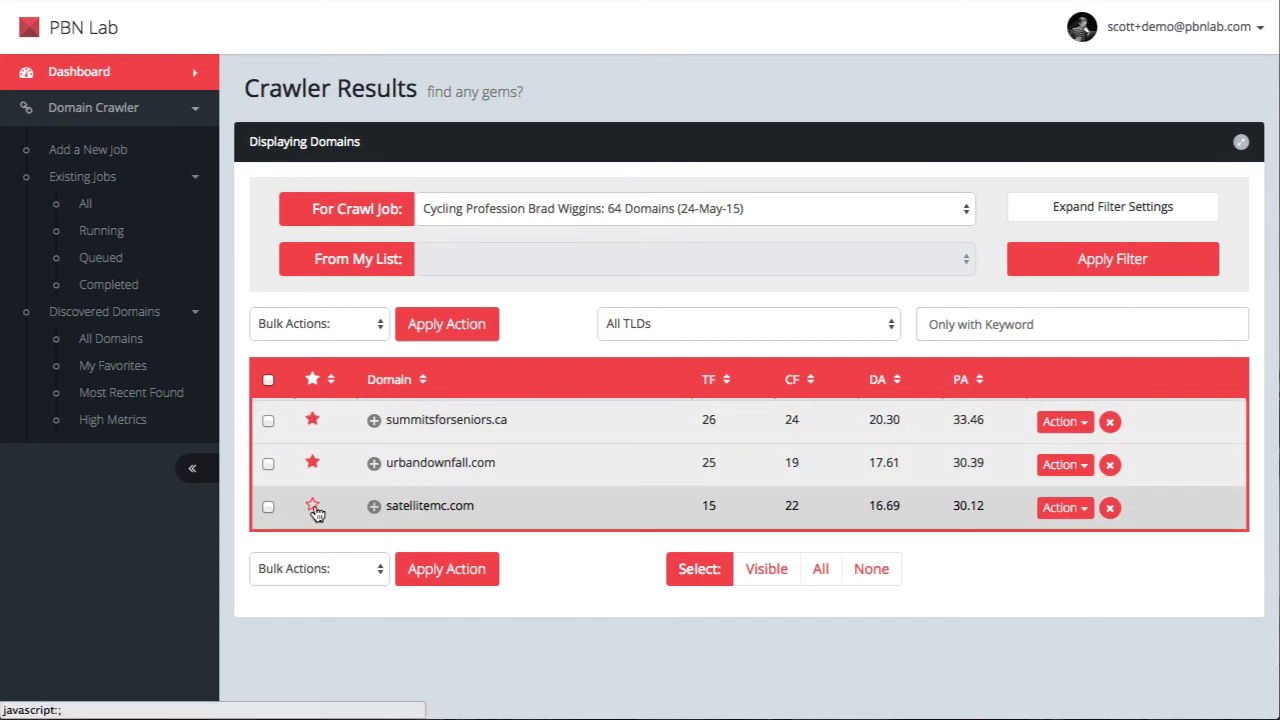
# Step: Star satellitemc.com so all three filtered domains are favourites
pyautogui.click(312, 505)
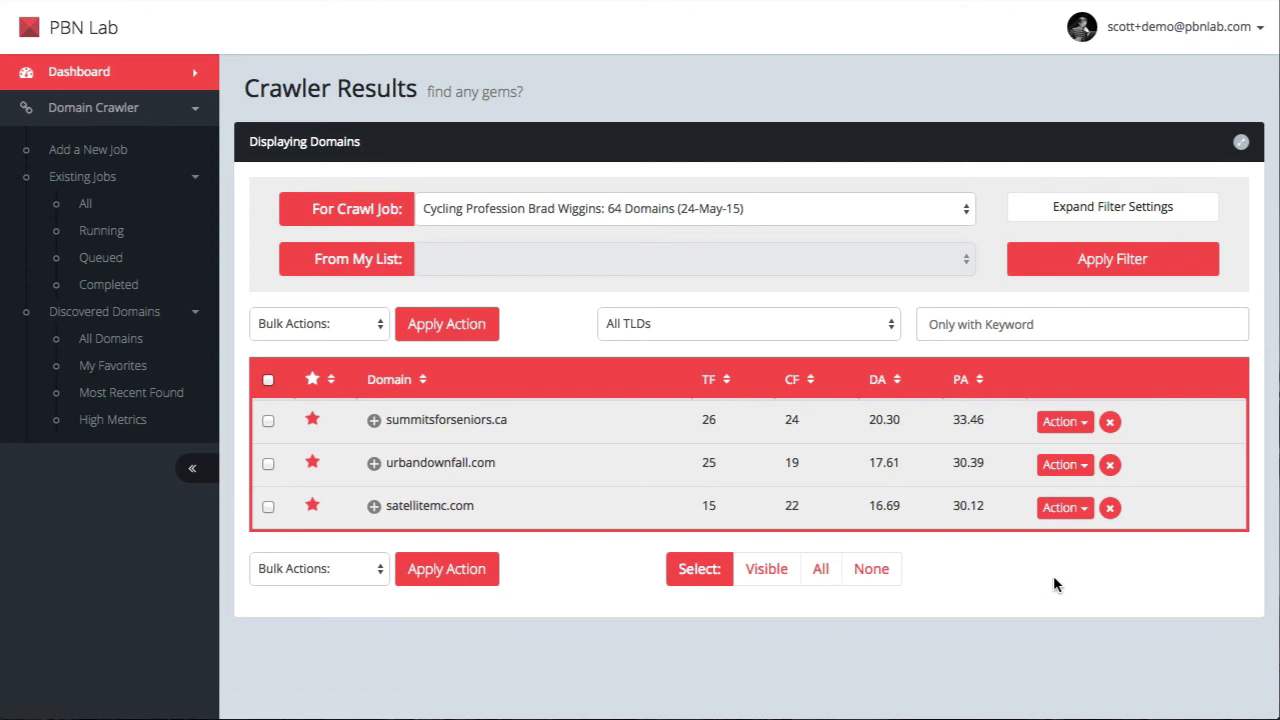
pyautogui.moveTo(1201, 625)
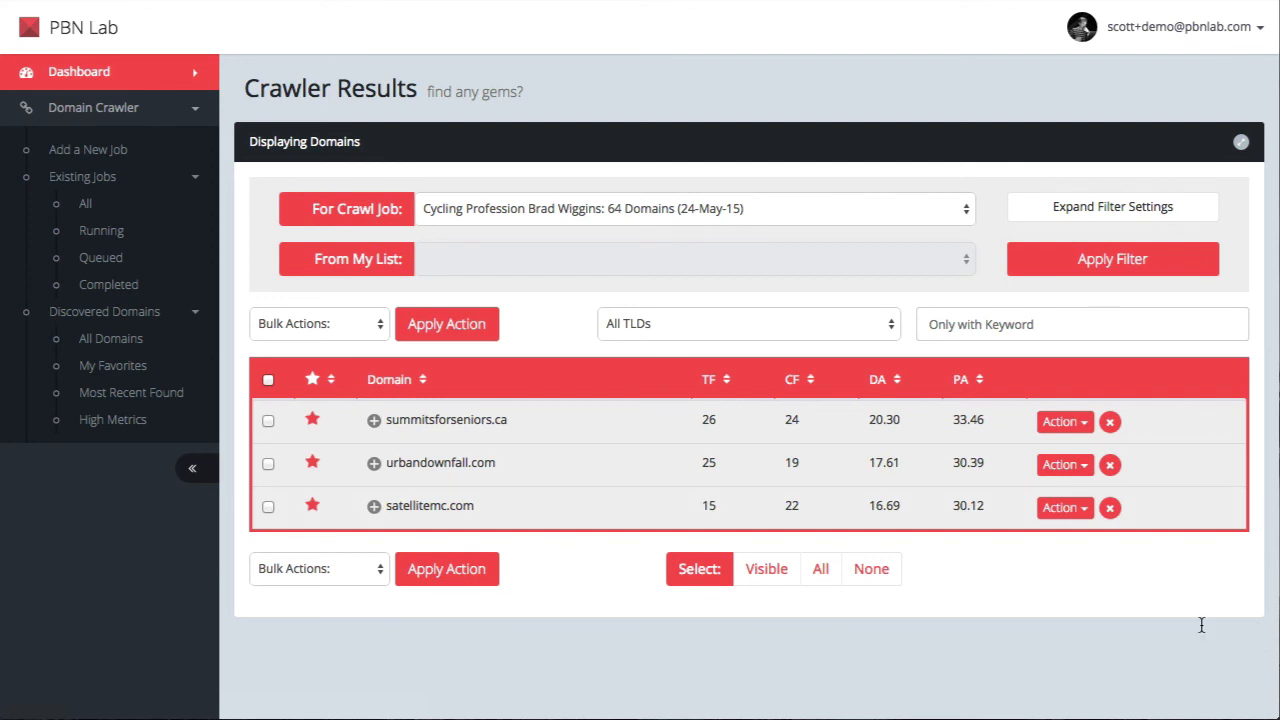